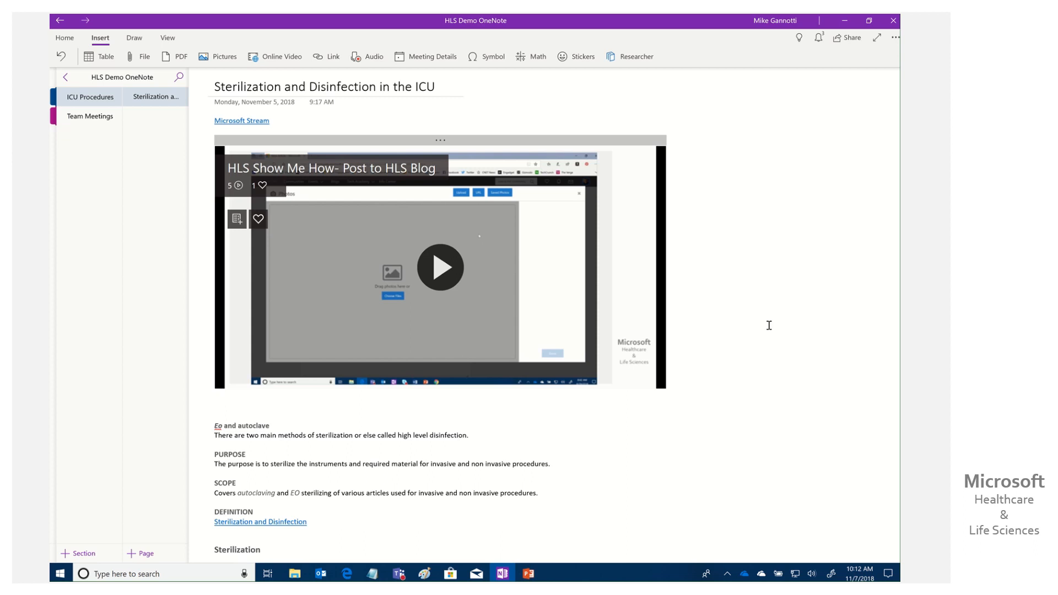
{"action": "mouse_move", "coordinate": [459, 184]}
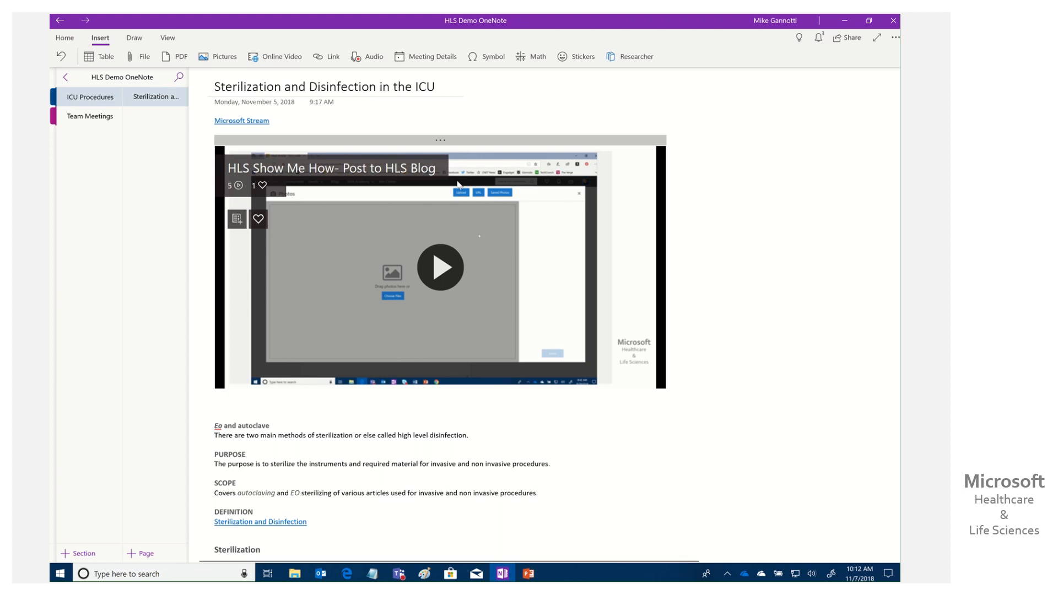
{"action": "mouse_move", "coordinate": [307, 93]}
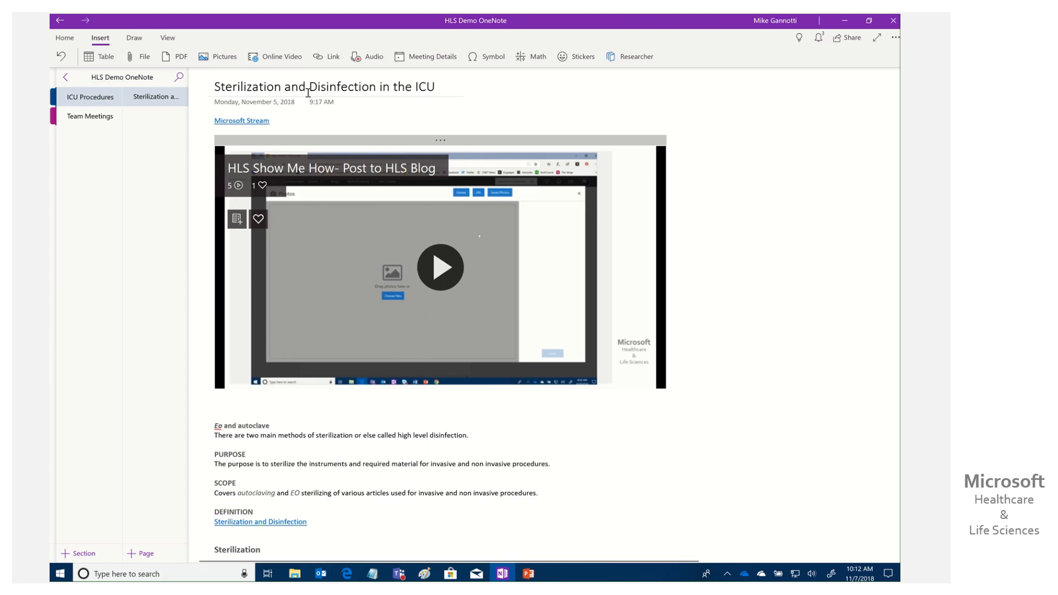
{"action": "mouse_move", "coordinate": [808, 306]}
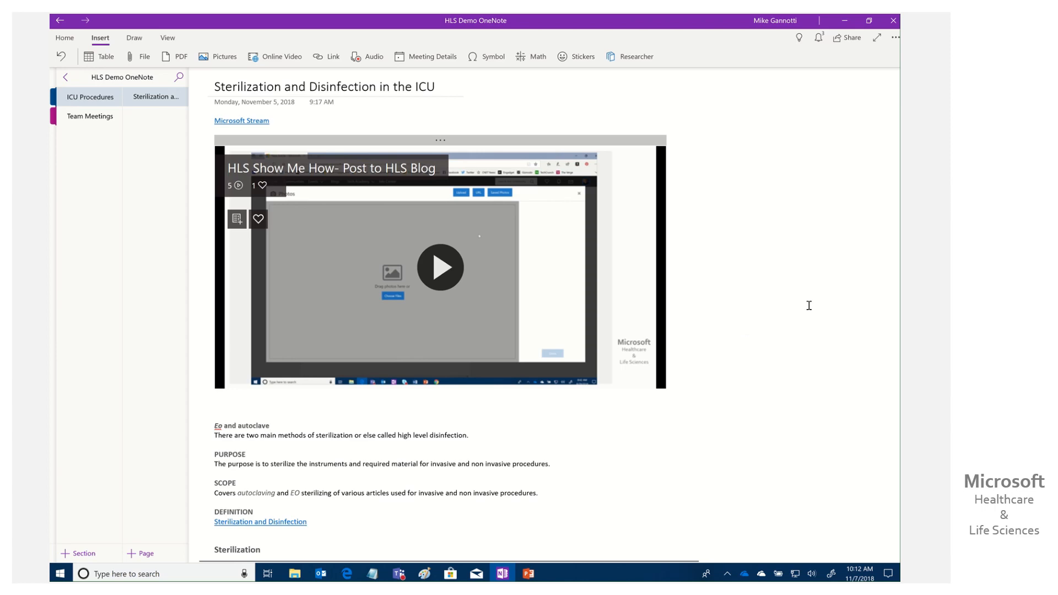
{"action": "mouse_move", "coordinate": [810, 396]}
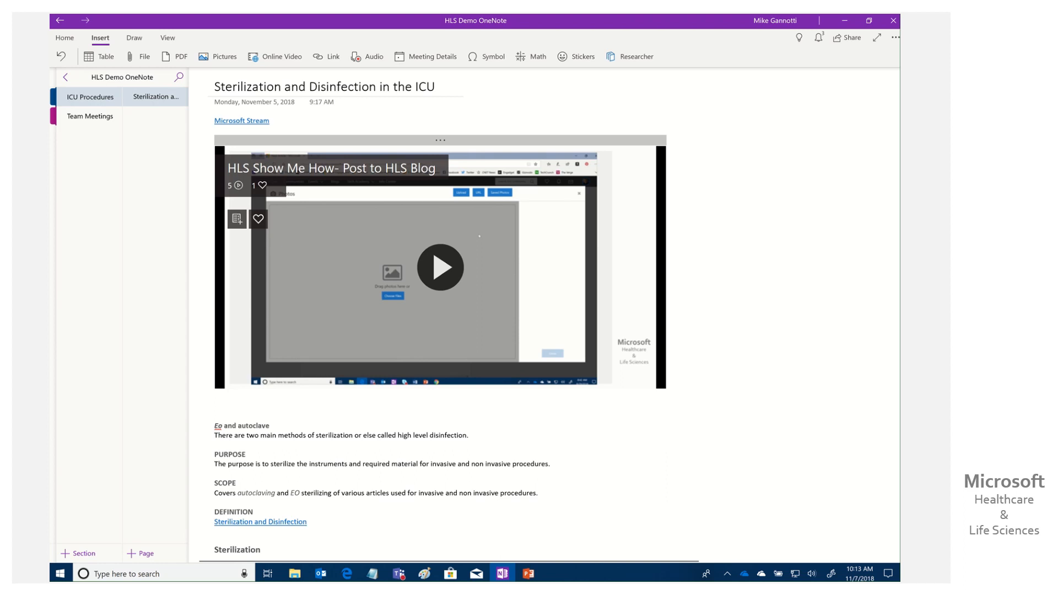
{"action": "mouse_move", "coordinate": [108, 130]}
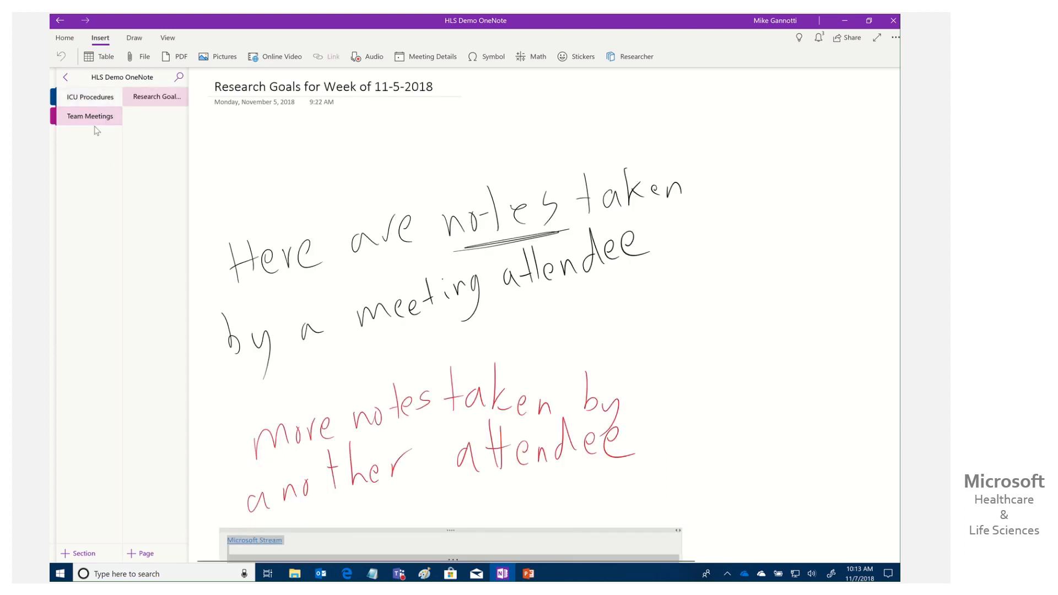
Step: Look over the Team Meetings handwritten notes page, then go back to the ICU Procedures section
{"action": "left_click", "coordinate": [90, 96]}
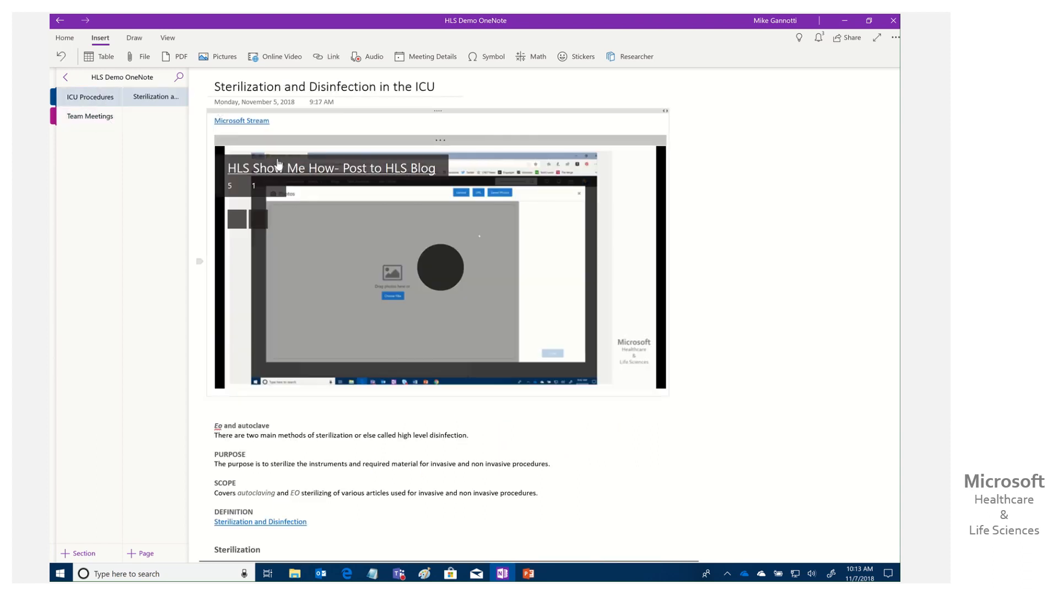
{"action": "left_click", "coordinate": [89, 117]}
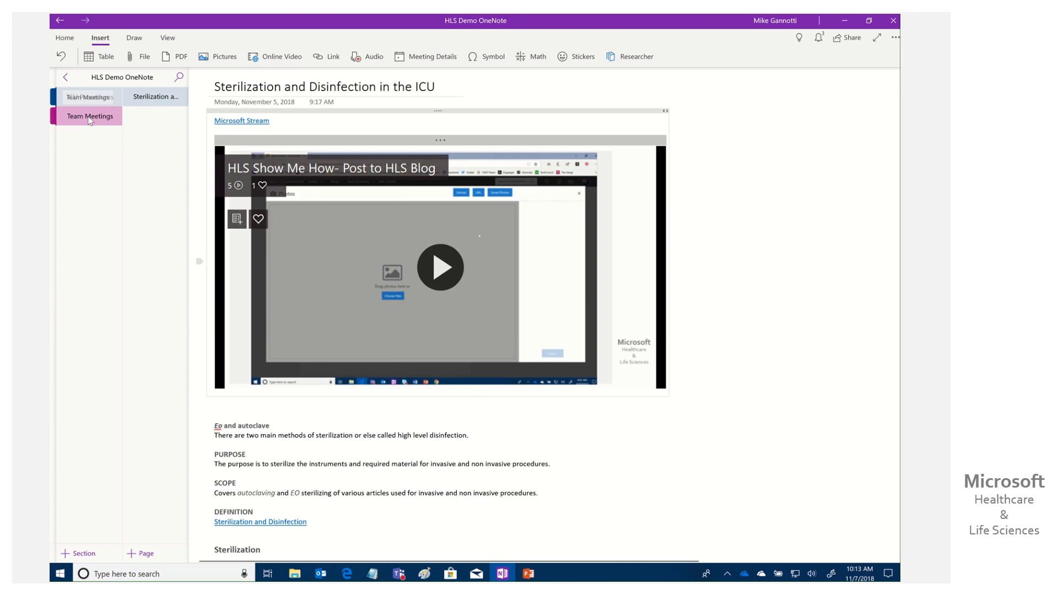
{"action": "left_click", "coordinate": [156, 96]}
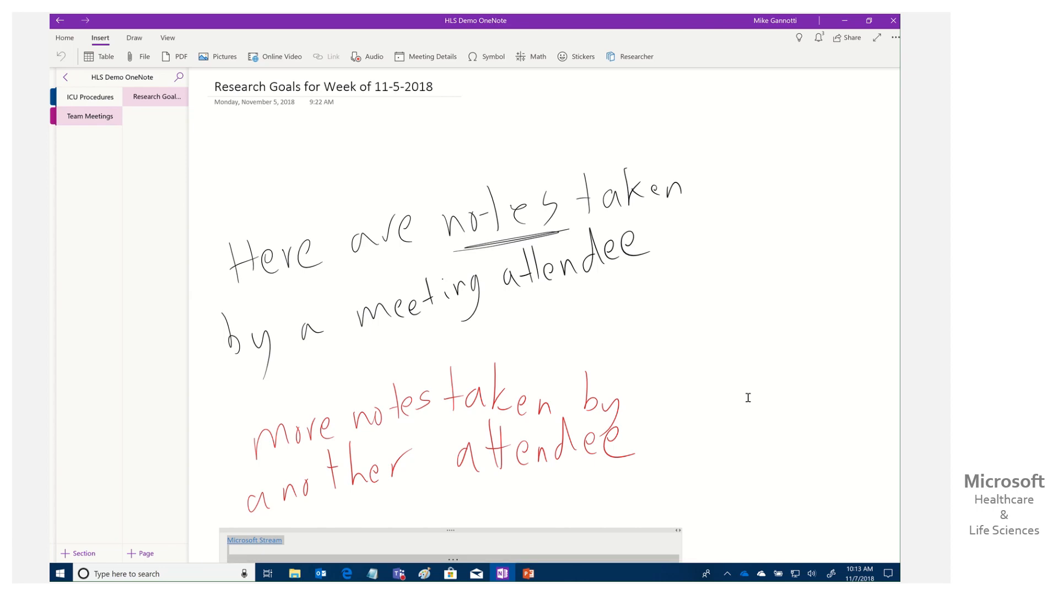
{"action": "scroll", "scroll_direction": "down", "scroll_amount": 3}
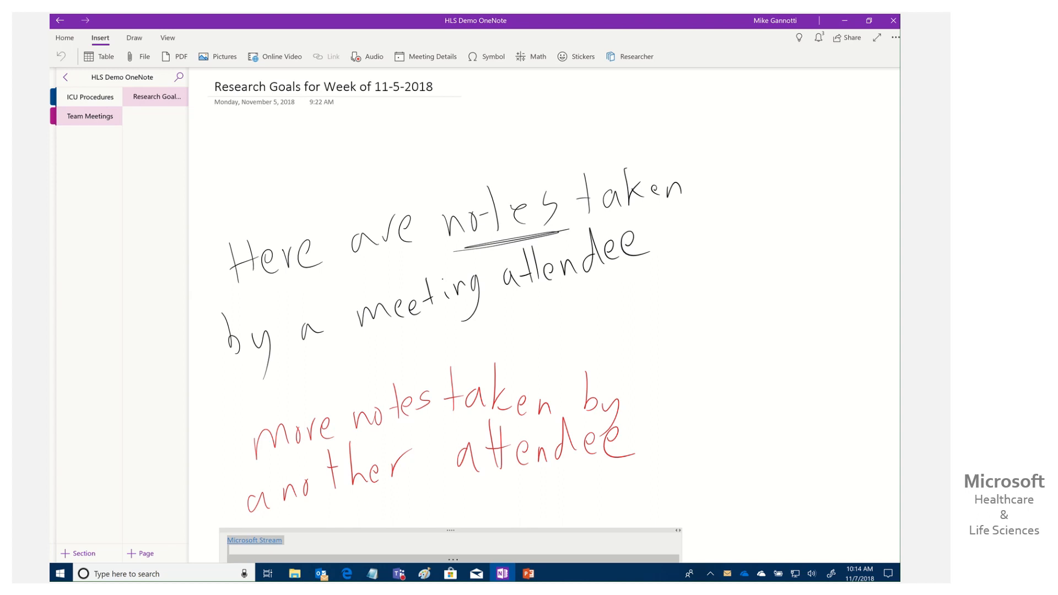
{"action": "left_click", "coordinate": [154, 97]}
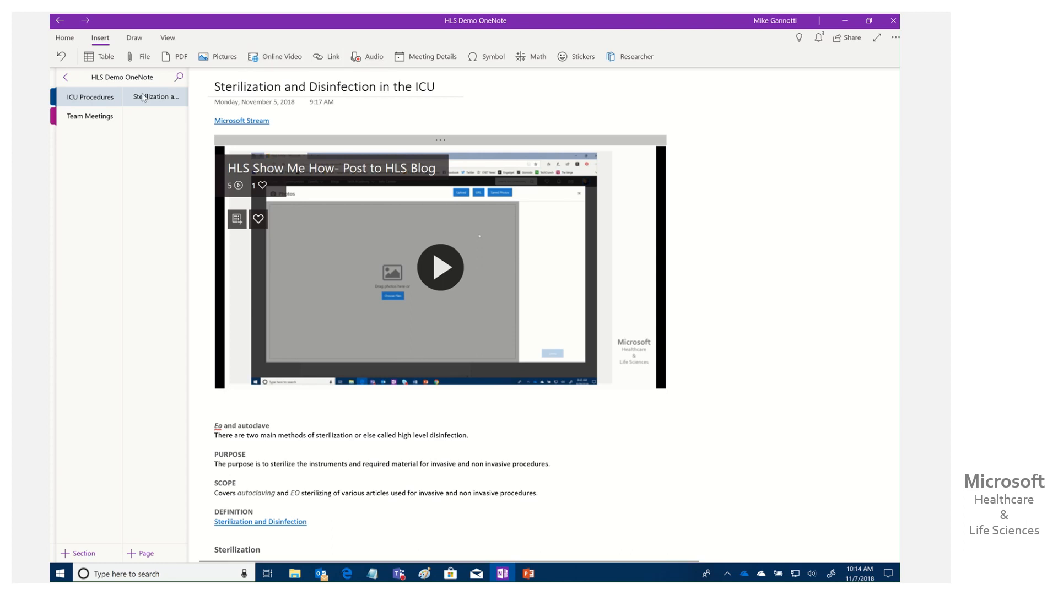
{"action": "left_click", "coordinate": [156, 97]}
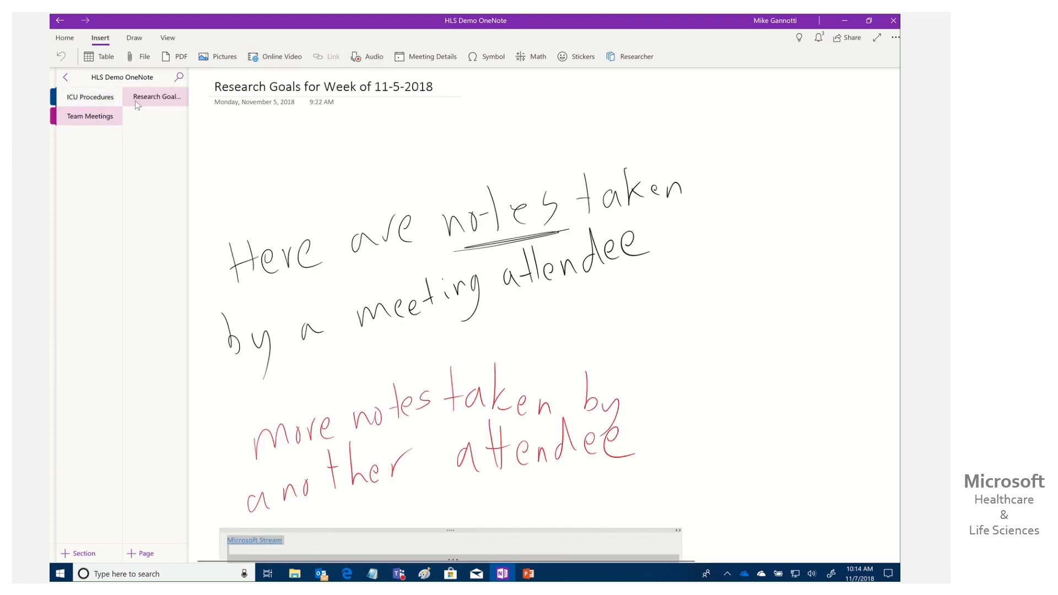
{"action": "mouse_move", "coordinate": [870, 405]}
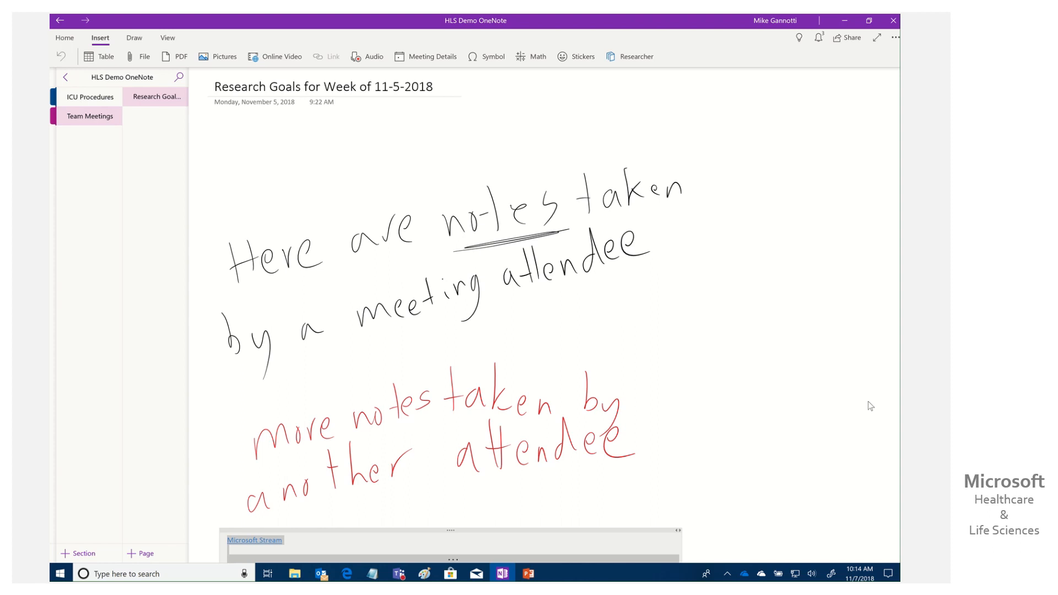
{"action": "mouse_move", "coordinate": [727, 468]}
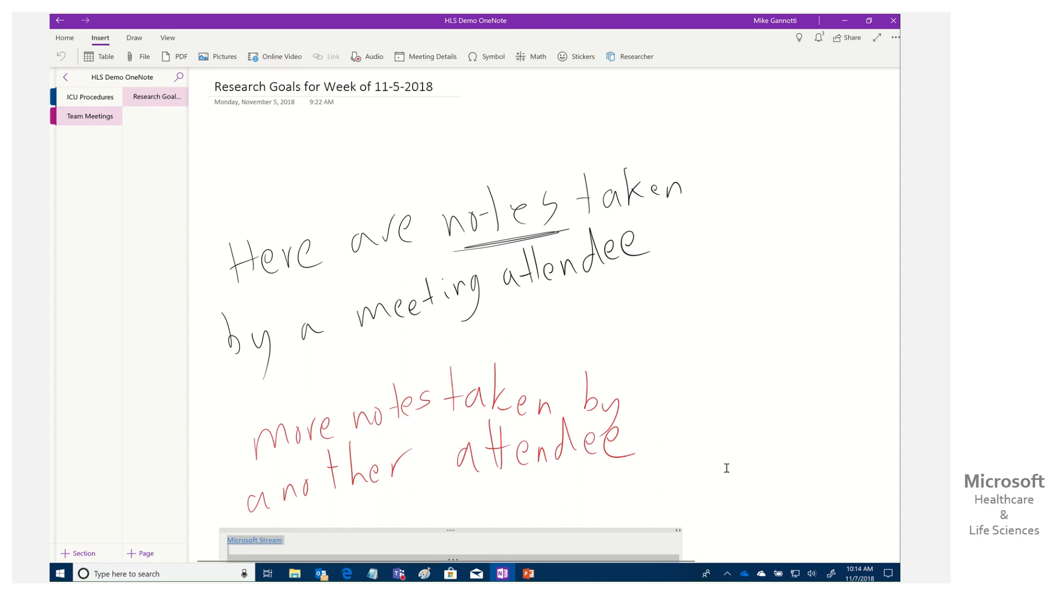
{"action": "mouse_move", "coordinate": [754, 405]}
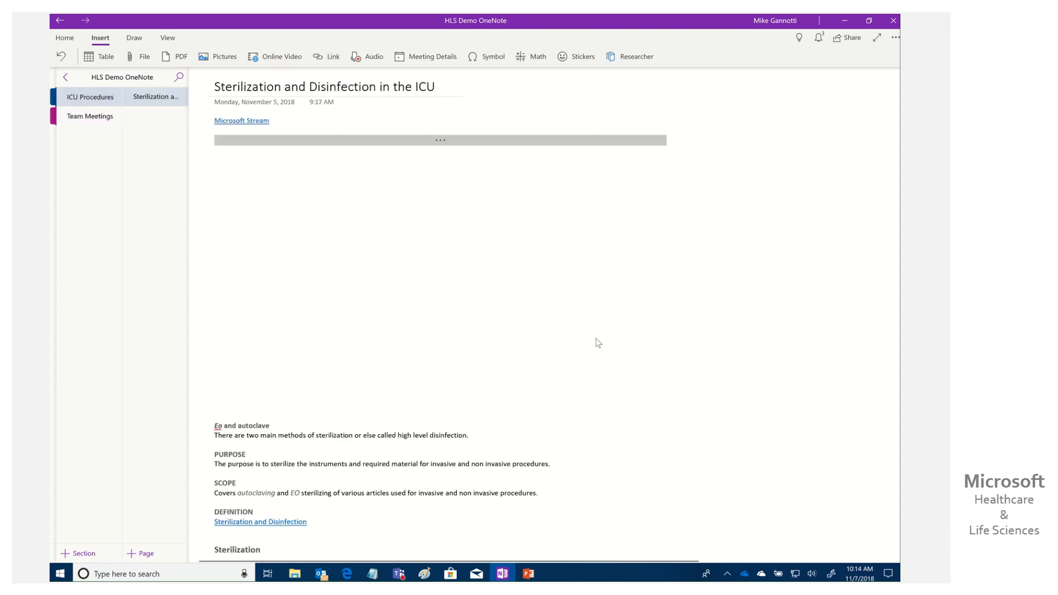
{"action": "left_click", "coordinate": [439, 140]}
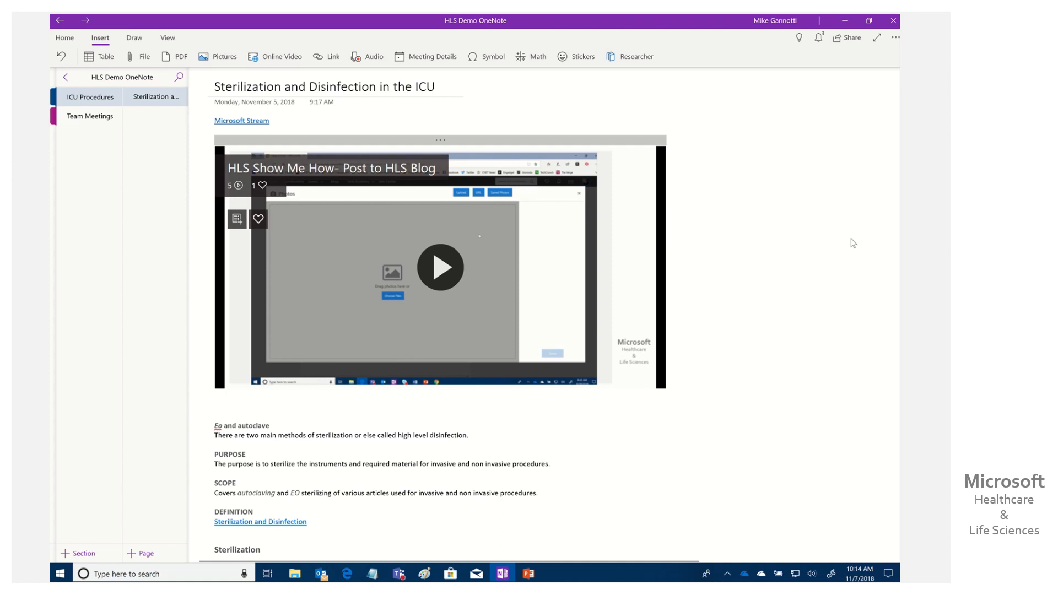
{"action": "scroll", "scroll_direction": "down", "scroll_amount": 3}
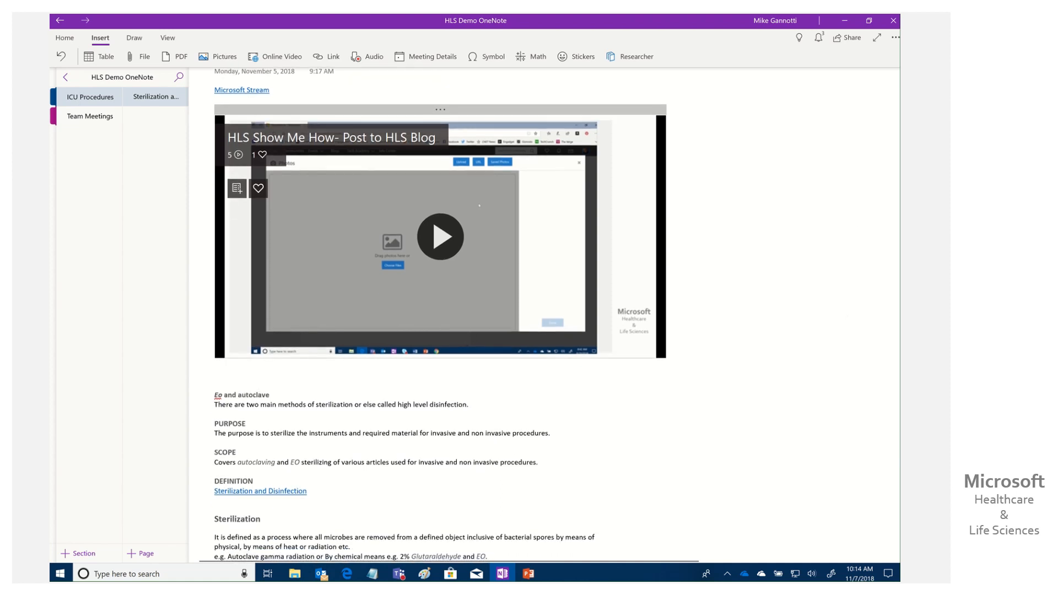
{"action": "scroll", "scroll_direction": "down", "scroll_amount": 3}
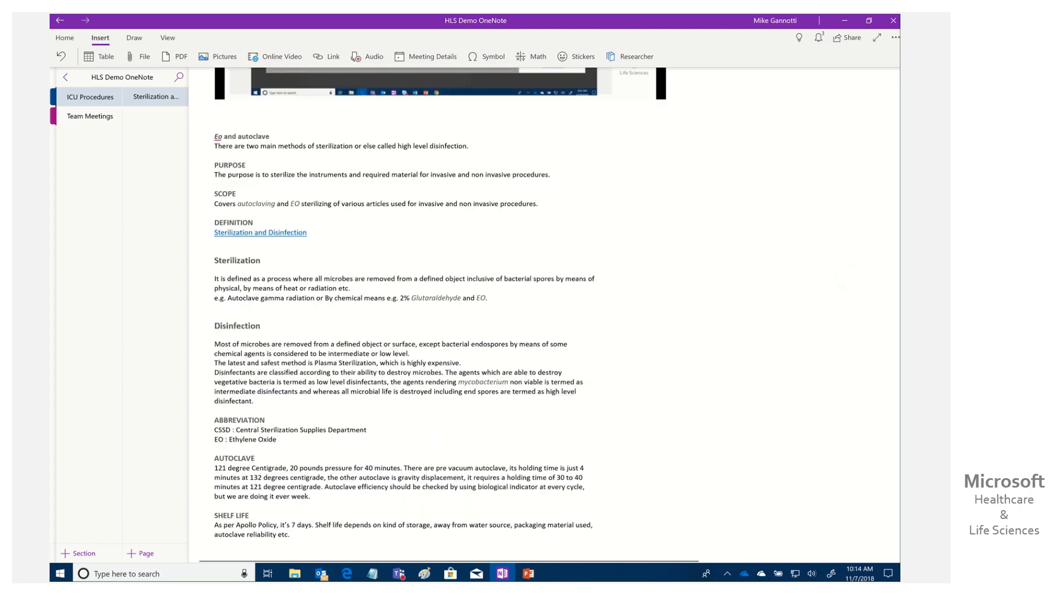
{"action": "scroll", "scroll_direction": "down", "scroll_amount": 3}
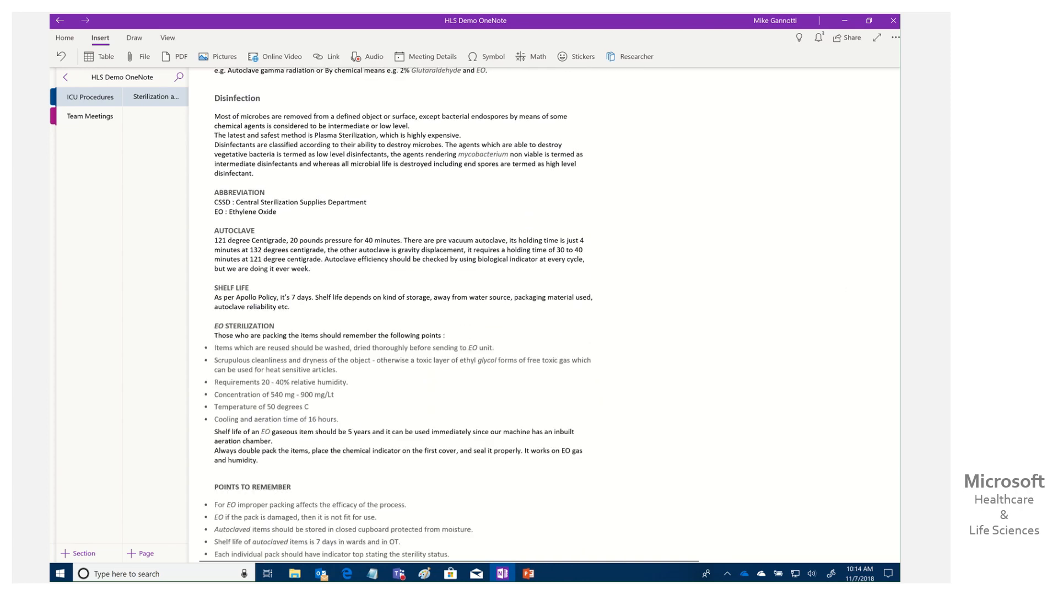
{"action": "scroll", "scroll_direction": "down", "scroll_amount": 3}
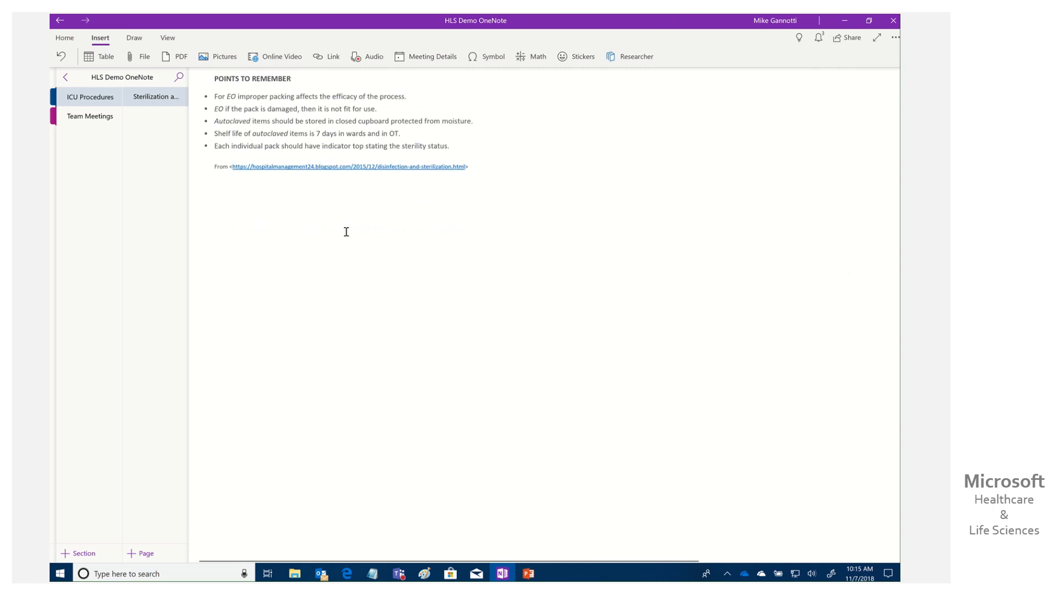
{"action": "mouse_move", "coordinate": [250, 231]}
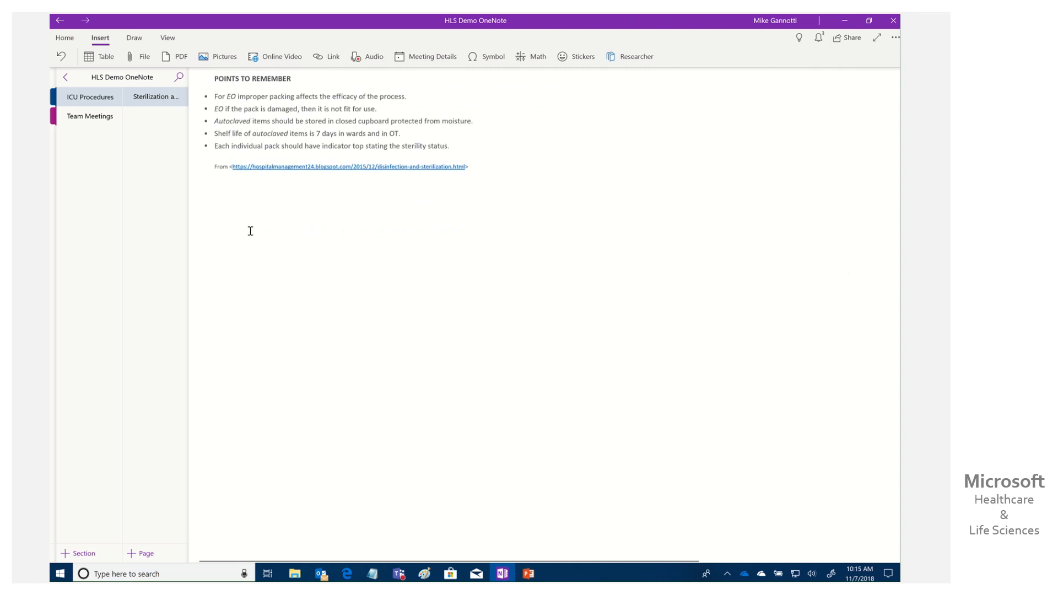
{"action": "left_click", "coordinate": [214, 199]}
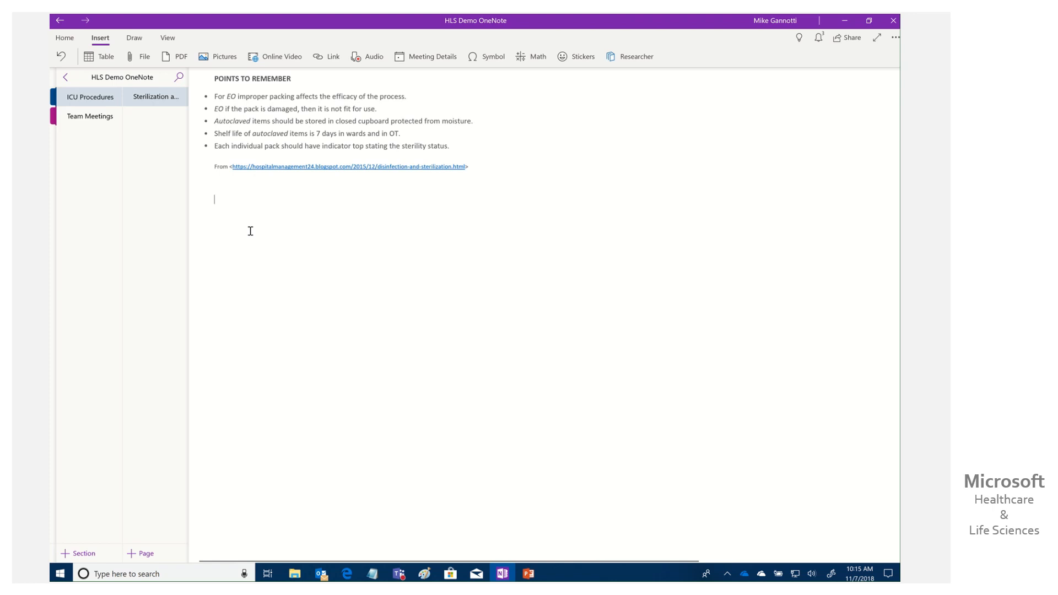
{"action": "mouse_move", "coordinate": [345, 573]}
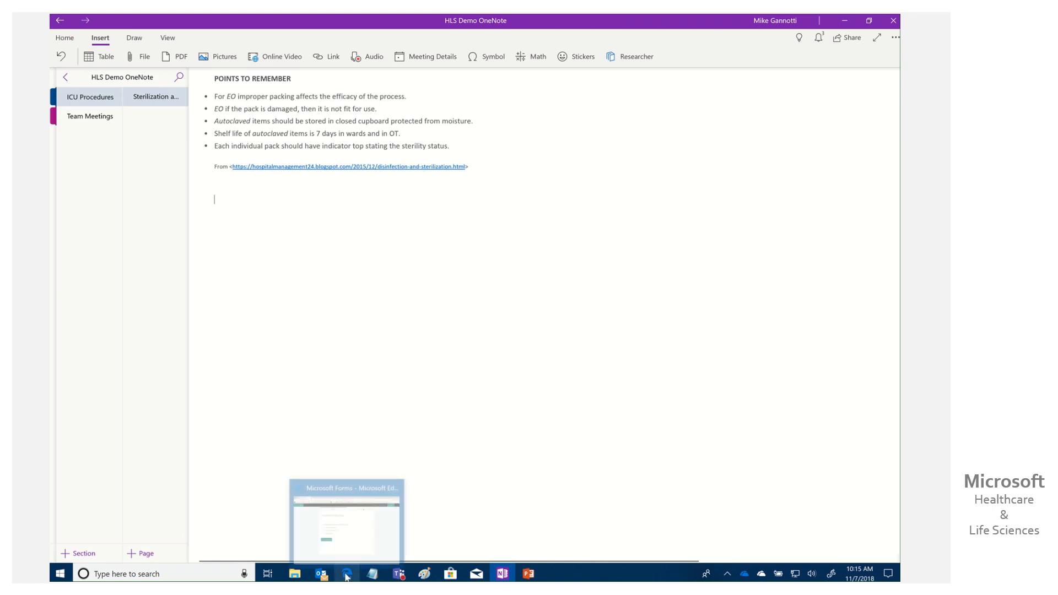
Step: In Microsoft Forms, start a new quiz question and browse more question types without adding one
{"action": "left_click", "coordinate": [345, 522]}
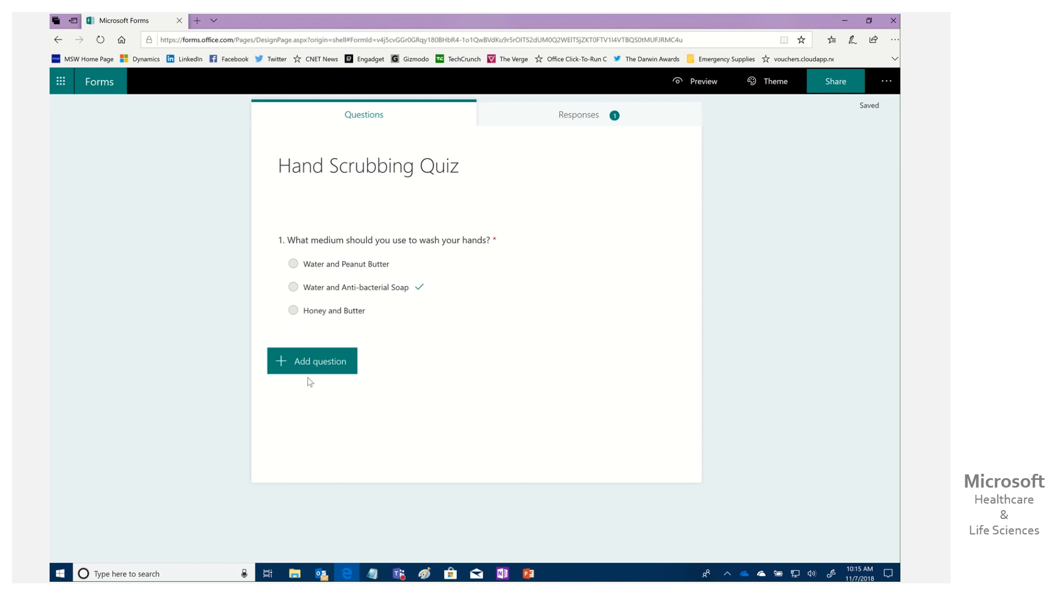
{"action": "left_click", "coordinate": [311, 360]}
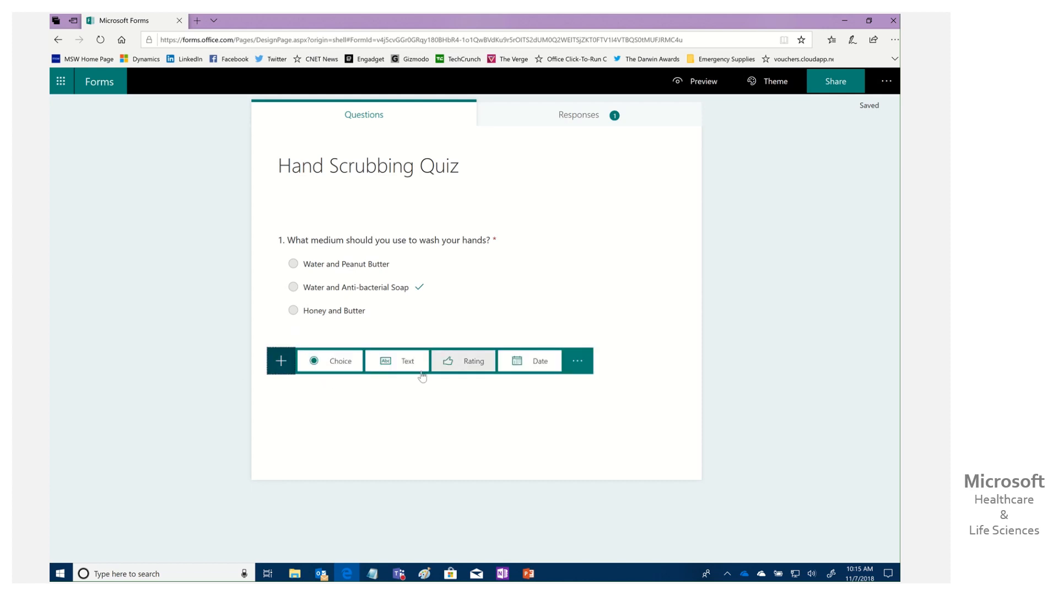
{"action": "mouse_move", "coordinate": [397, 361]}
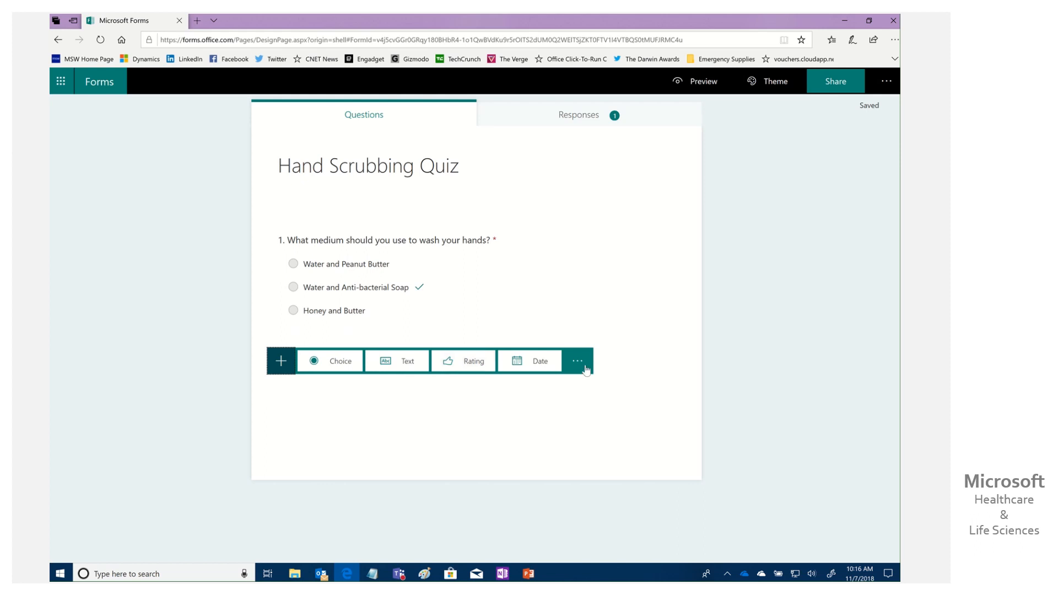
{"action": "left_click", "coordinate": [578, 361]}
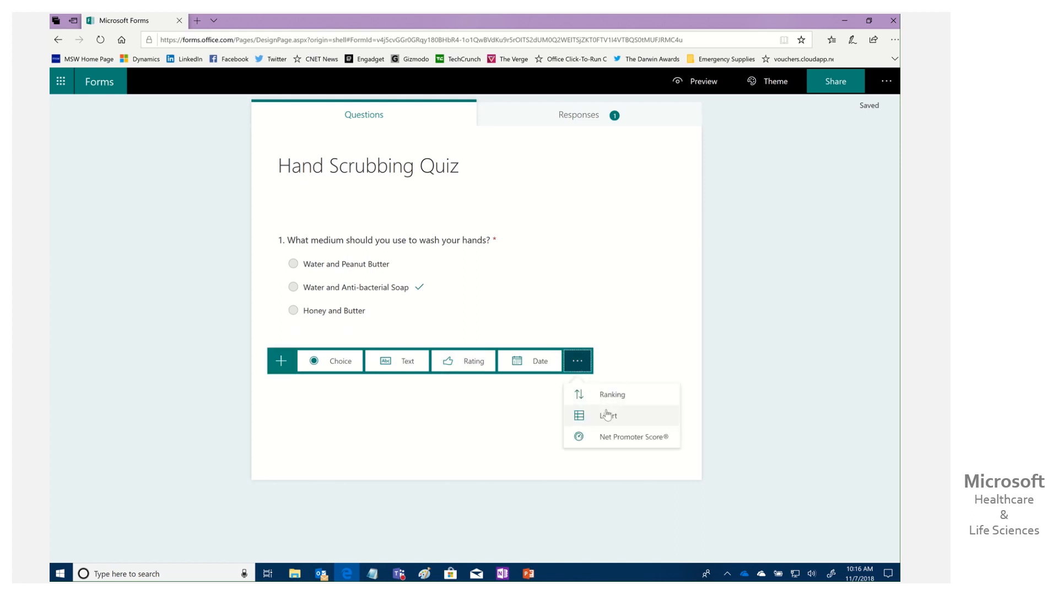
{"action": "left_click", "coordinate": [133, 407]}
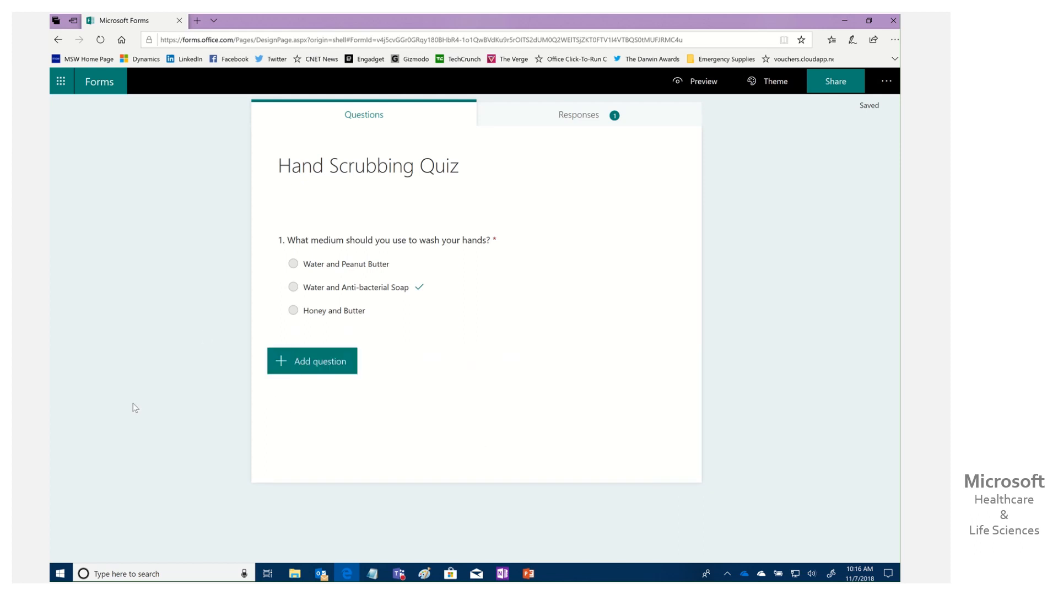
{"action": "mouse_move", "coordinate": [428, 264]}
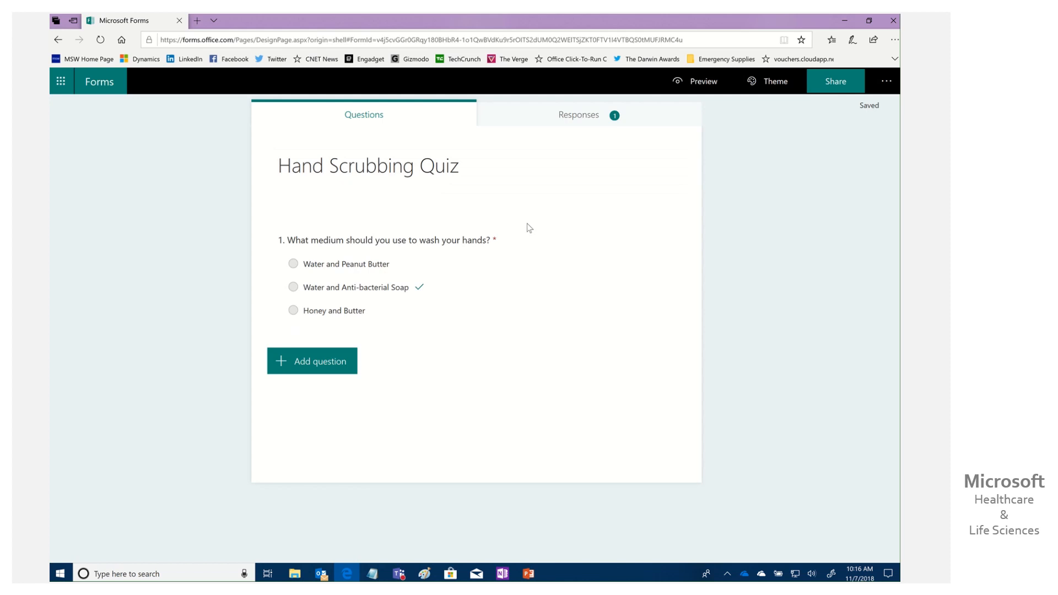
{"action": "mouse_move", "coordinate": [463, 213]}
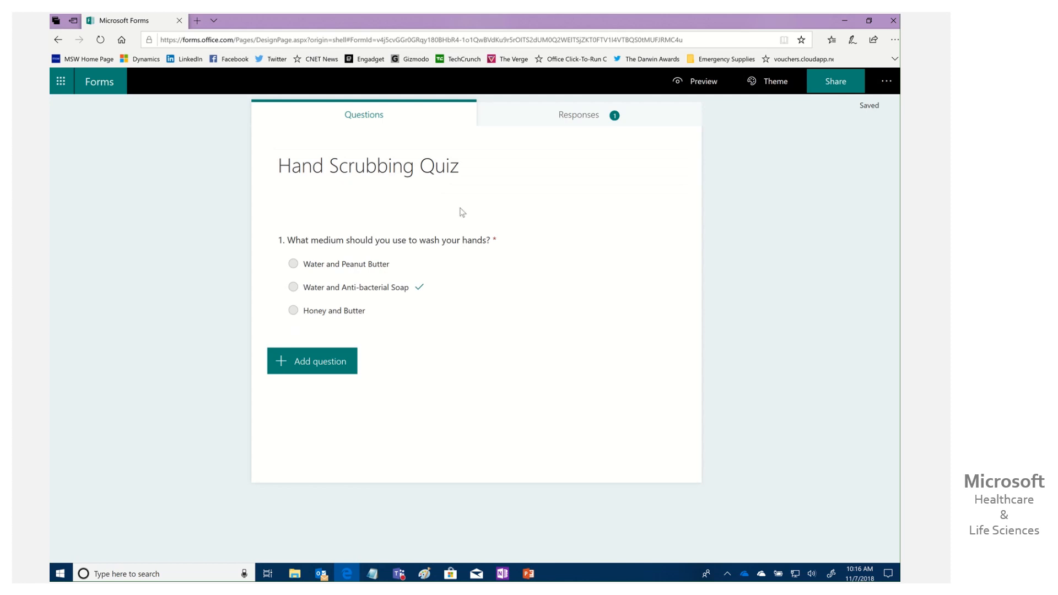
{"action": "mouse_move", "coordinate": [323, 269]}
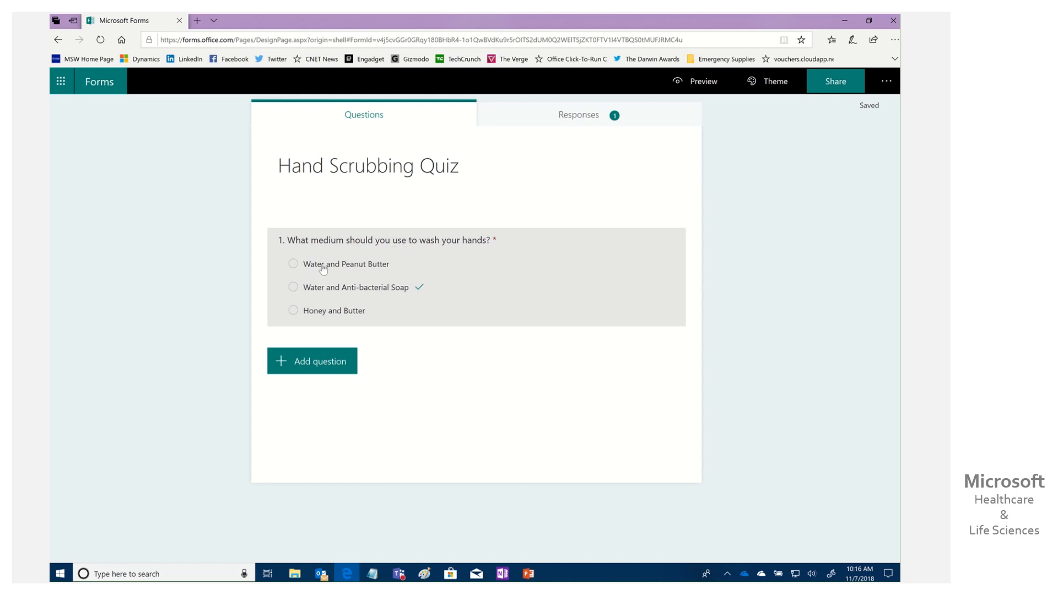
{"action": "mouse_move", "coordinate": [381, 305]}
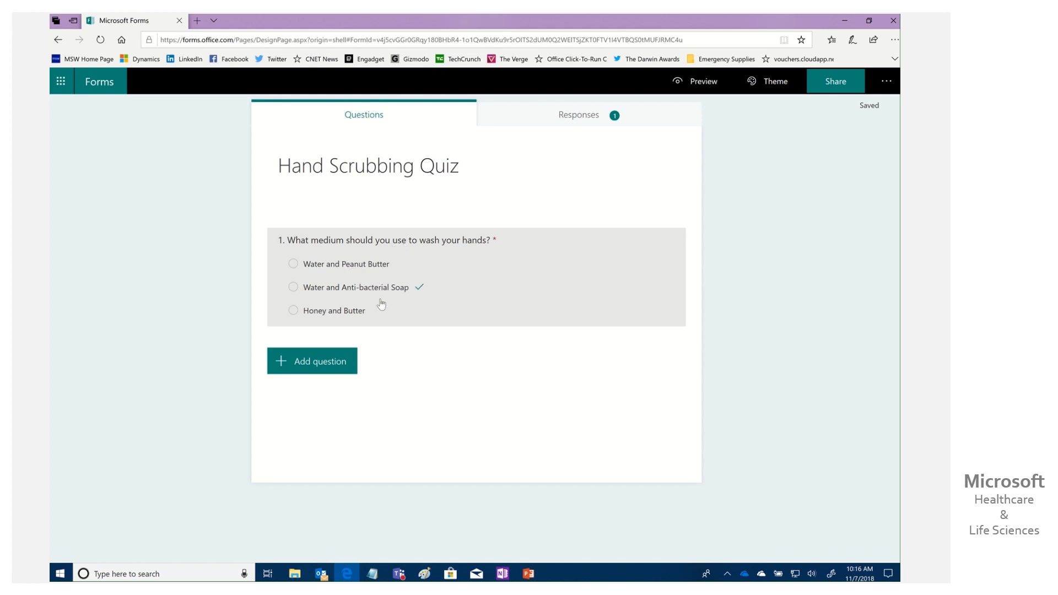
{"action": "mouse_move", "coordinate": [421, 288]}
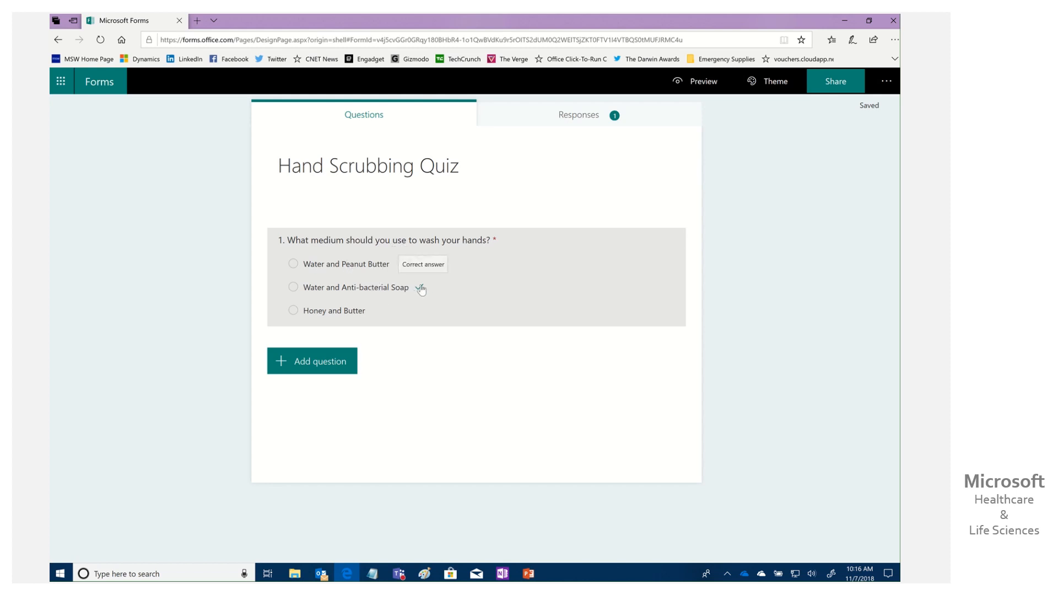
Step: Preview the quiz, answer Honey and Butter, and submit the test response
{"action": "left_click", "coordinate": [701, 81]}
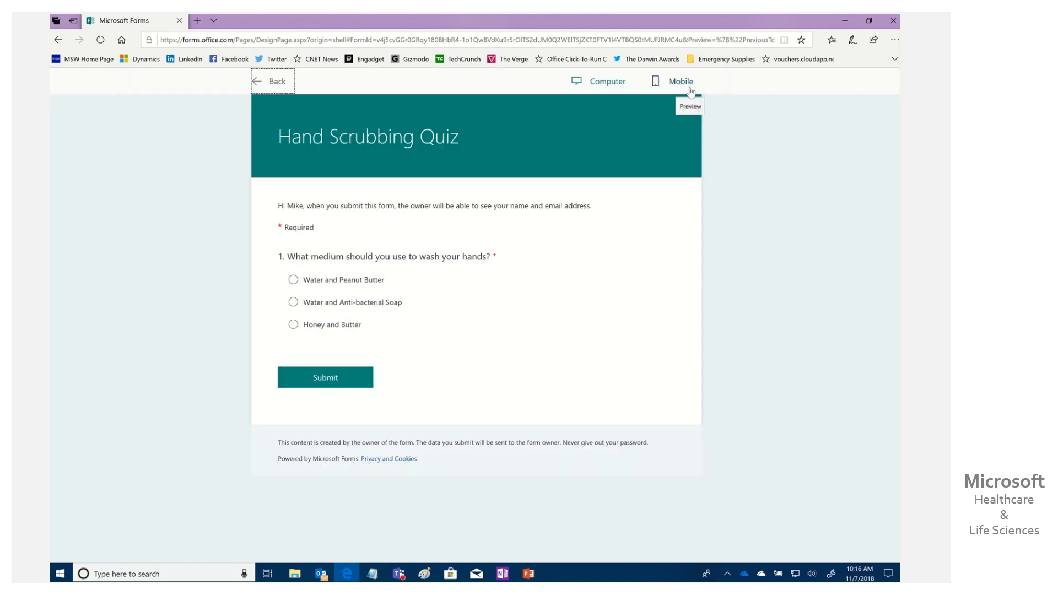
{"action": "mouse_move", "coordinate": [262, 293]}
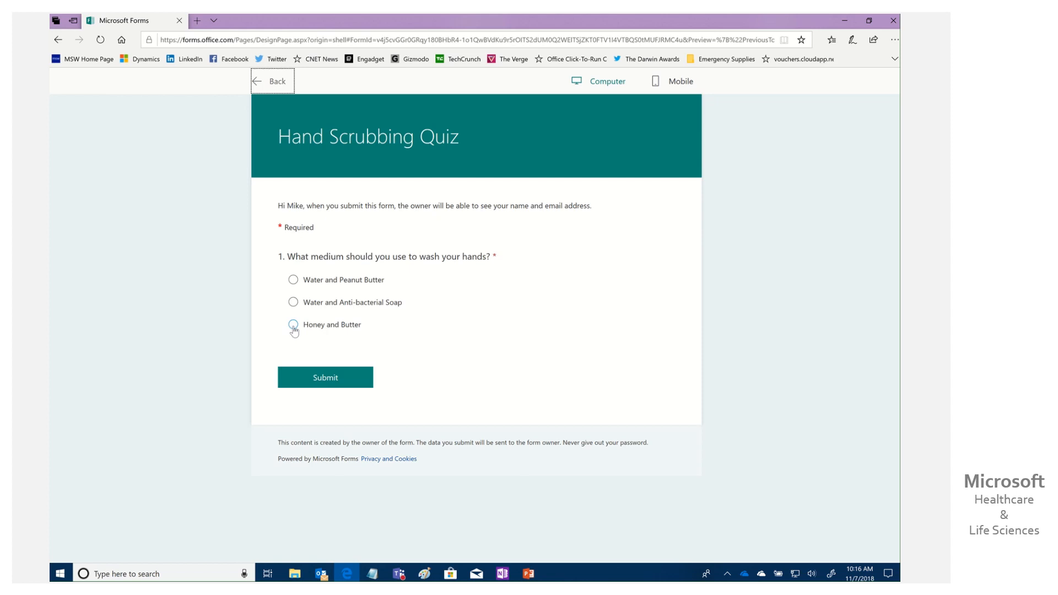
{"action": "left_click", "coordinate": [292, 325]}
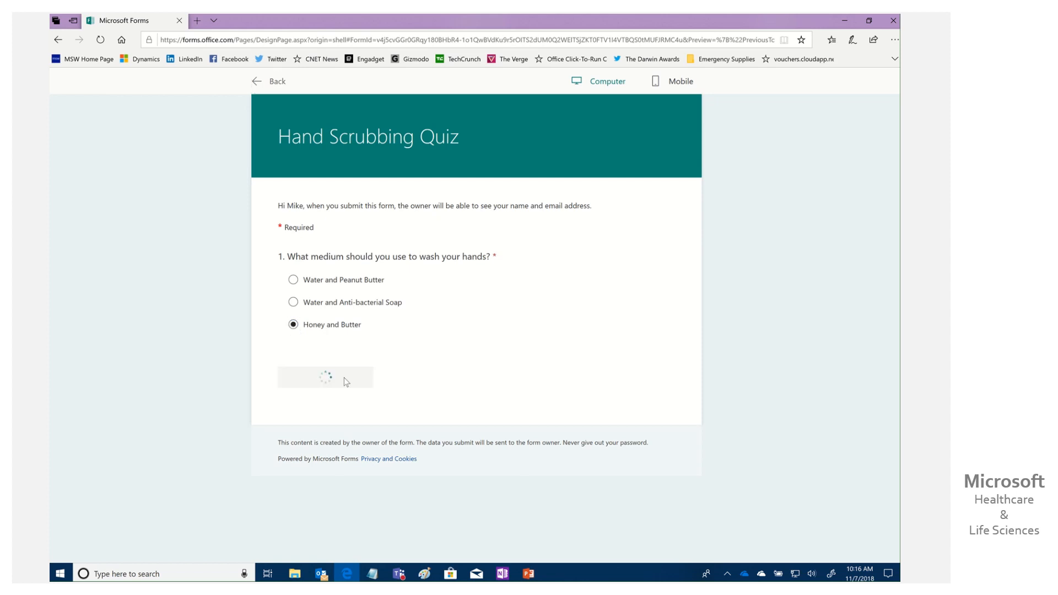
{"action": "left_click", "coordinate": [325, 376]}
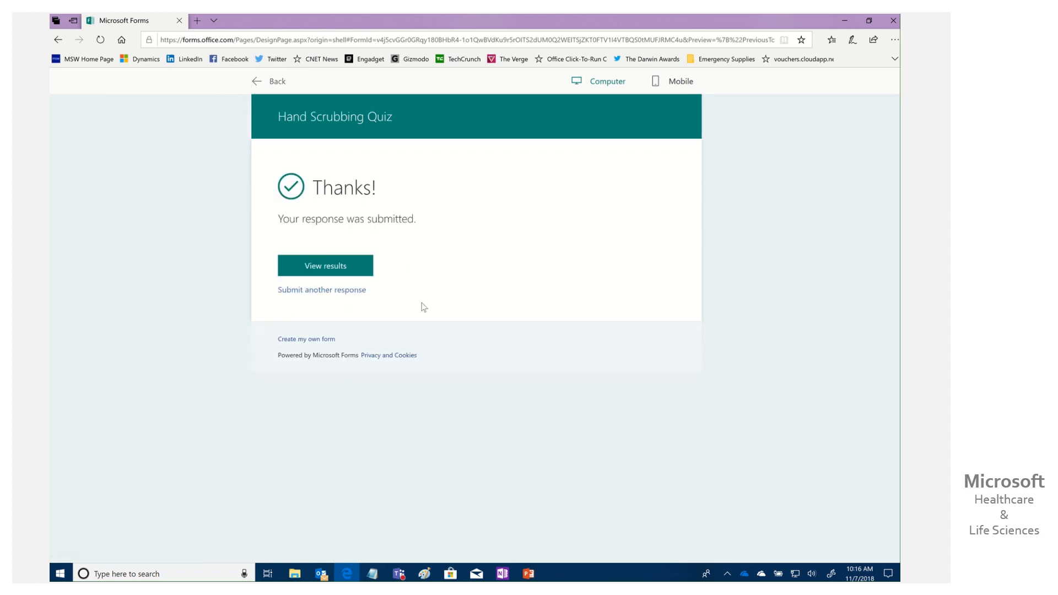
{"action": "mouse_move", "coordinate": [466, 303]}
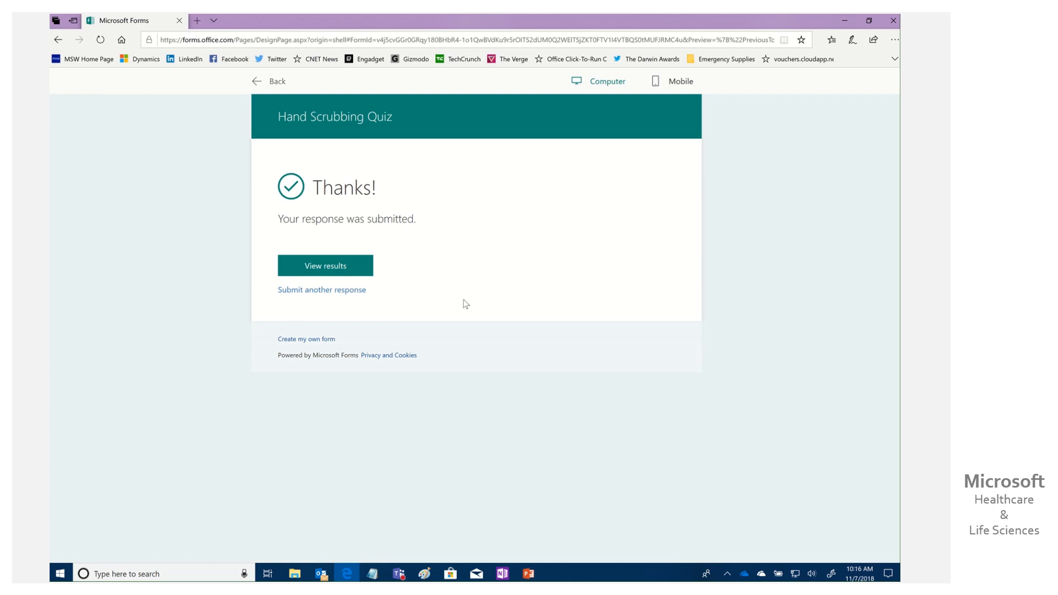
{"action": "mouse_move", "coordinate": [256, 258]}
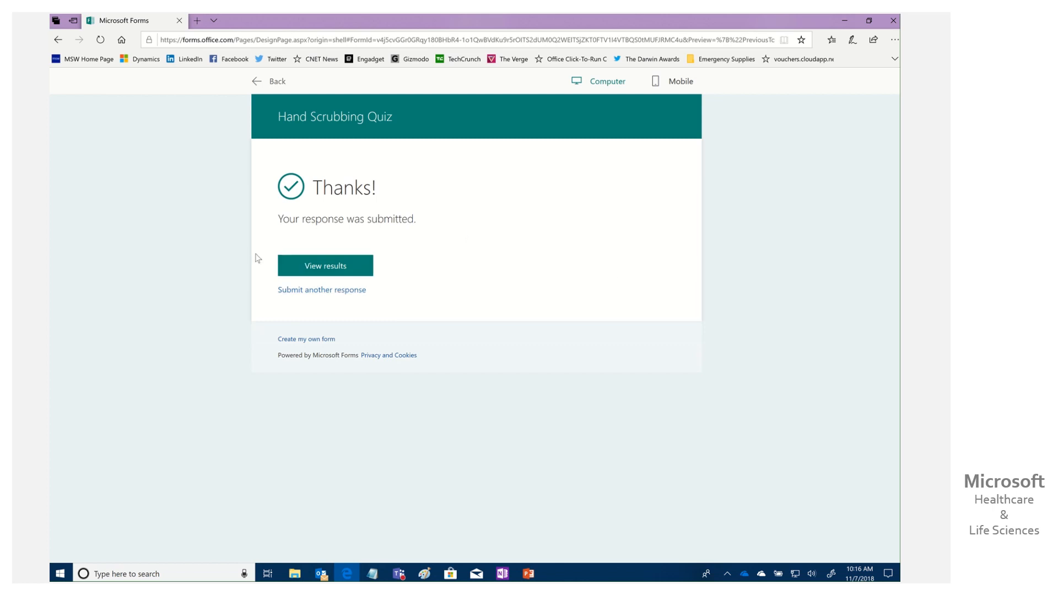
{"action": "mouse_move", "coordinate": [170, 133]}
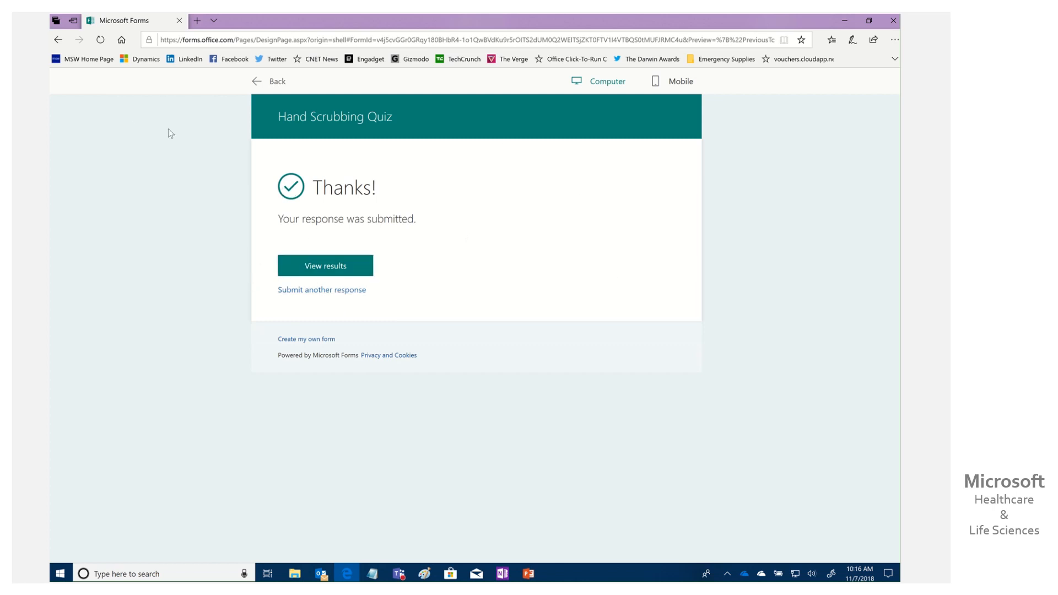
Step: Leave the preview and view the Responses summary: 2 responses, 50% correct
{"action": "left_click", "coordinate": [268, 81]}
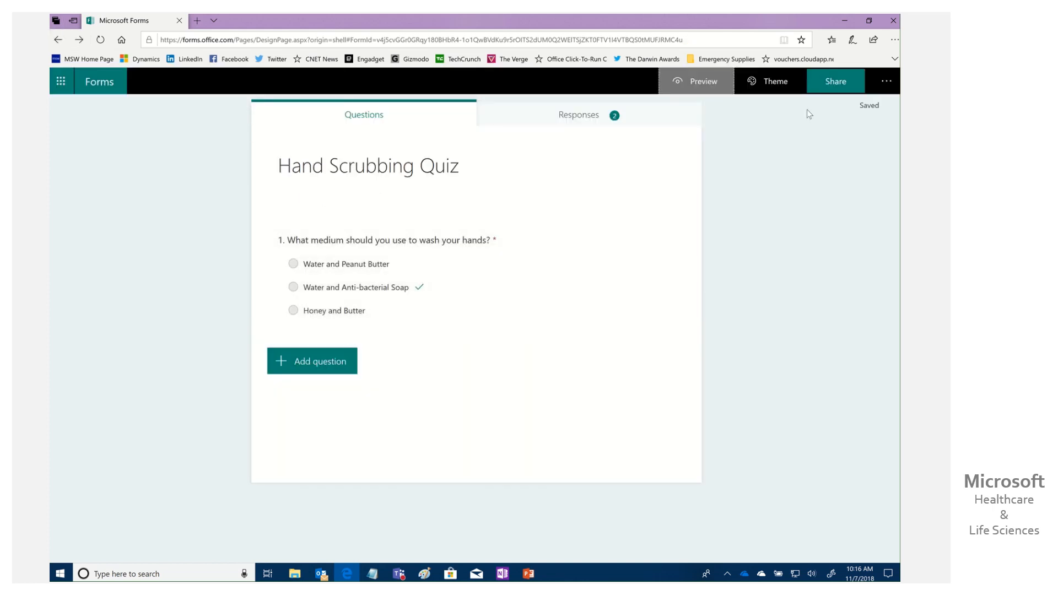
{"action": "mouse_move", "coordinate": [511, 297]}
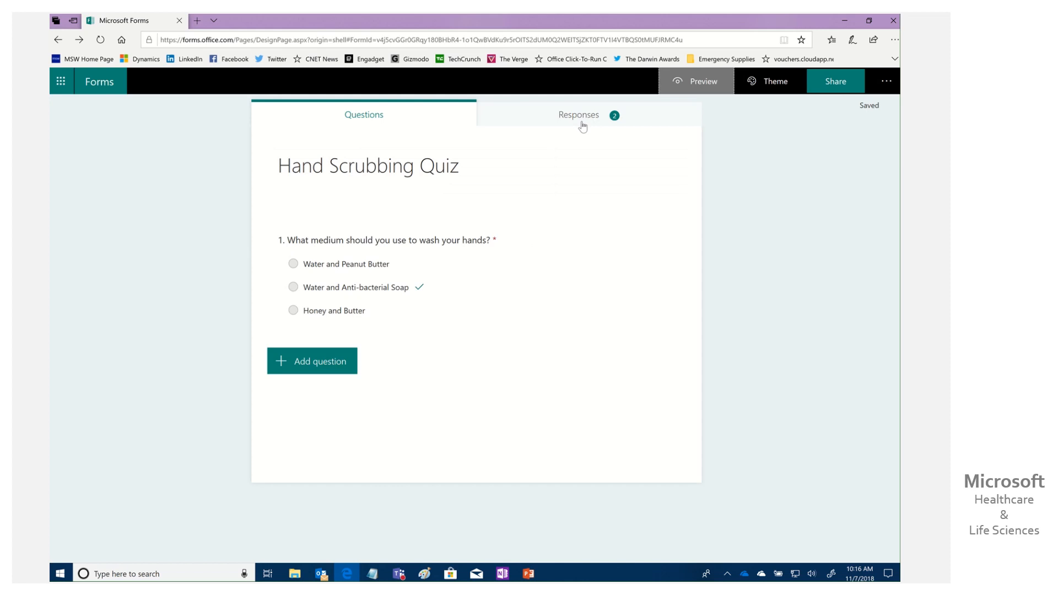
{"action": "left_click", "coordinate": [579, 115]}
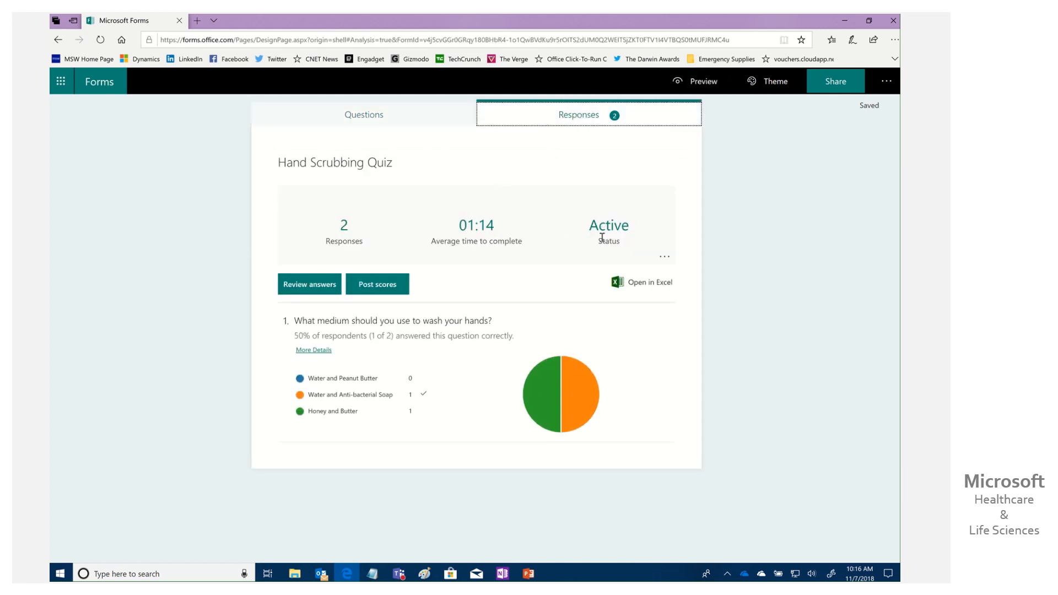
{"action": "mouse_move", "coordinate": [465, 312]}
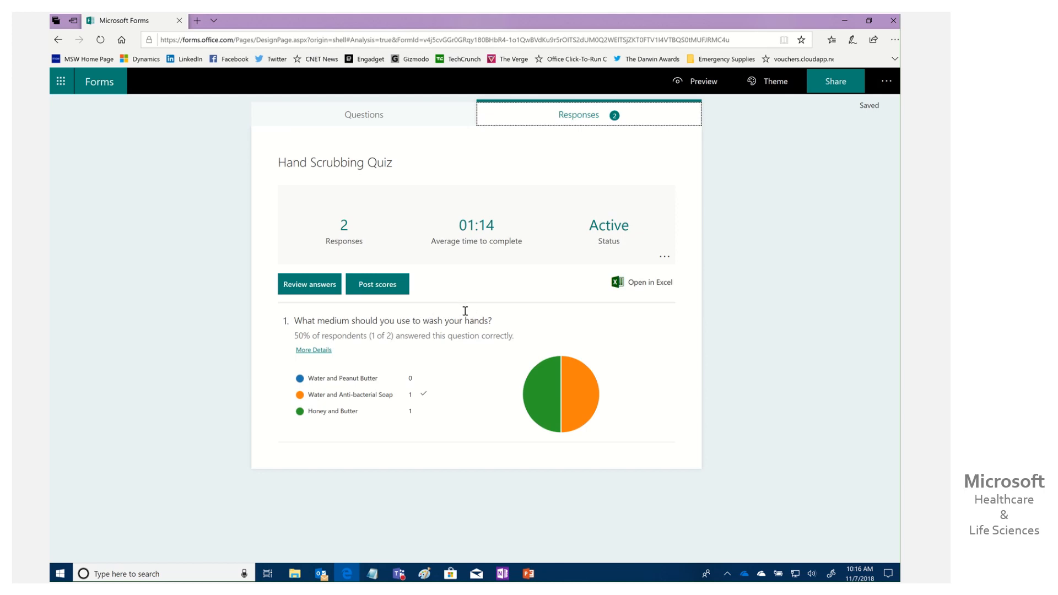
{"action": "mouse_move", "coordinate": [470, 378]}
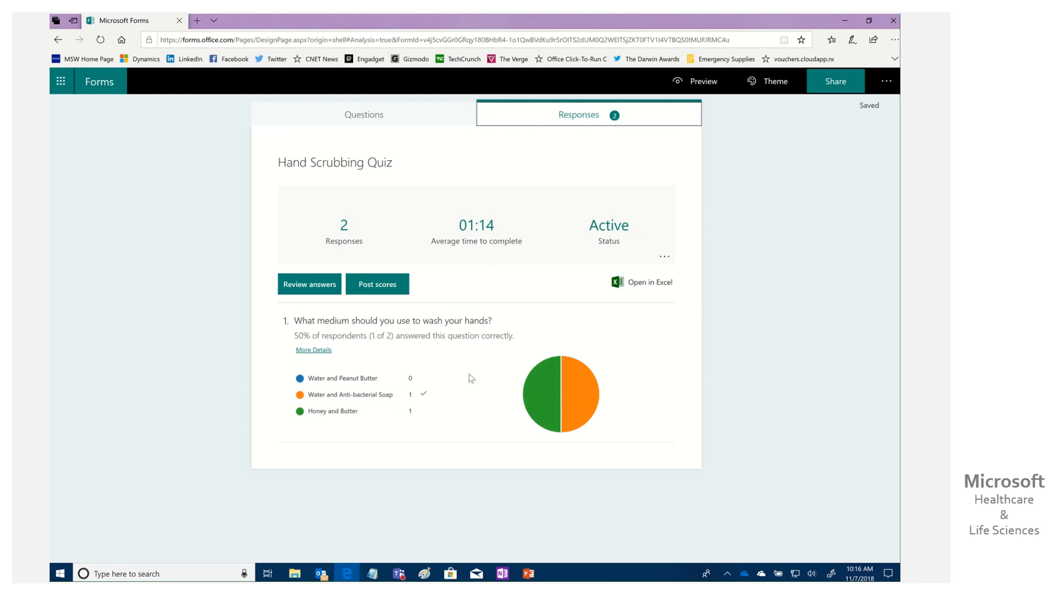
{"action": "mouse_move", "coordinate": [649, 282]}
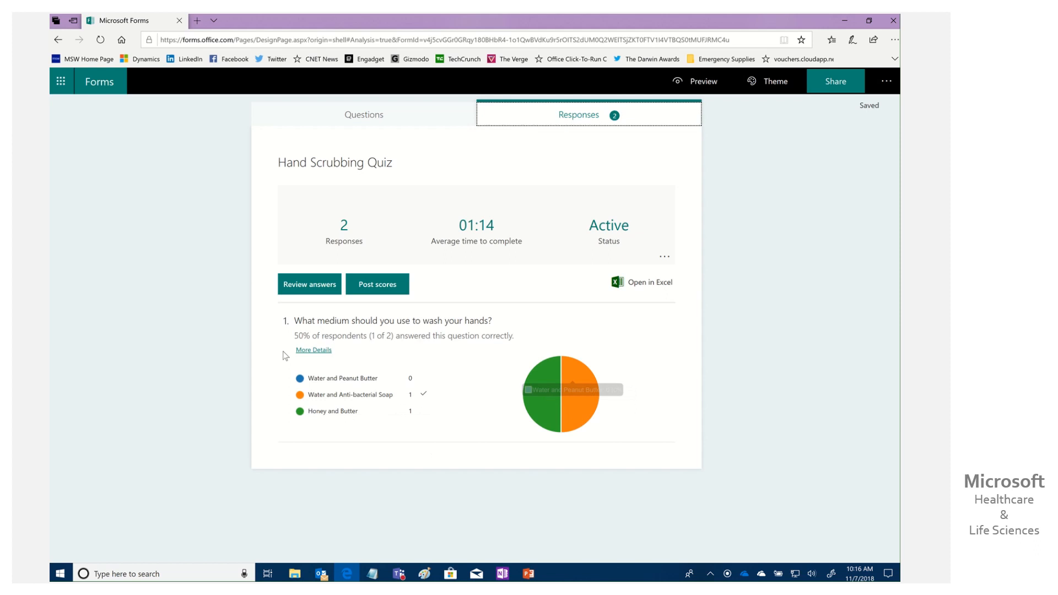
Step: Review each respondent's answer and result in the details table, then return to Questions
{"action": "left_click", "coordinate": [314, 350]}
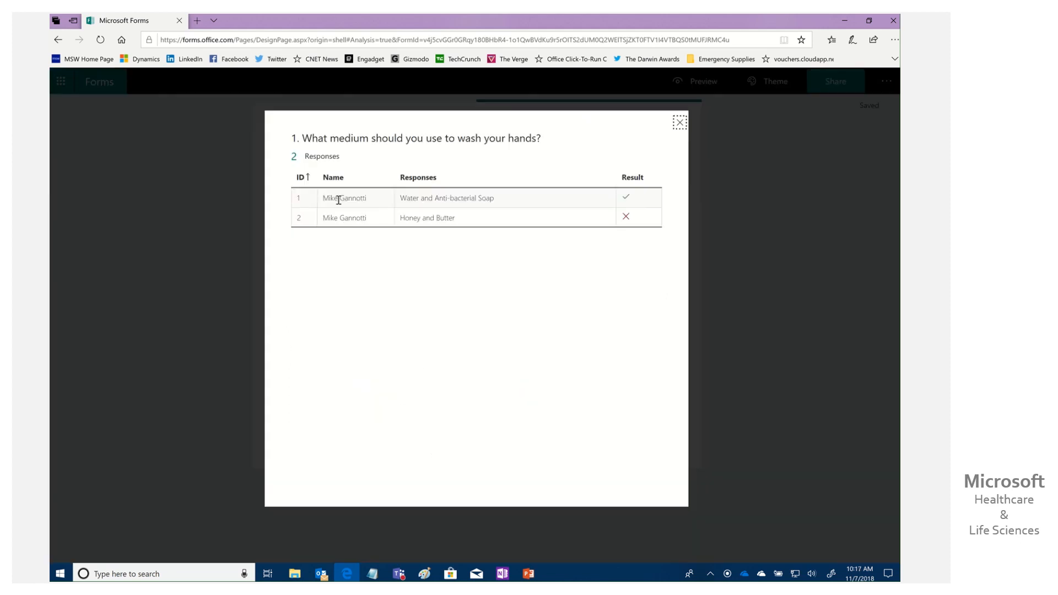
{"action": "mouse_move", "coordinate": [571, 189]}
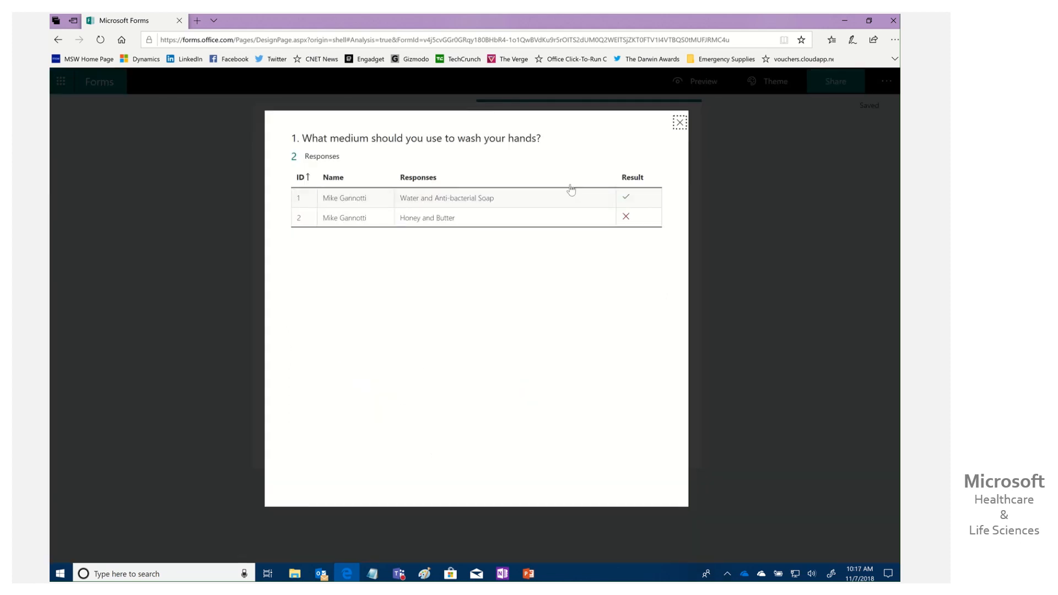
{"action": "mouse_move", "coordinate": [628, 217]}
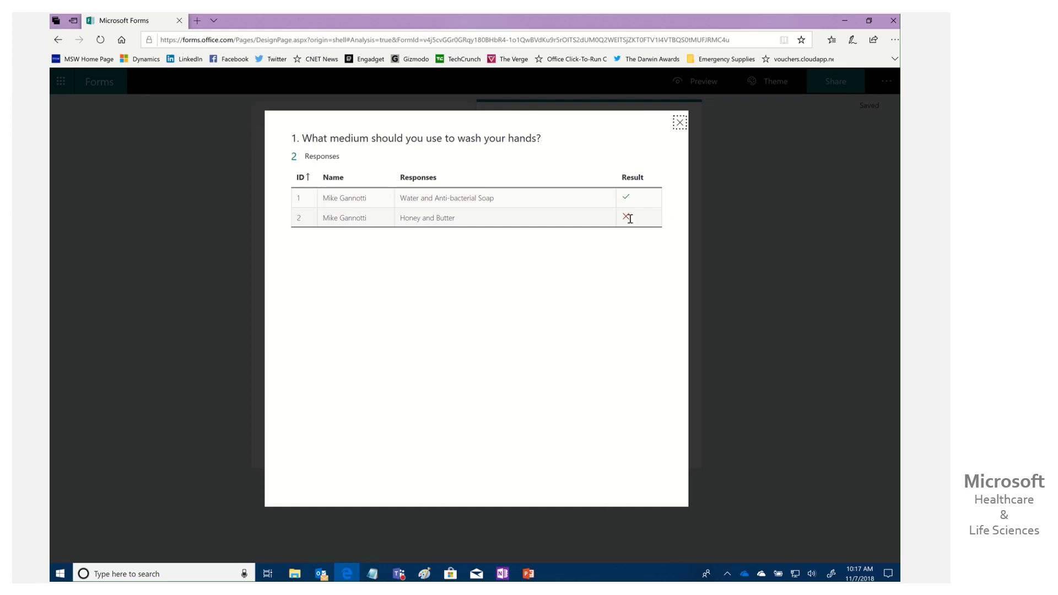
{"action": "left_click", "coordinate": [679, 122]}
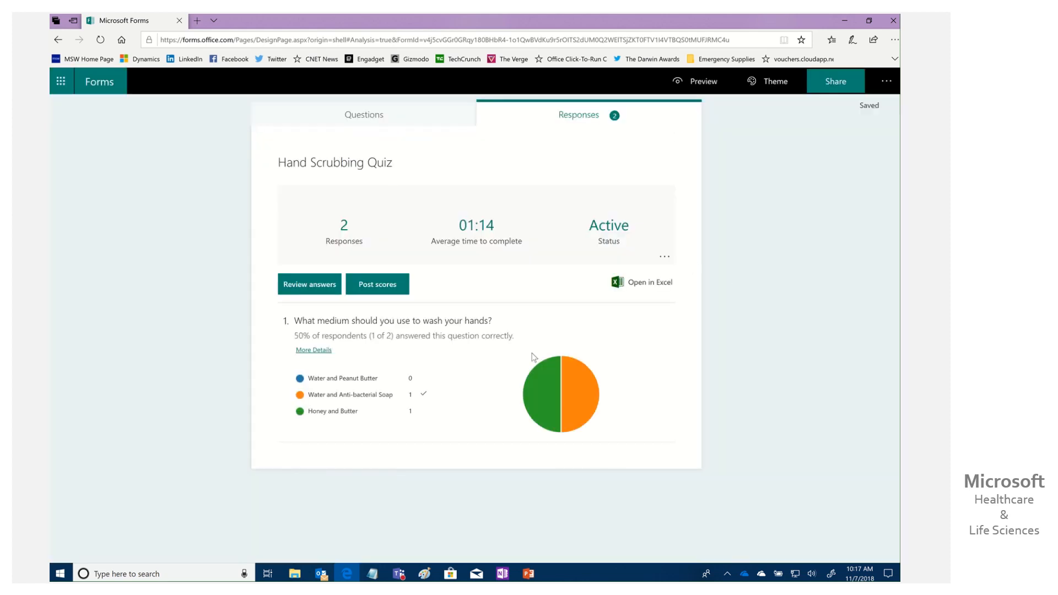
{"action": "left_click", "coordinate": [364, 114]}
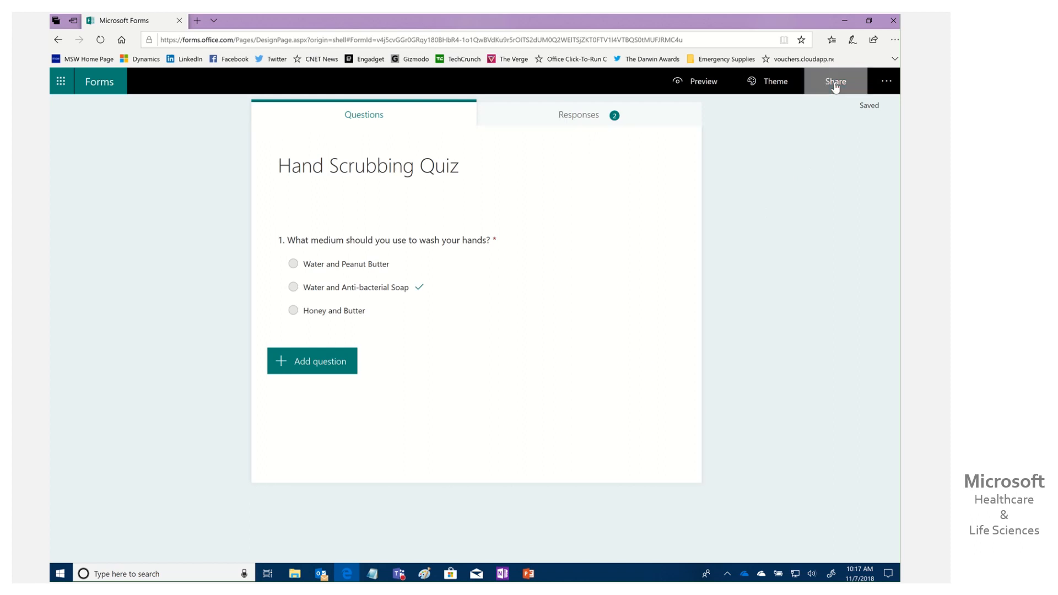
Step: Copy the Hand Scrubbing Quiz response link from the Share options
{"action": "left_click", "coordinate": [835, 81]}
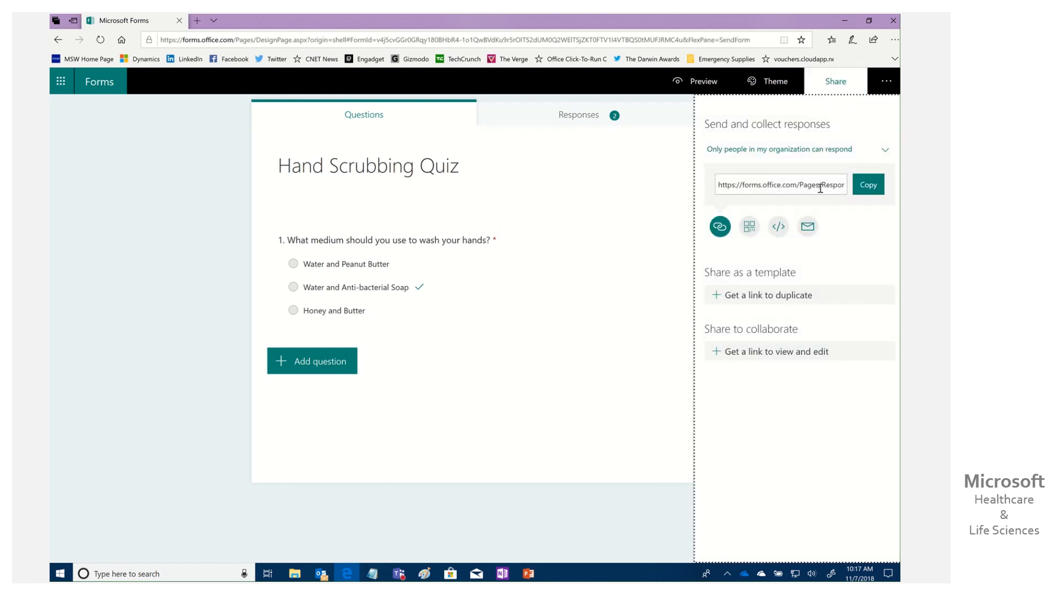
{"action": "left_click", "coordinate": [868, 184]}
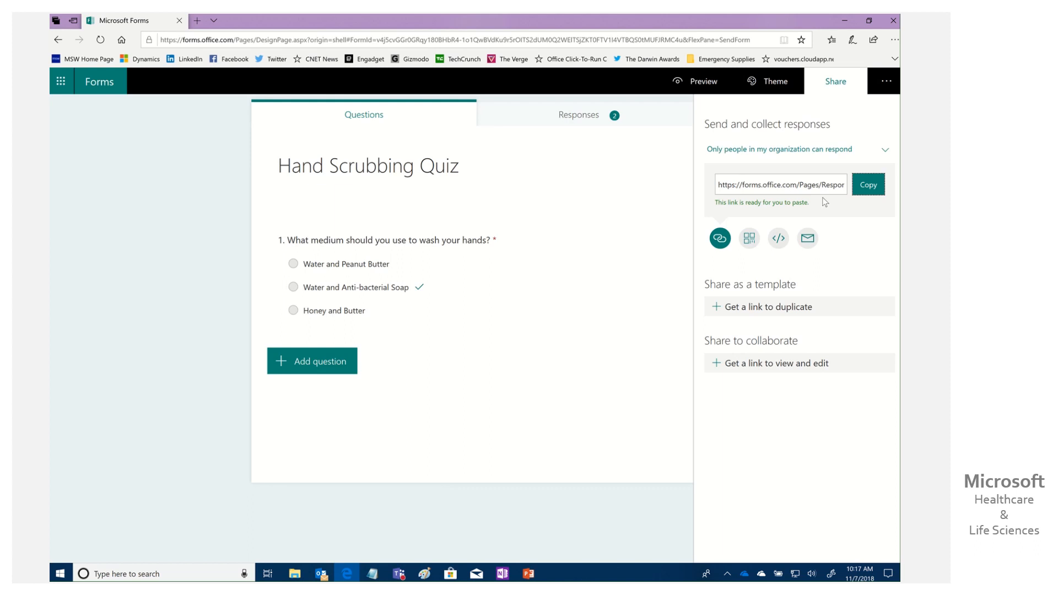
{"action": "mouse_move", "coordinate": [848, 150]}
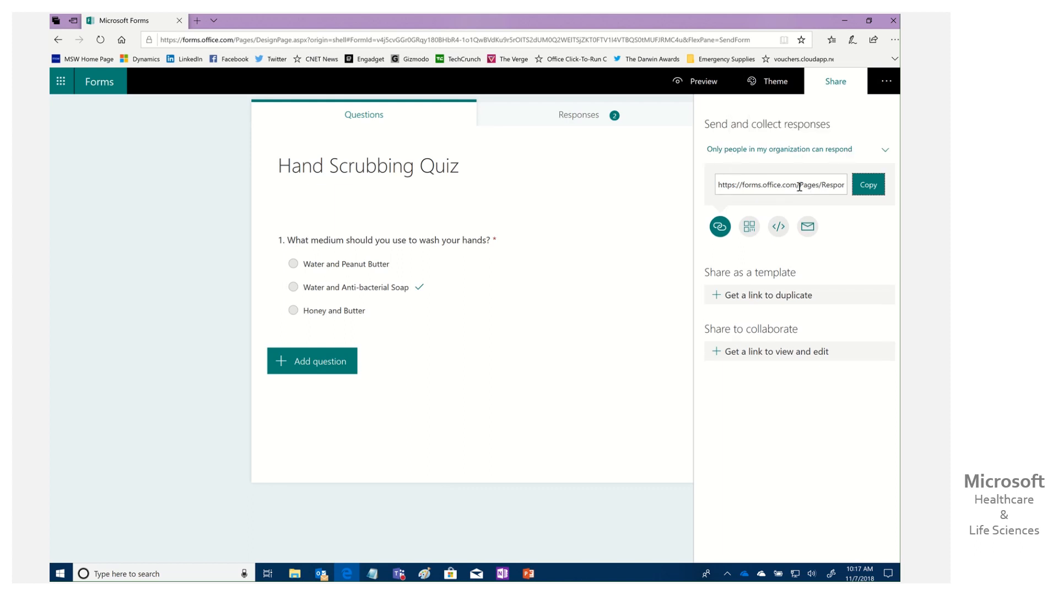
{"action": "mouse_move", "coordinate": [503, 574]}
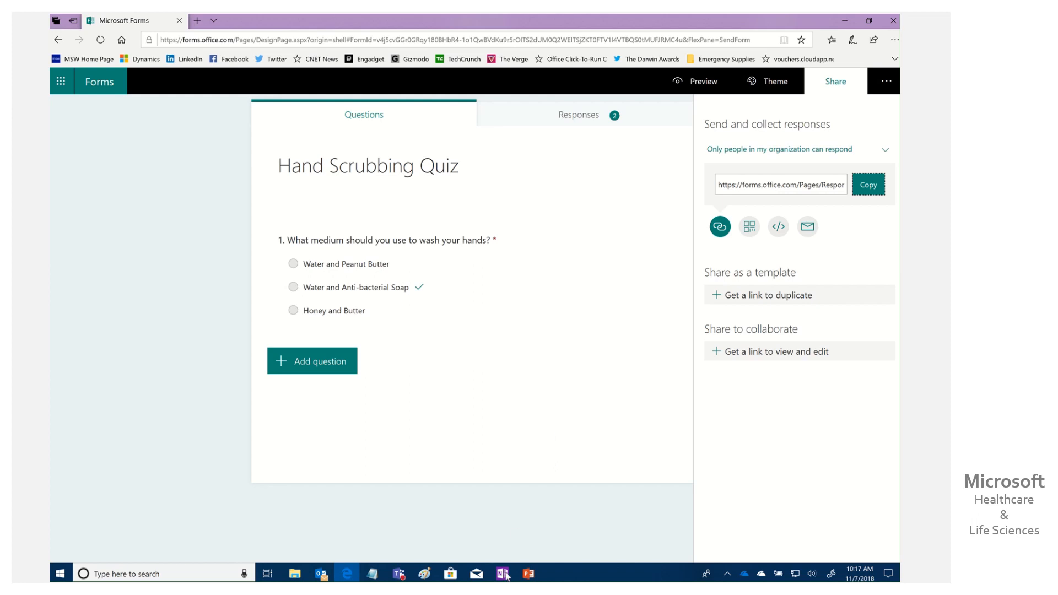
Step: In OneNote, type 'complete the quiz below to show you have watch/read and mastered this content.'
{"action": "left_click", "coordinate": [503, 573]}
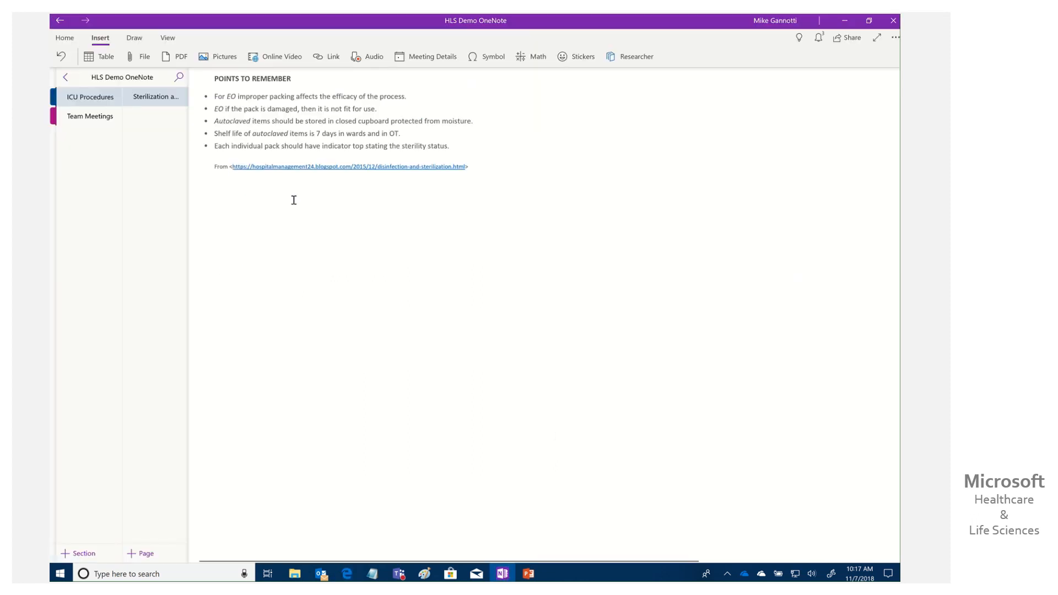
{"action": "mouse_move", "coordinate": [295, 273]}
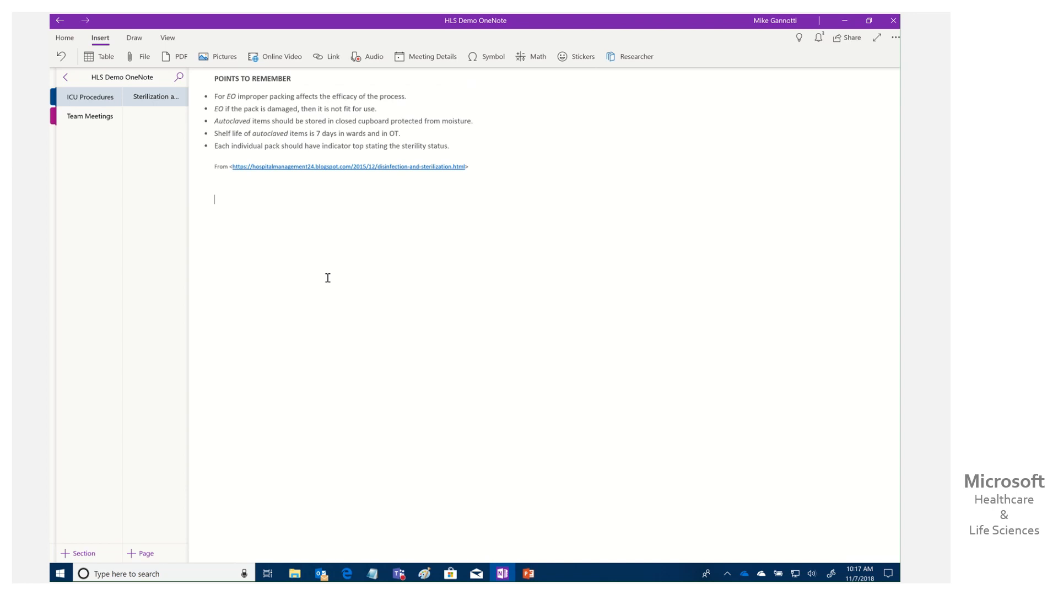
{"action": "type", "text": "To"}
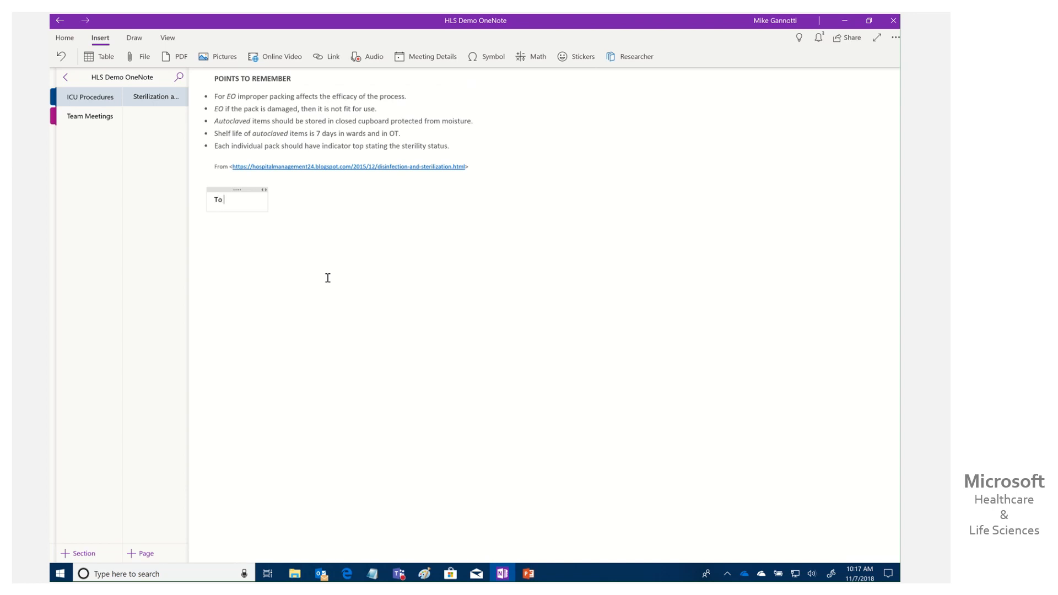
{"action": "type", "text": "complete"}
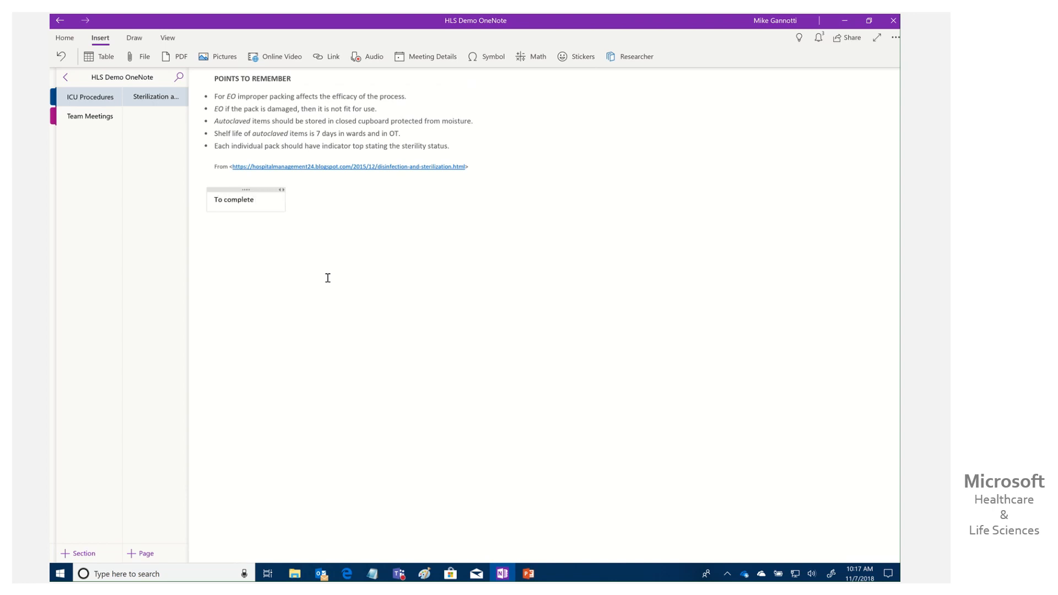
{"action": "type", "text": "this training please com"}
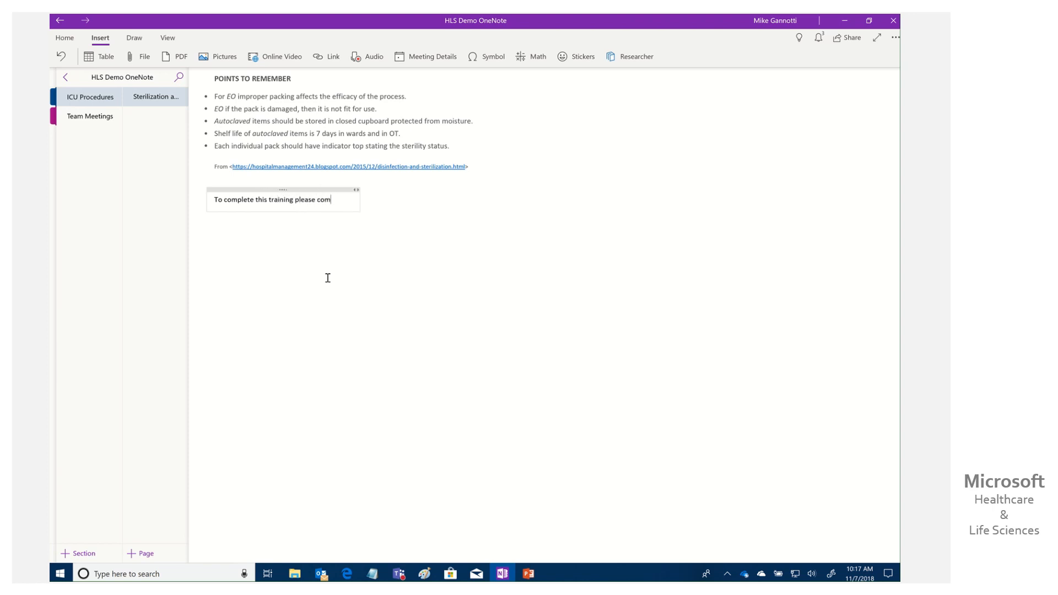
{"action": "type", "text": "plete the"}
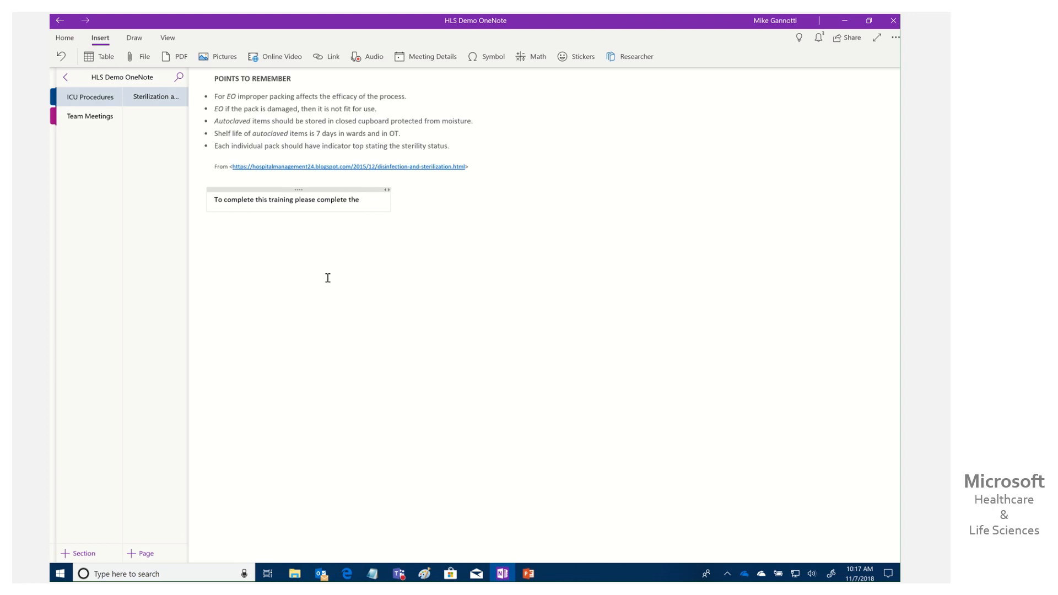
{"action": "type", "text": "quiz"}
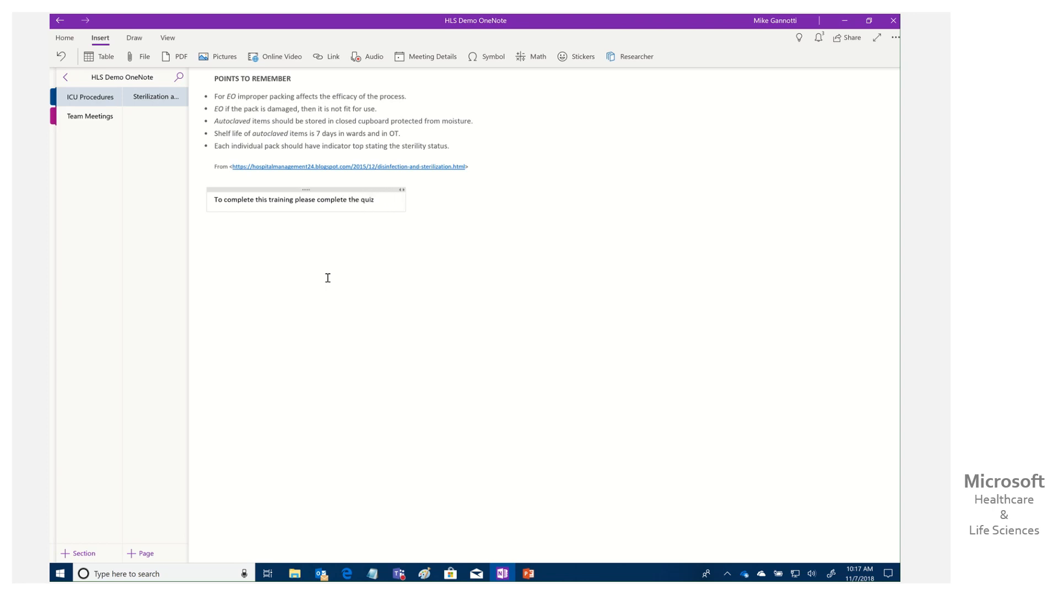
{"action": "type", "text": "below to show you"}
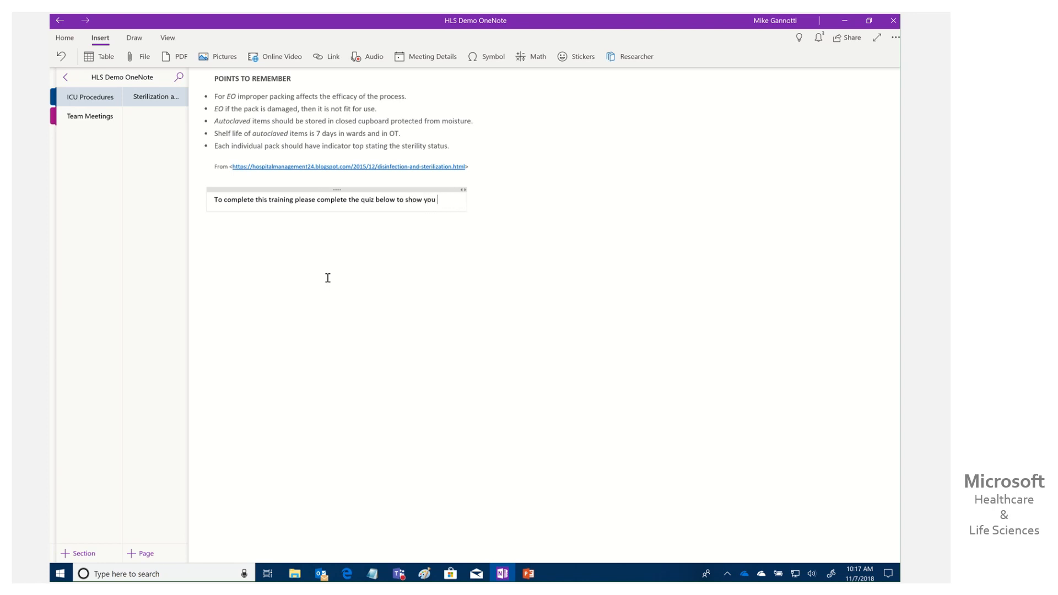
{"action": "type", "text": "have watch/rea"}
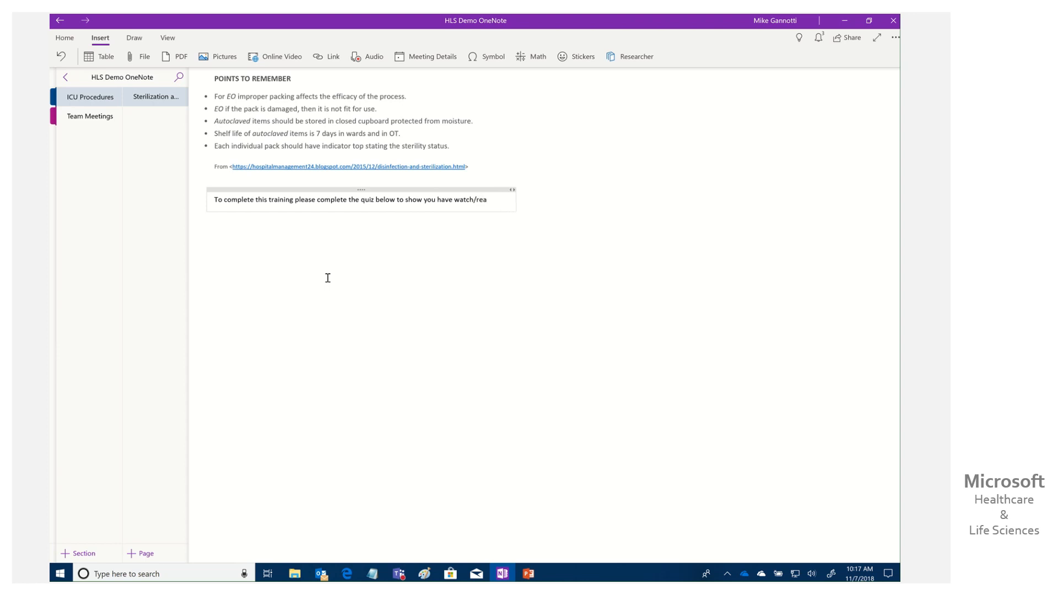
{"action": "type", "text": "d and mastered t"}
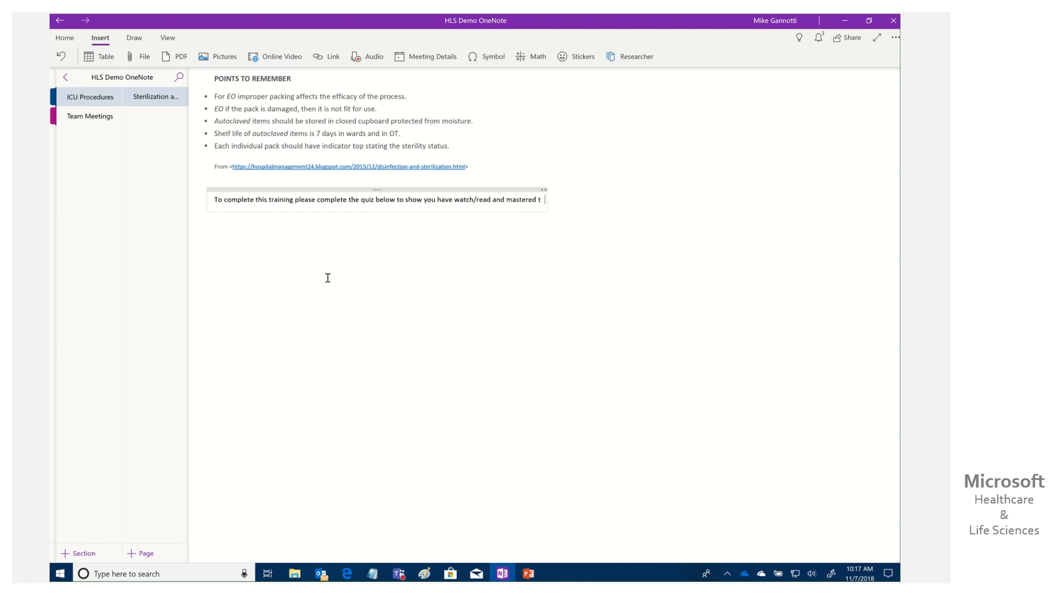
{"action": "type", "text": "his content"}
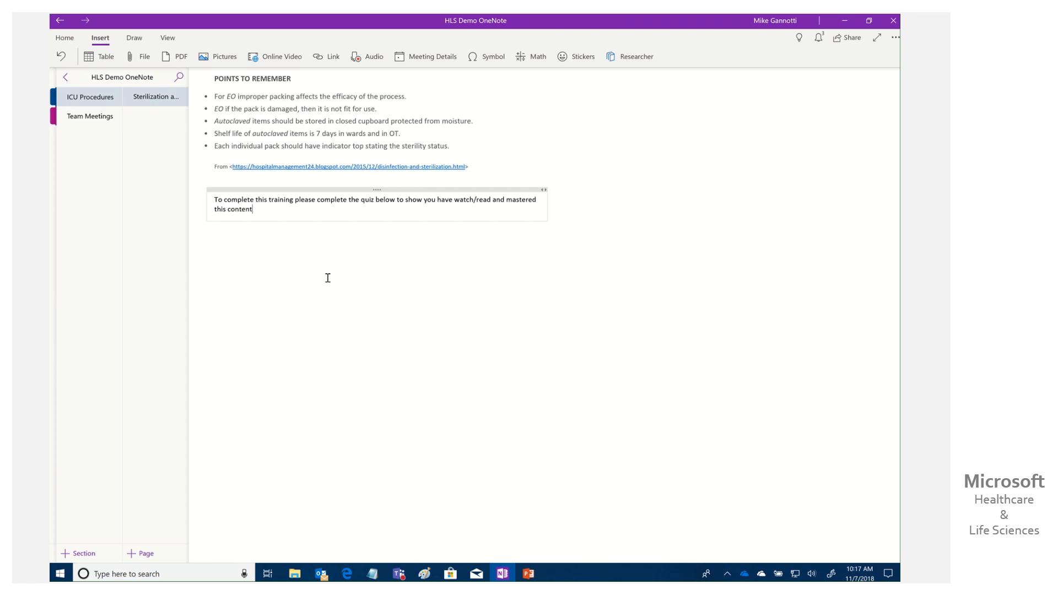
{"action": "type", "text": "."}
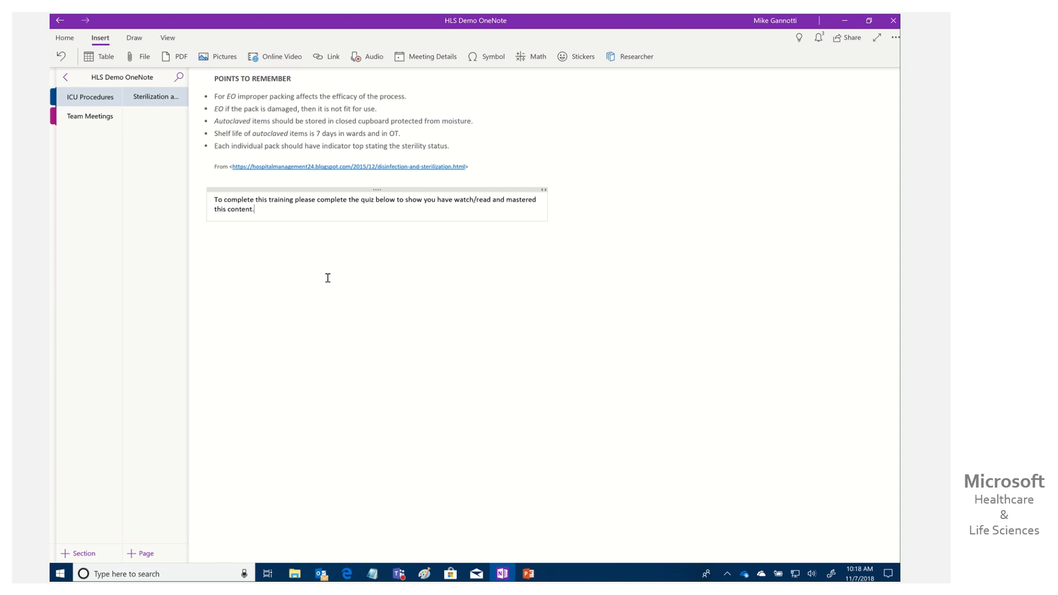
{"action": "mouse_move", "coordinate": [341, 228]}
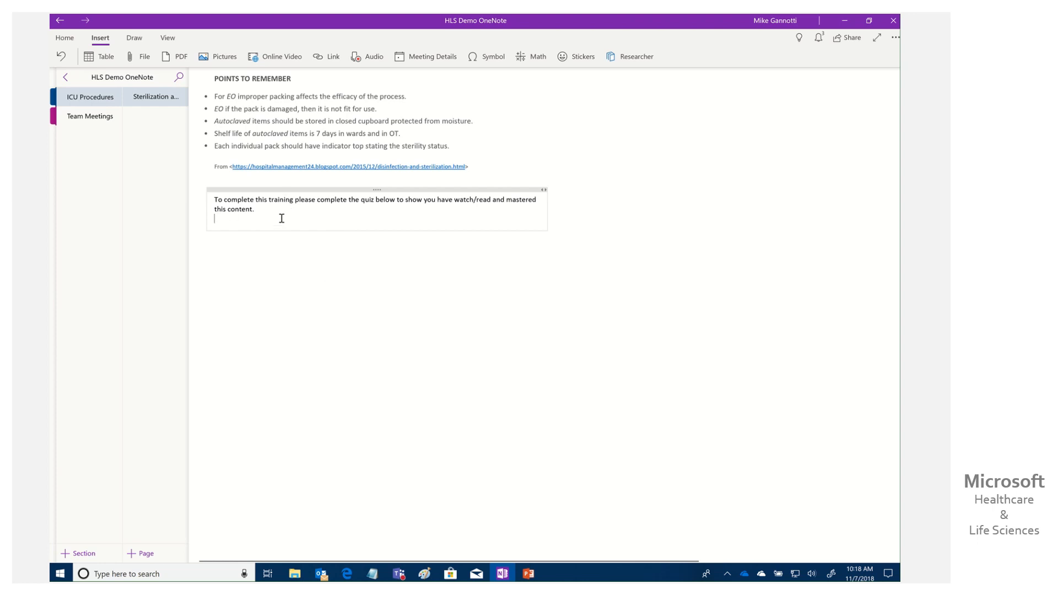
Step: Paste the quiz link to embed it, then submit Water and Anti-bacterial Soap and view results
{"action": "left_click", "coordinate": [223, 249]}
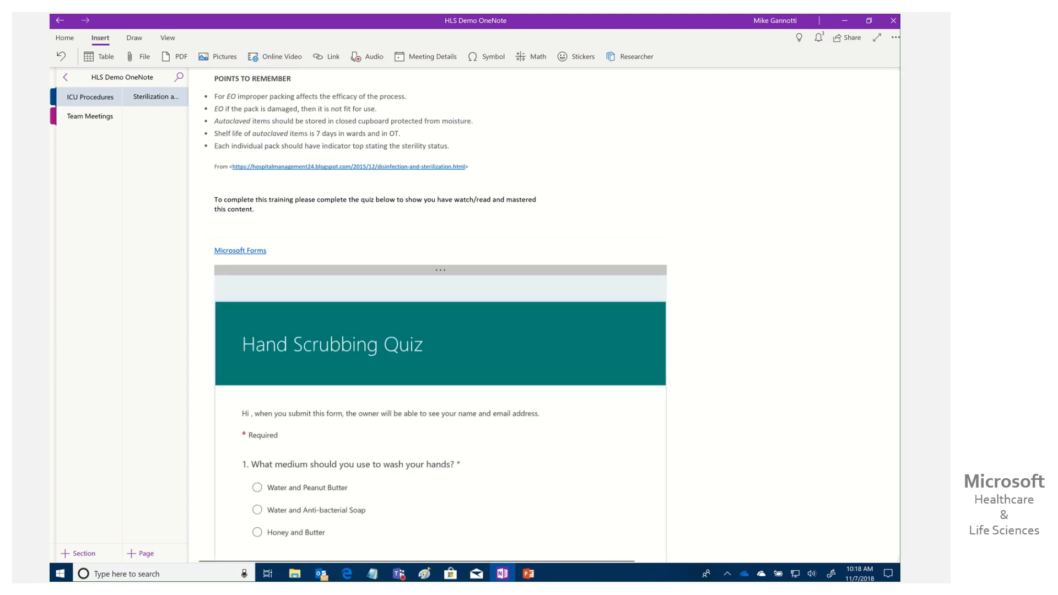
{"action": "scroll", "scroll_direction": "down", "scroll_amount": 3}
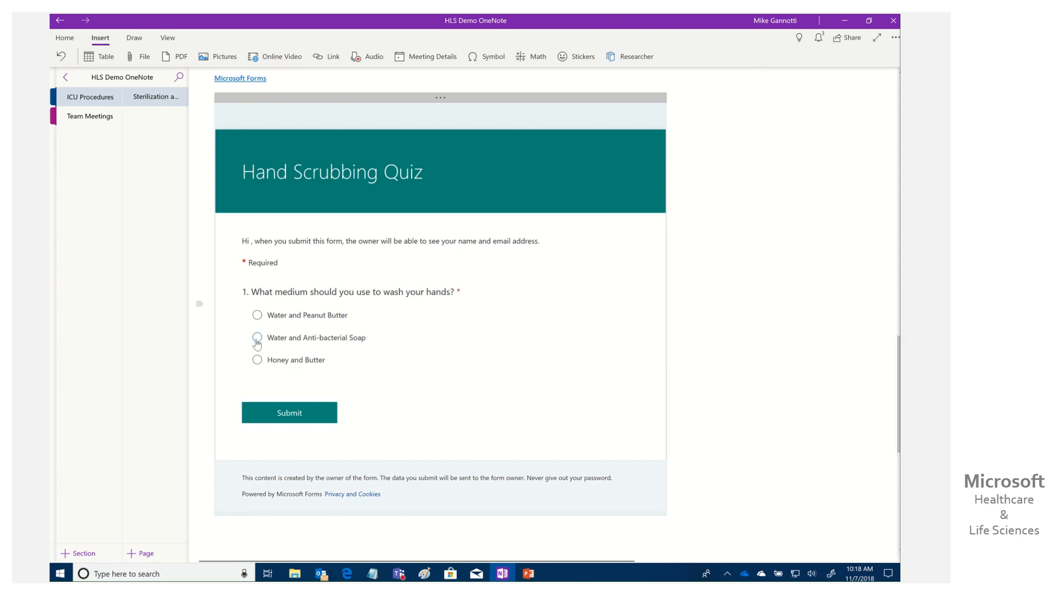
{"action": "left_click", "coordinate": [258, 337]}
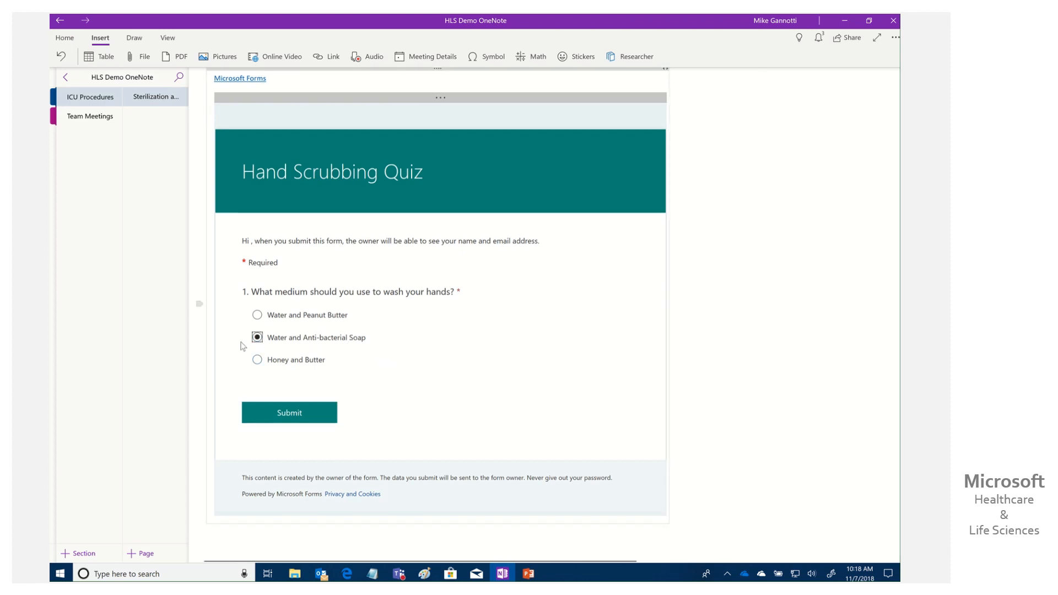
{"action": "left_click", "coordinate": [288, 412]}
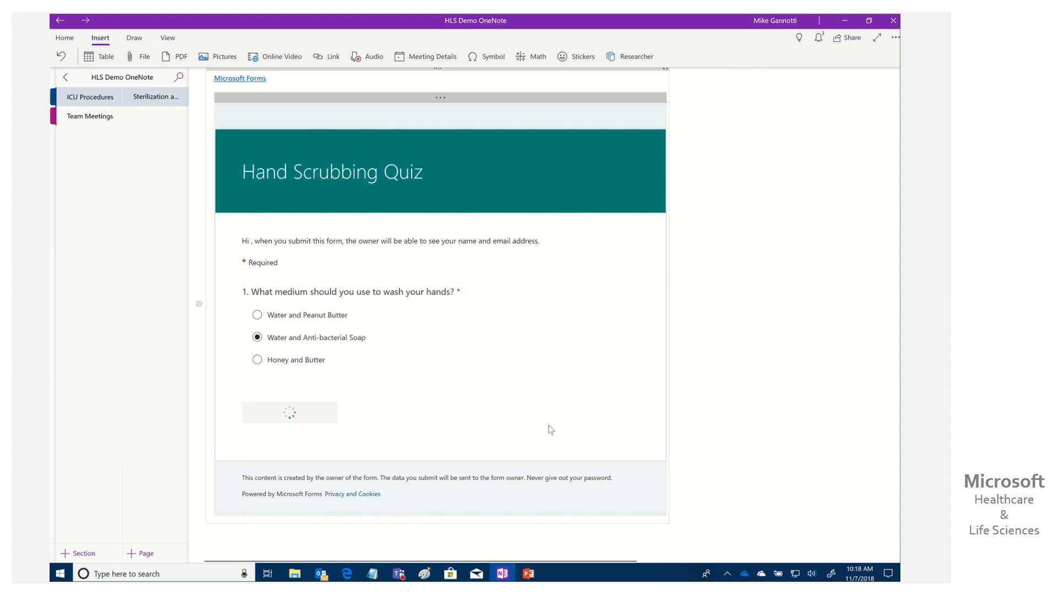
{"action": "left_click", "coordinate": [289, 412]}
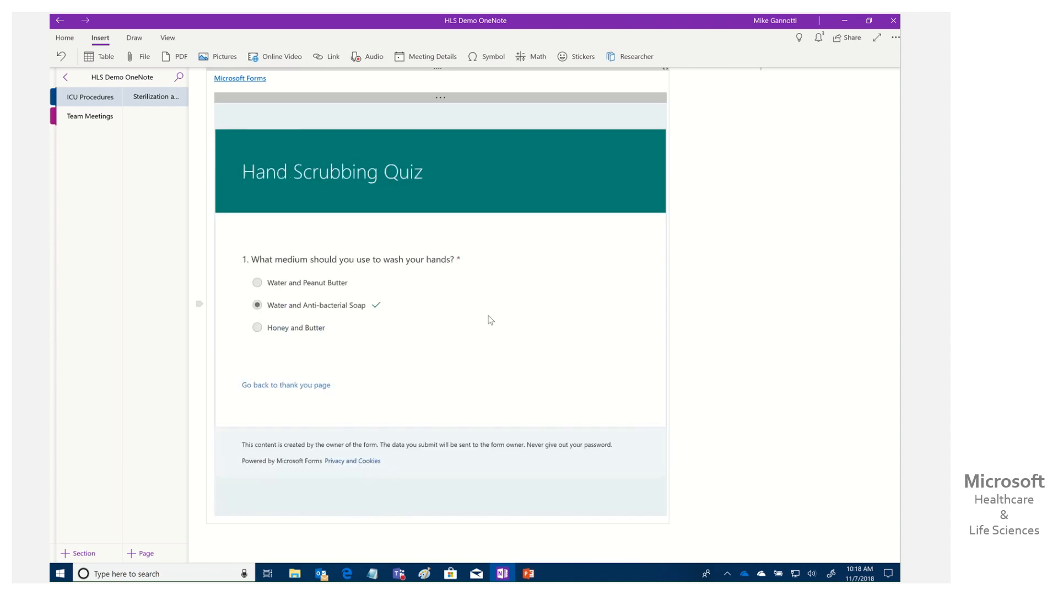
{"action": "mouse_move", "coordinate": [392, 270]}
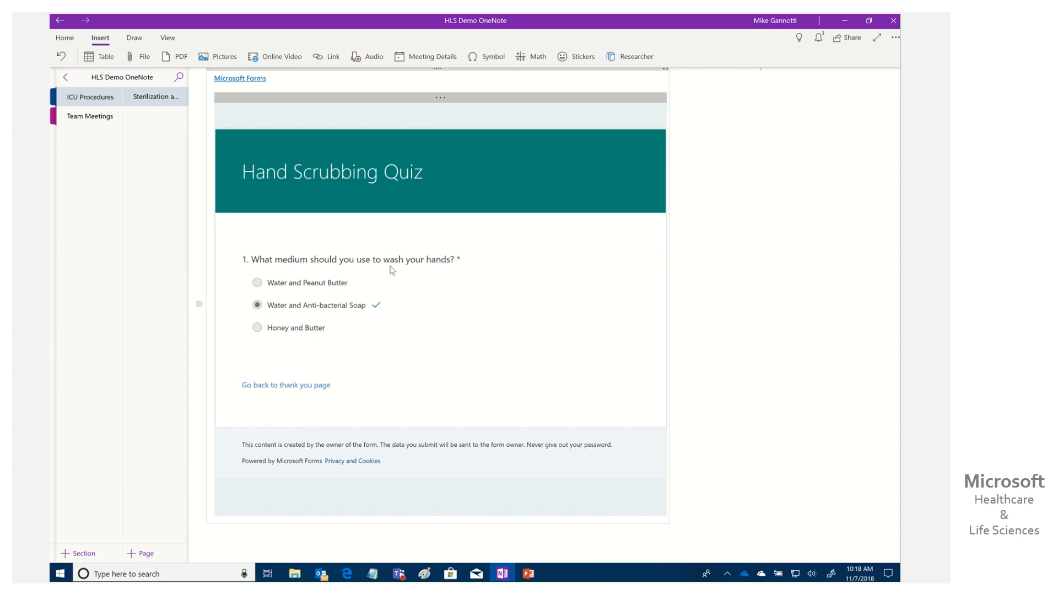
{"action": "mouse_move", "coordinate": [367, 307]}
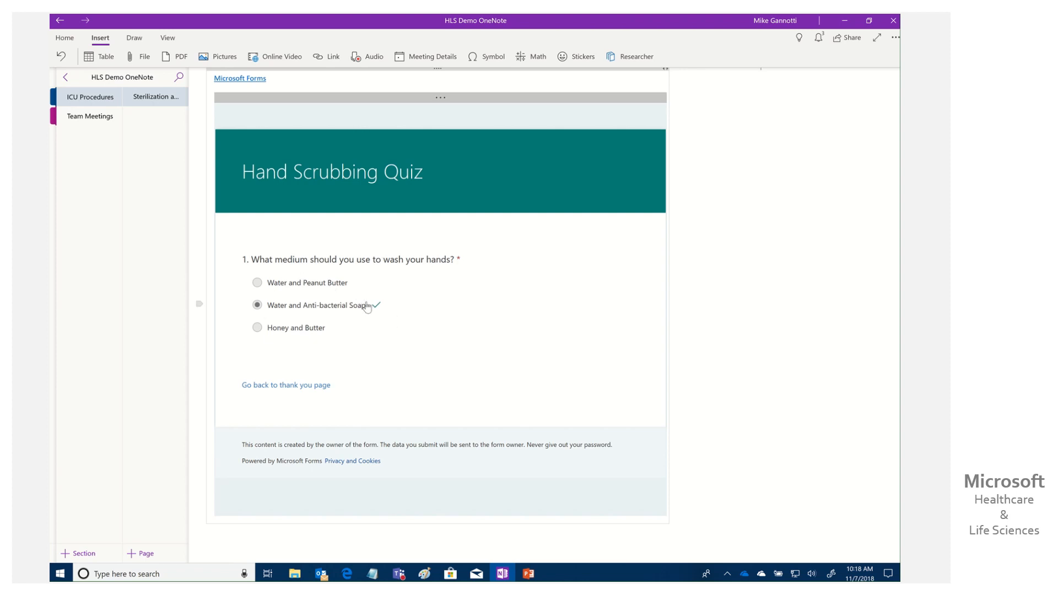
{"action": "mouse_move", "coordinate": [439, 485]}
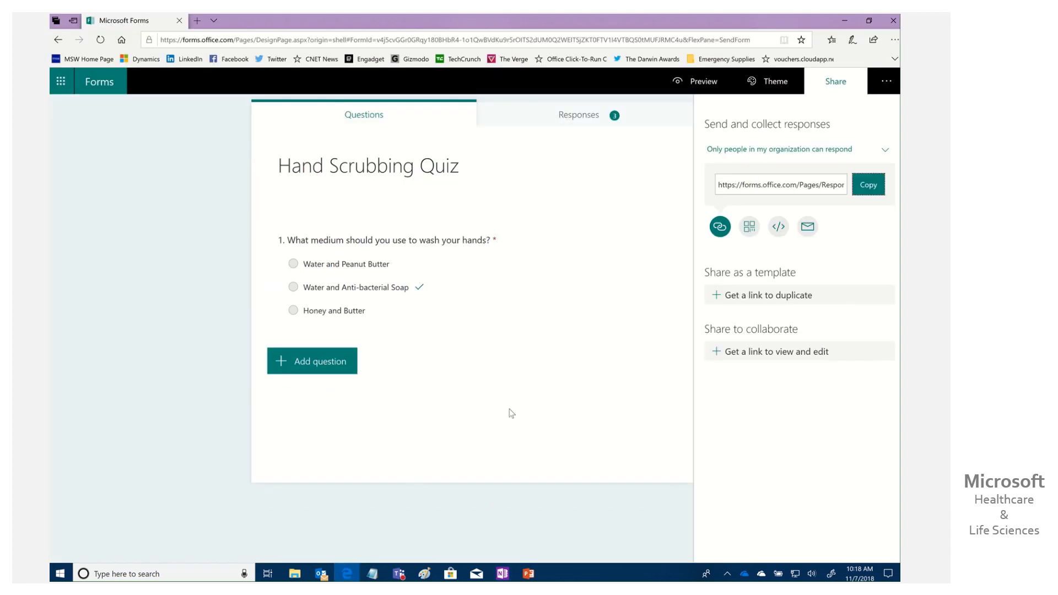
Step: Check the Responses tab showing 3 responses, 67% correct on question 1
{"action": "left_click", "coordinate": [578, 114]}
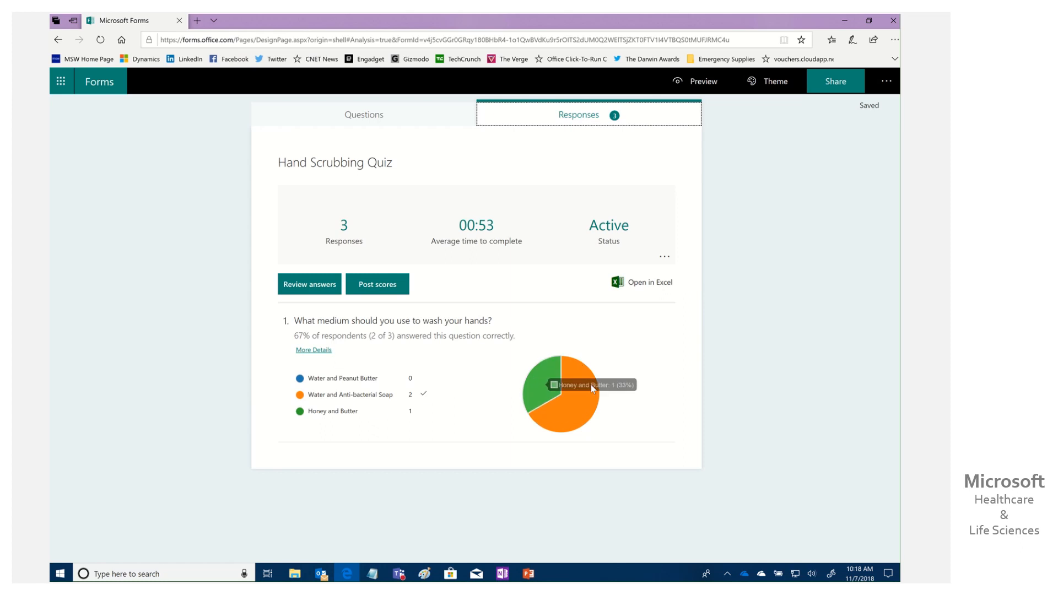
{"action": "mouse_move", "coordinate": [642, 282]}
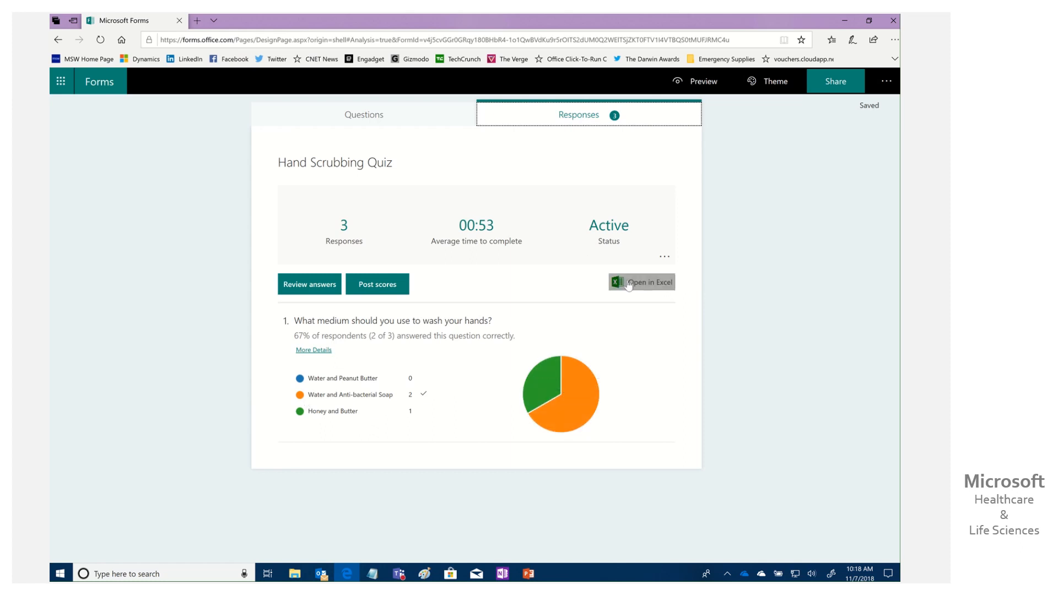
{"action": "mouse_move", "coordinate": [776, 291]}
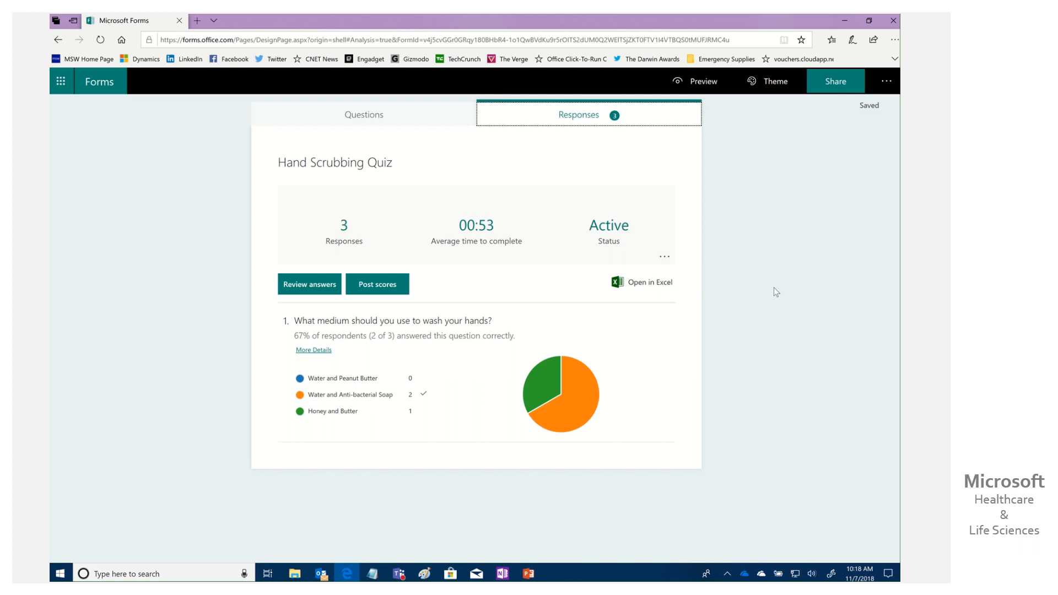
{"action": "mouse_move", "coordinate": [758, 319]}
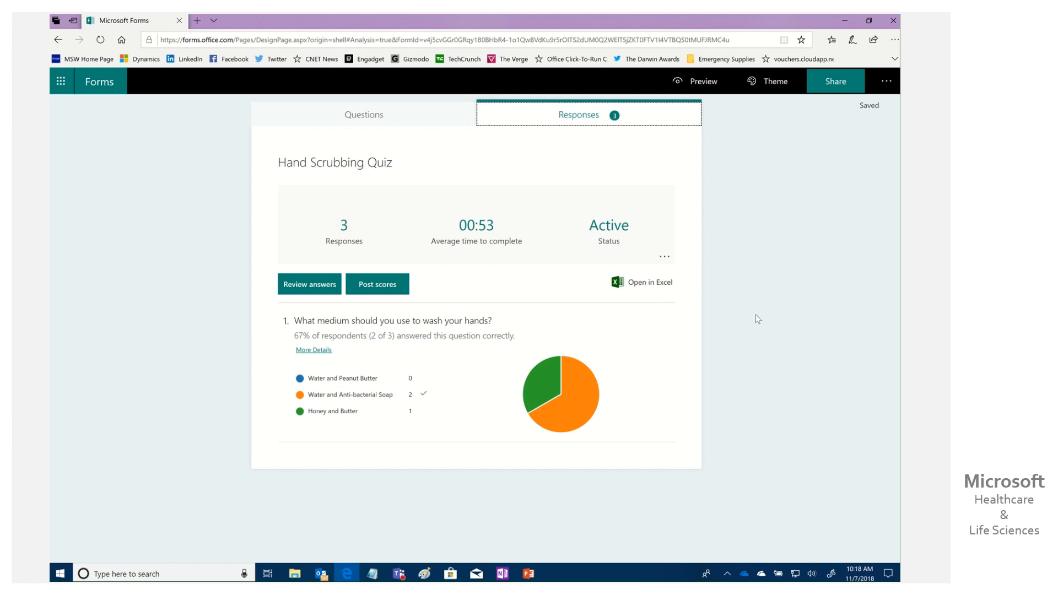
{"action": "mouse_move", "coordinate": [804, 295]}
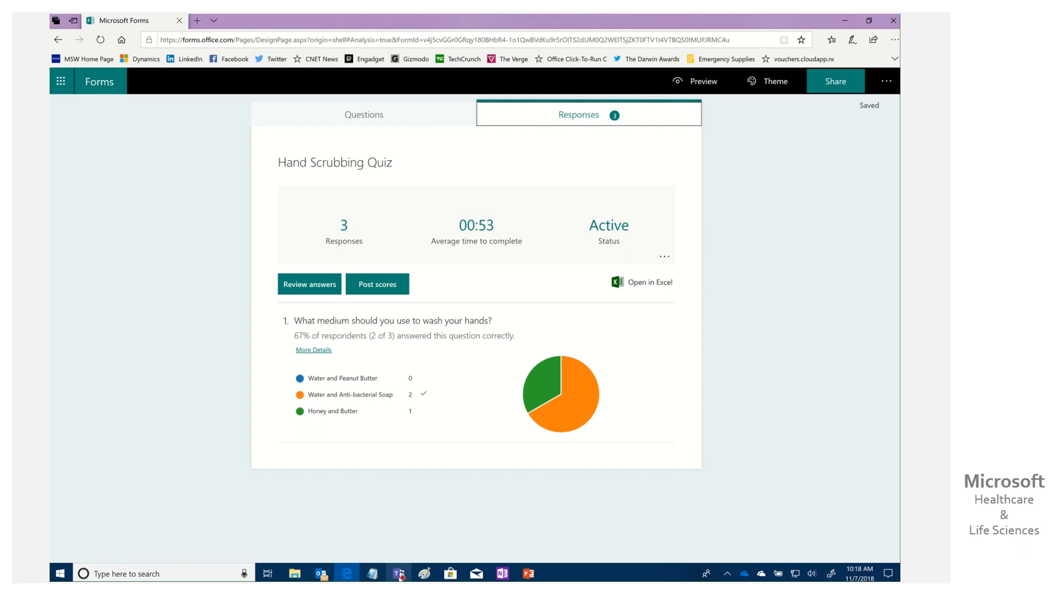
Step: Scroll through OneNote's Research Goals for Week of 11-5-2018 page, then go back to Forms
{"action": "left_click", "coordinate": [502, 573]}
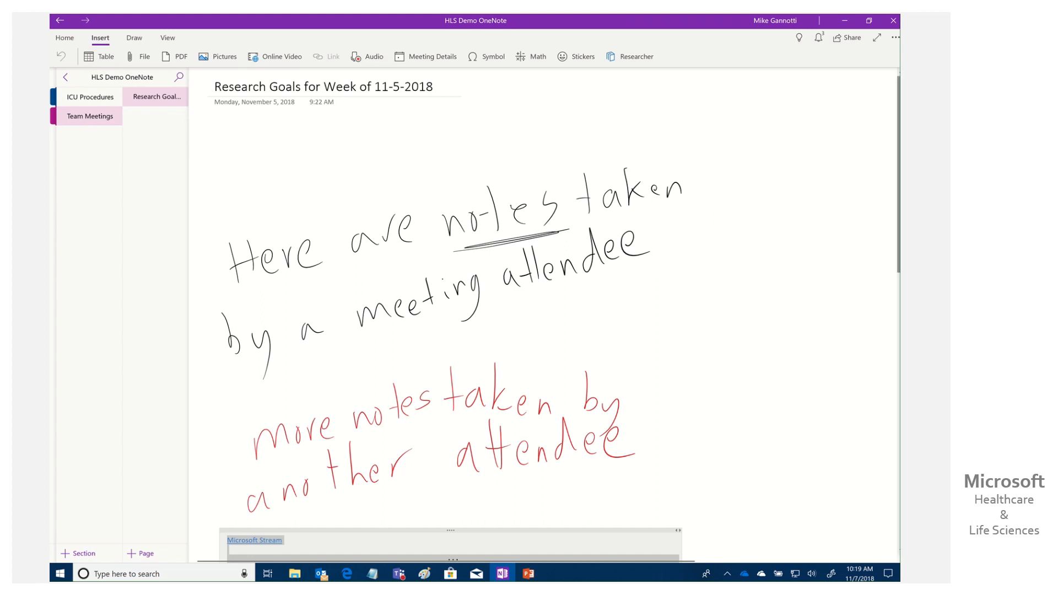
{"action": "scroll", "scroll_direction": "down", "scroll_amount": 3}
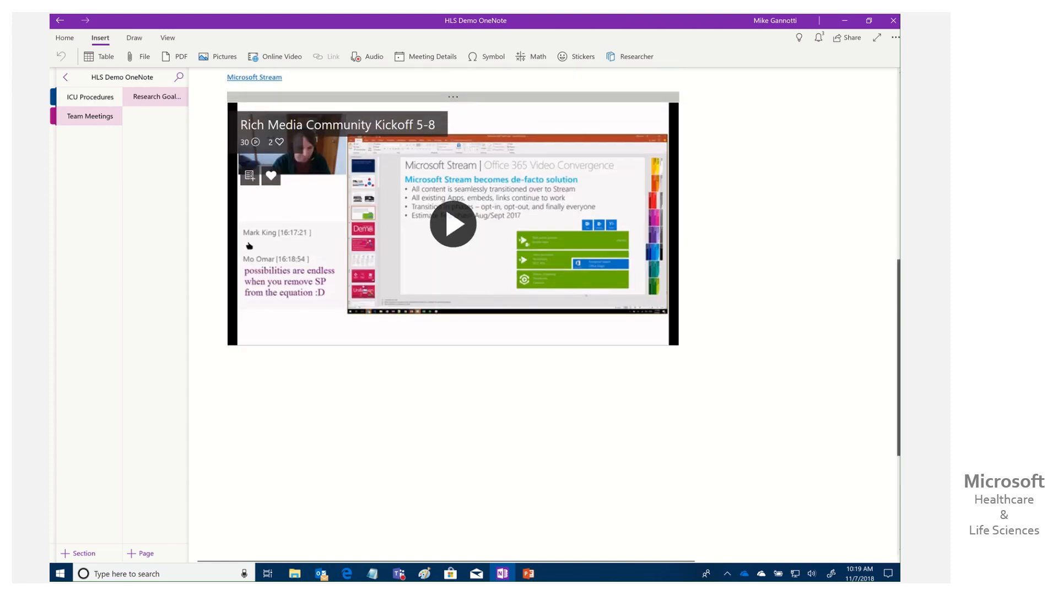
{"action": "scroll", "scroll_direction": "down", "scroll_amount": 3}
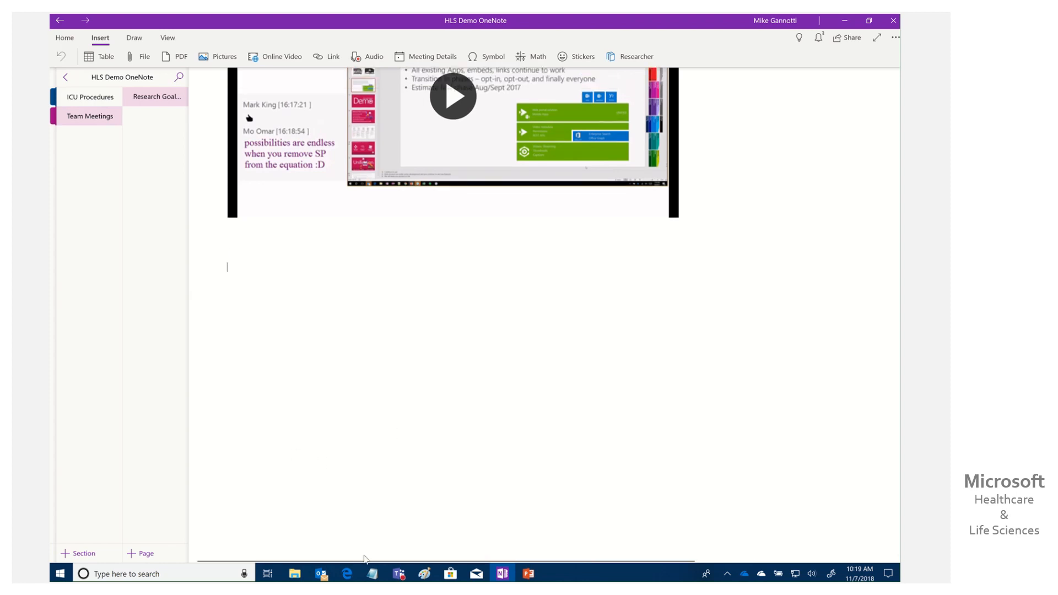
{"action": "left_click", "coordinate": [347, 573]}
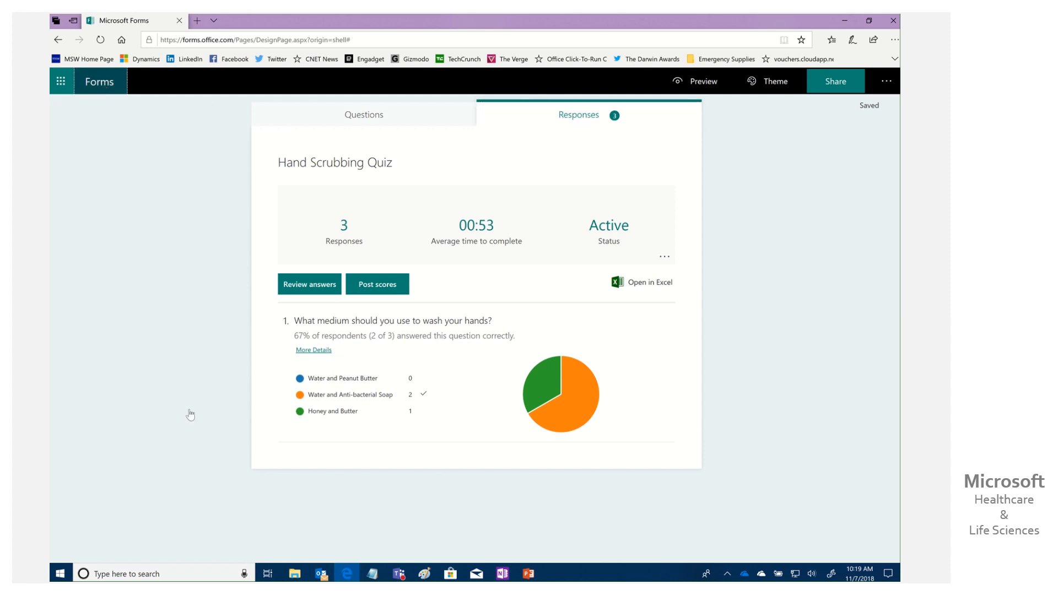
Step: Go back to the My forms list, showing Hand Scrubbing Quiz and other saved forms
{"action": "left_click", "coordinate": [98, 81]}
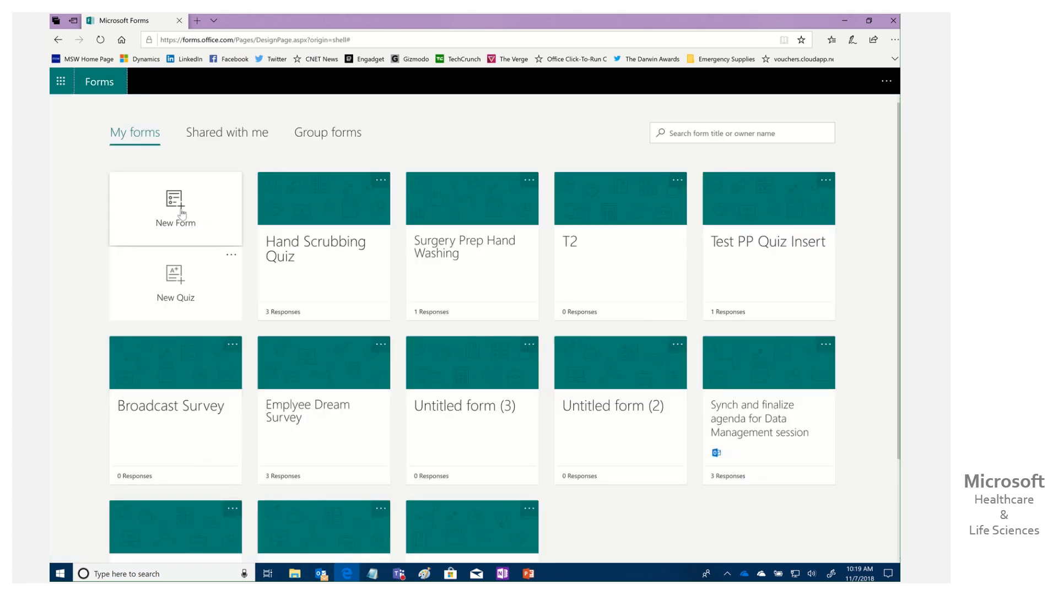
{"action": "mouse_move", "coordinate": [183, 287]}
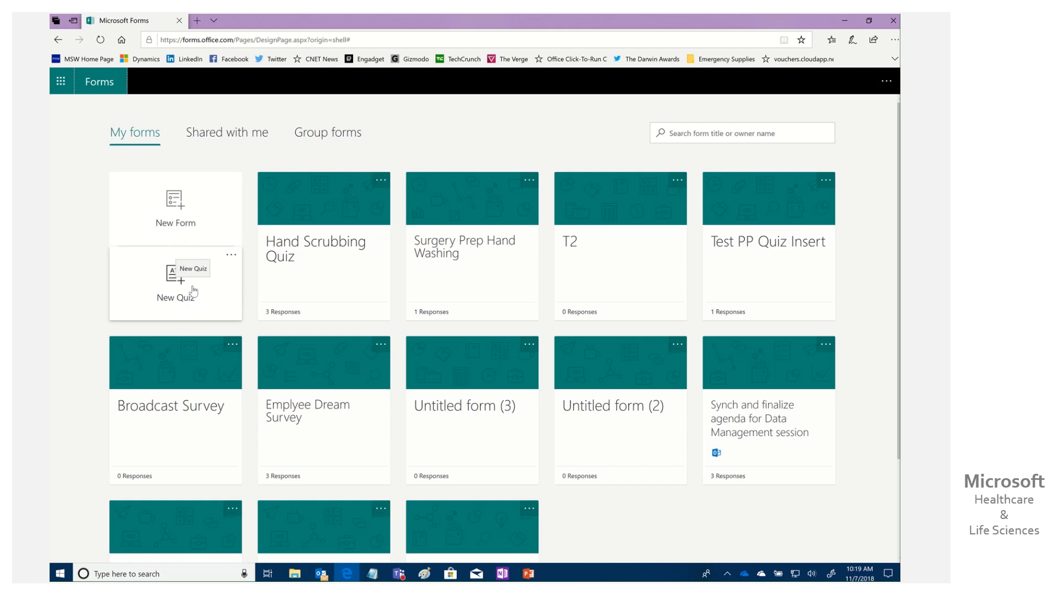
{"action": "mouse_move", "coordinate": [76, 262]}
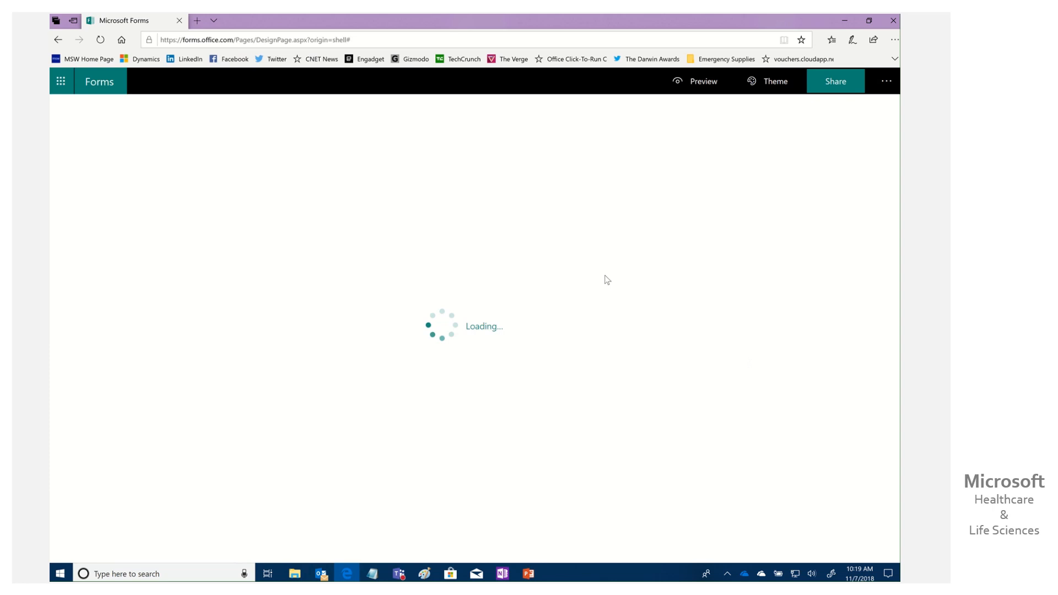
{"action": "mouse_move", "coordinate": [568, 359]}
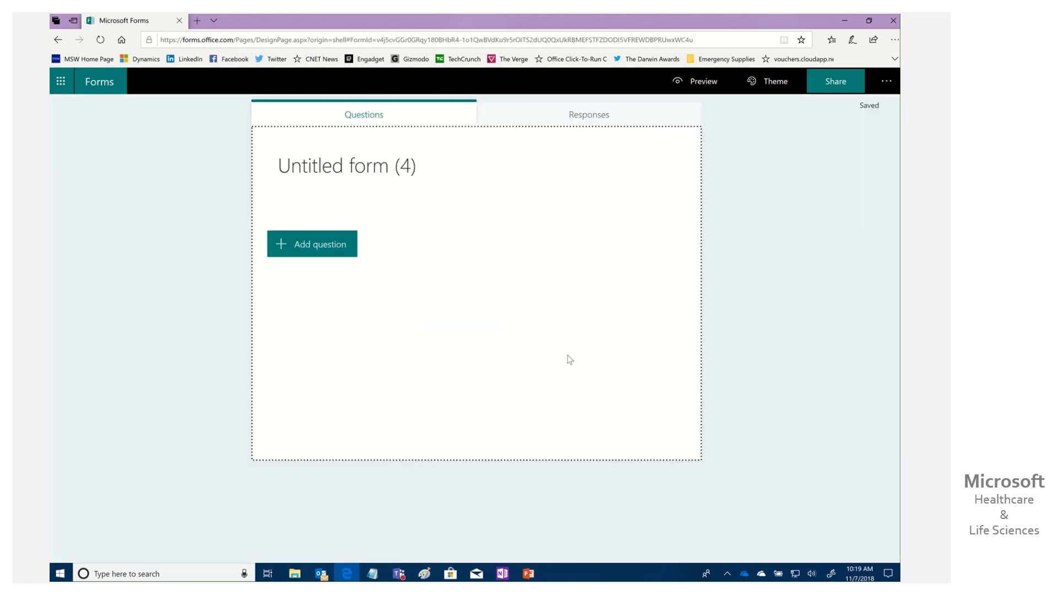
Step: Title the new form 'Researcher Survey On Use Of Media', leaving it without questions
{"action": "left_click", "coordinate": [346, 165]}
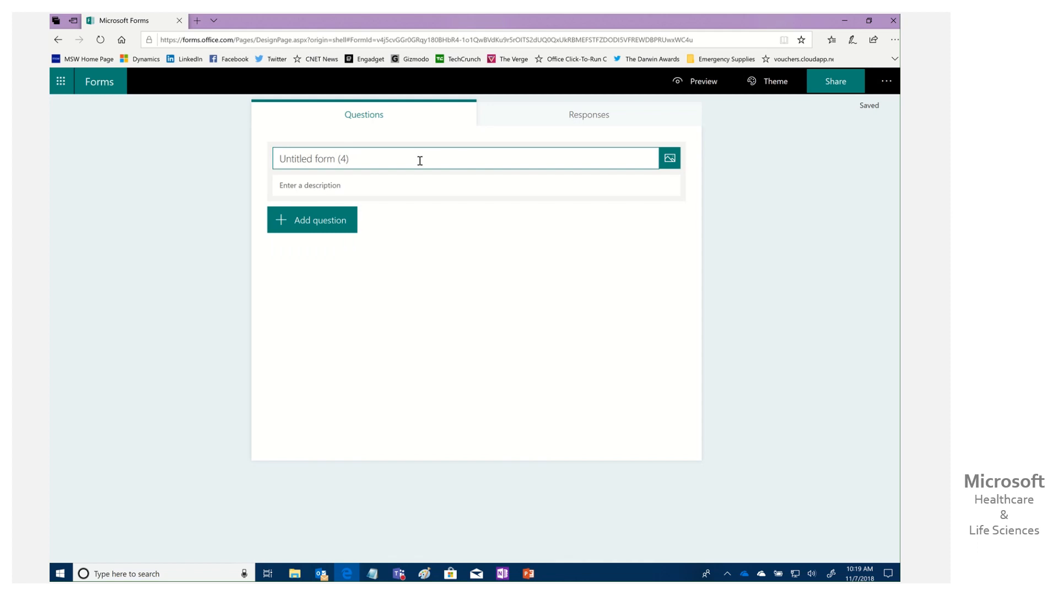
{"action": "triple_click", "coordinate": [313, 159]}
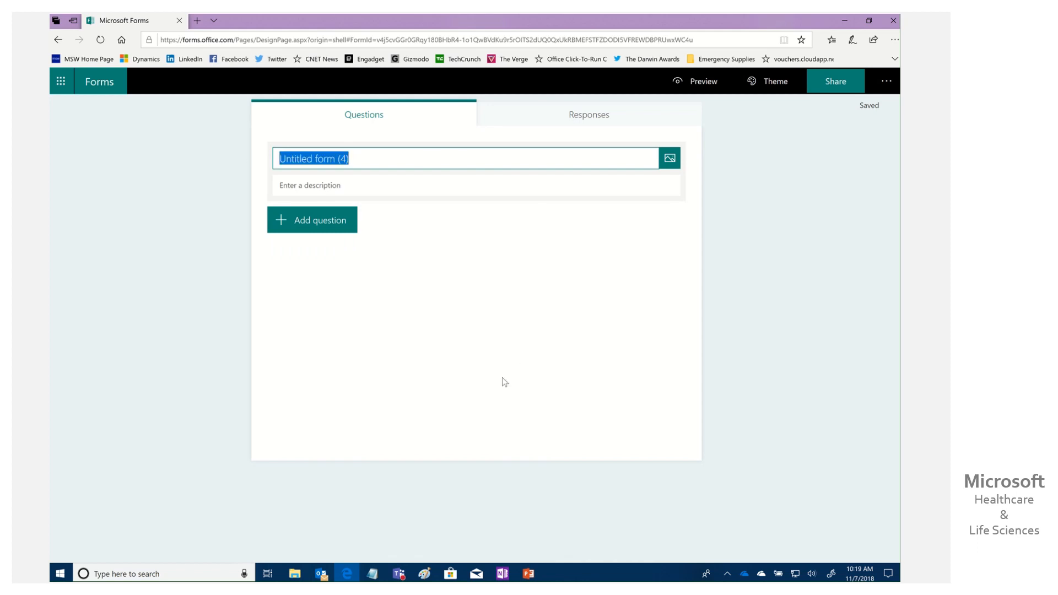
{"action": "type", "text": "Res"}
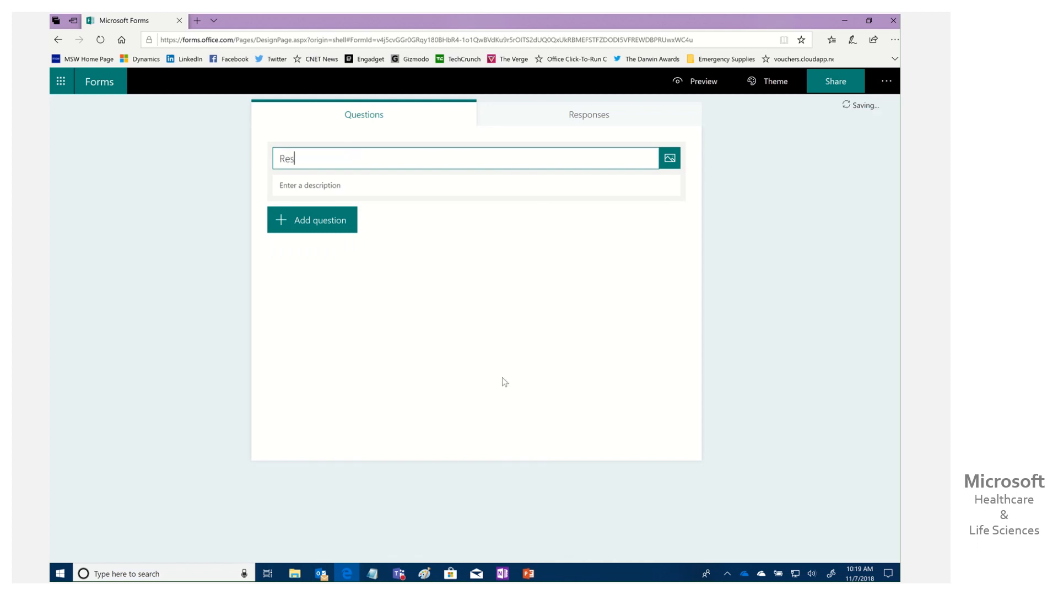
{"action": "type", "text": "erche"}
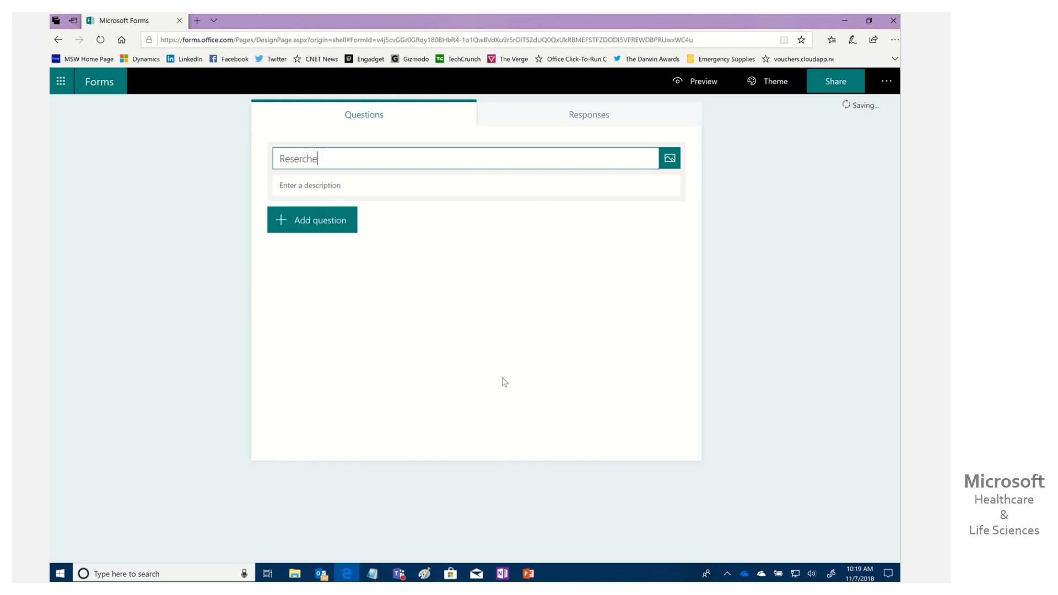
{"action": "key", "text": "Backspace"}
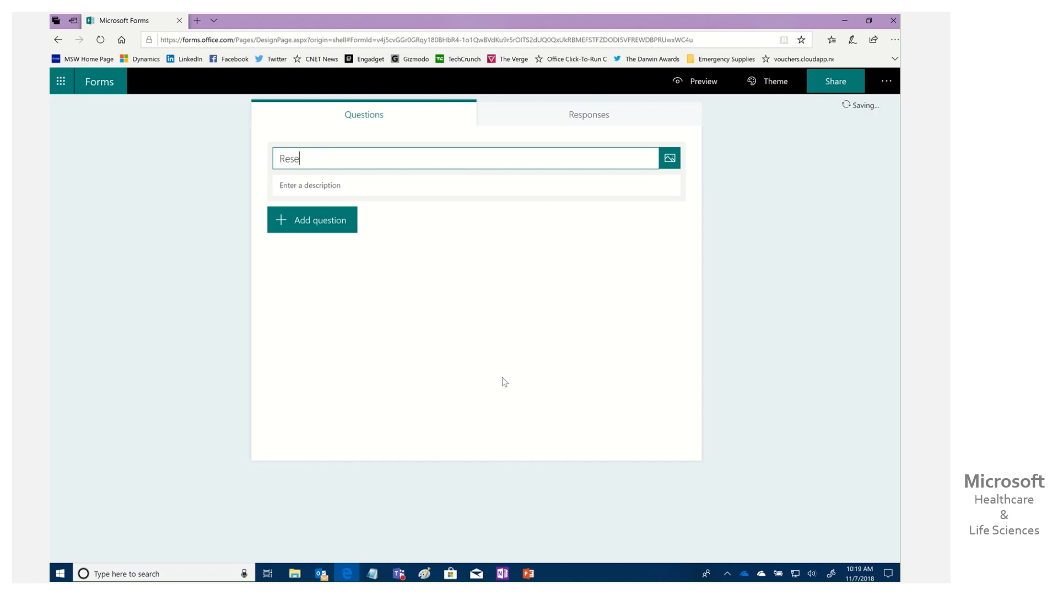
{"action": "type", "text": "archer"}
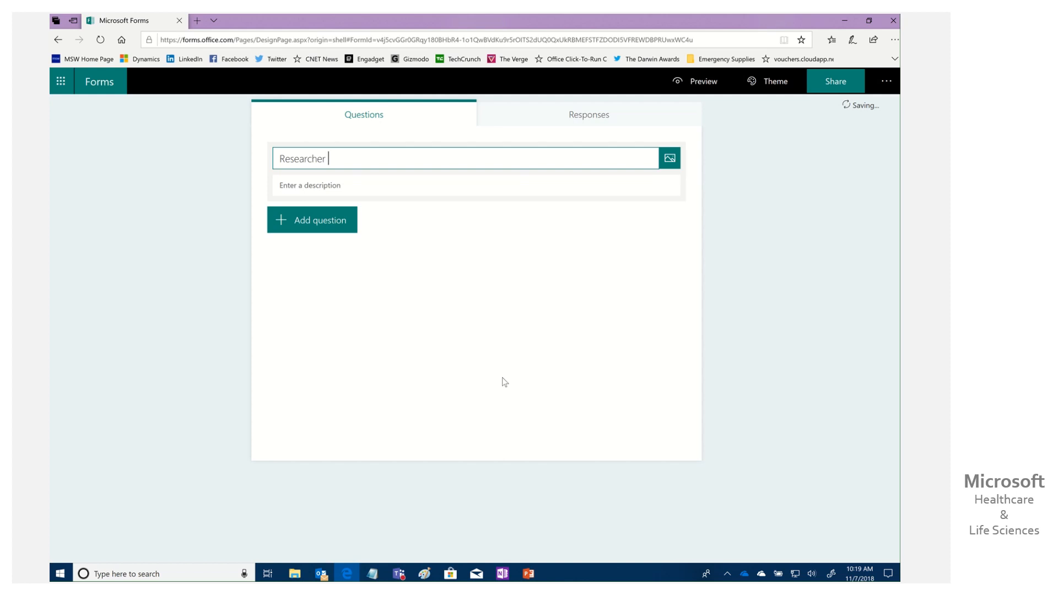
{"action": "type", "text": "Survey"}
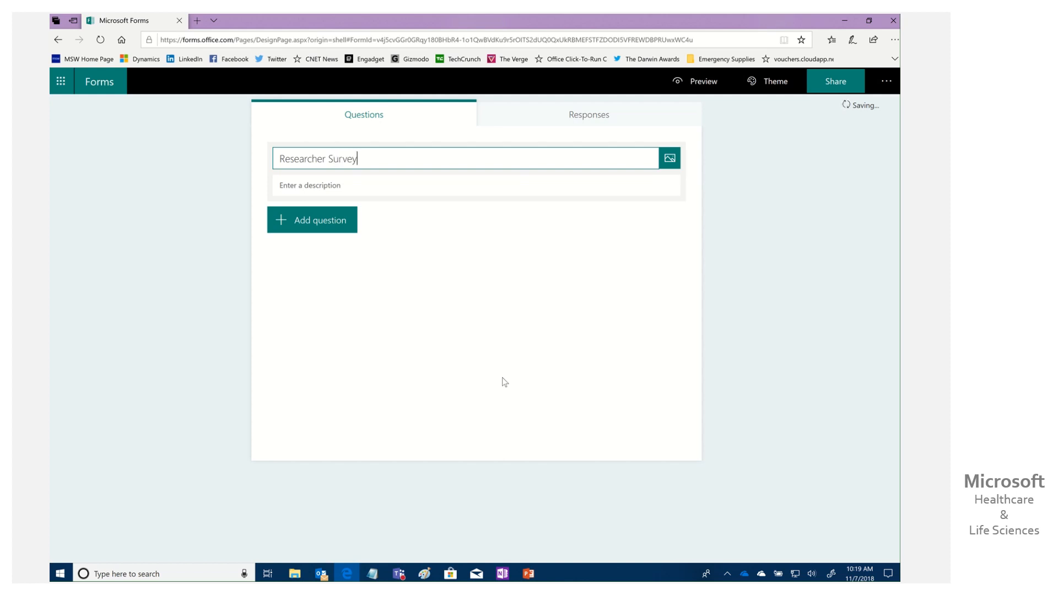
{"action": "type", "text": "On Use"}
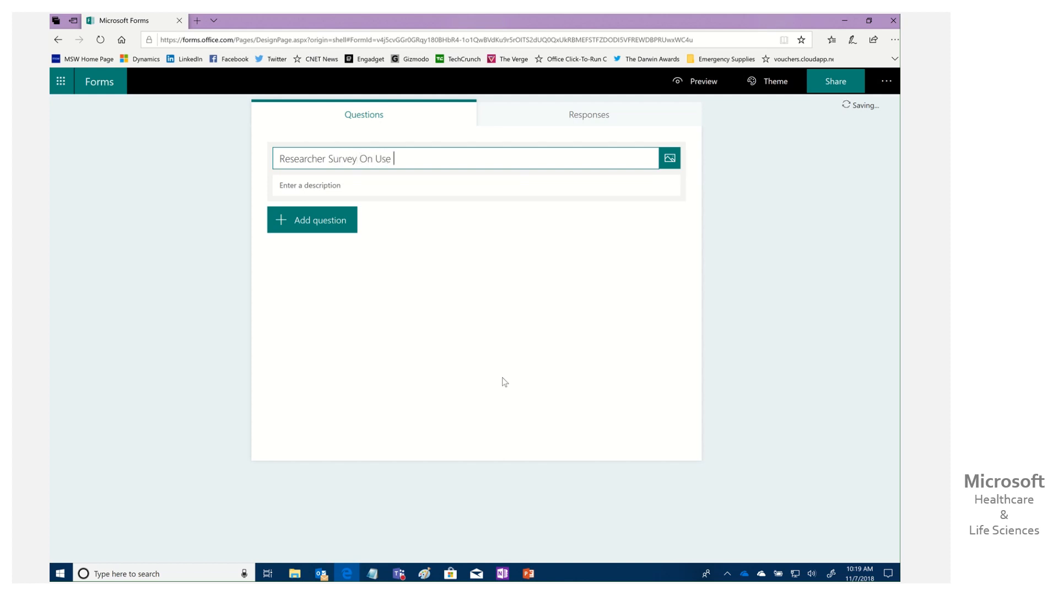
{"action": "type", "text": "Of Med"}
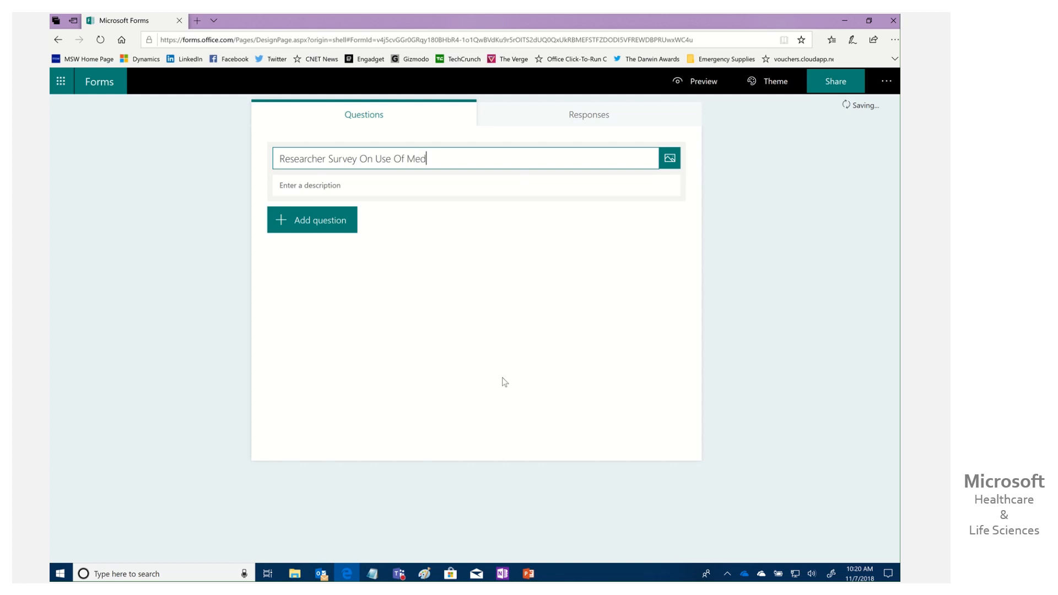
{"action": "type", "text": "ia"}
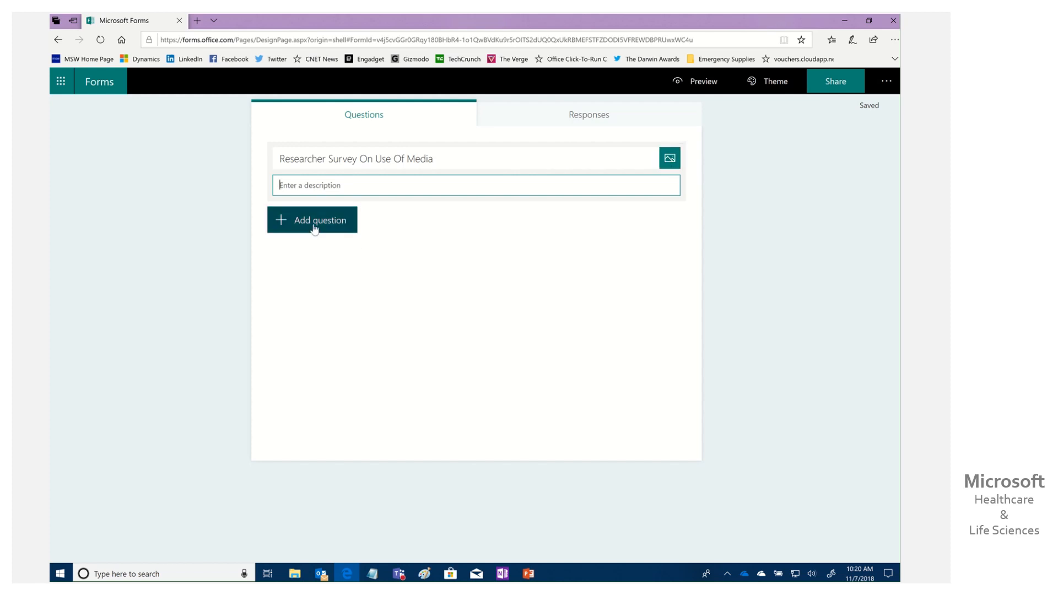
{"action": "left_click", "coordinate": [312, 220]}
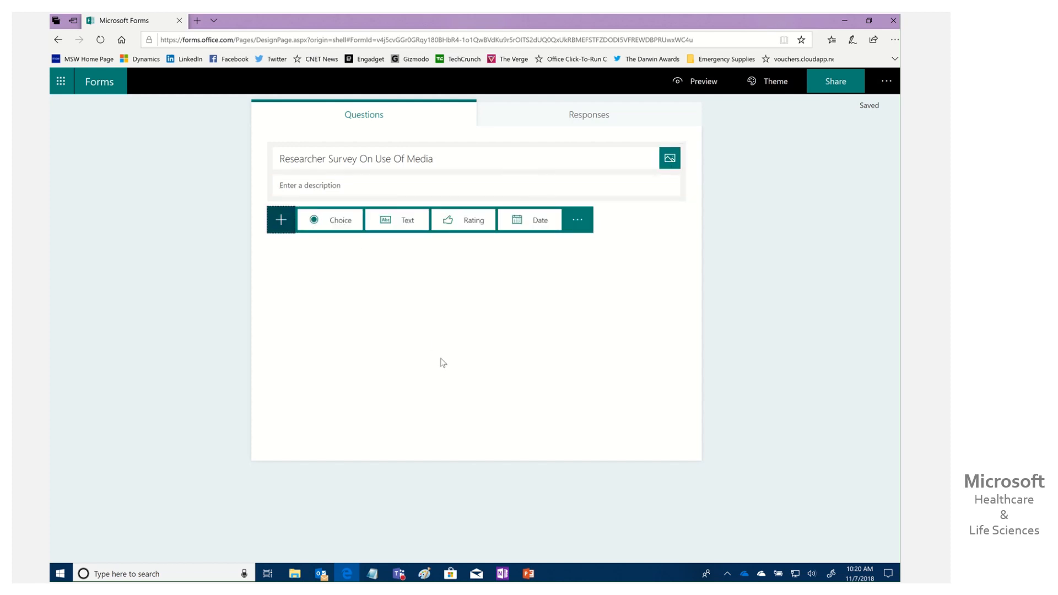
{"action": "mouse_move", "coordinate": [473, 220]}
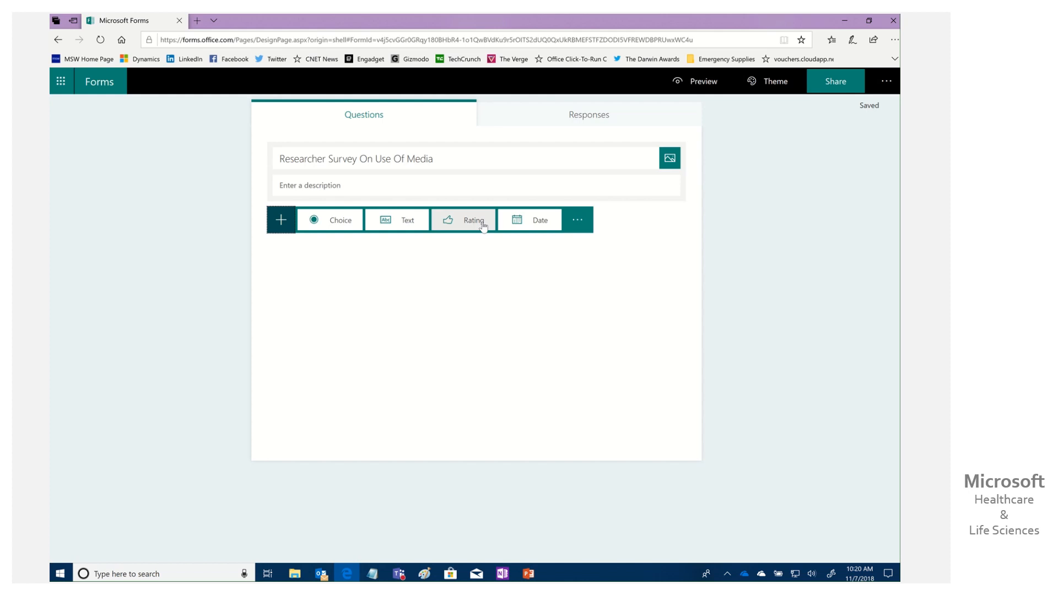
{"action": "left_click", "coordinate": [577, 219]}
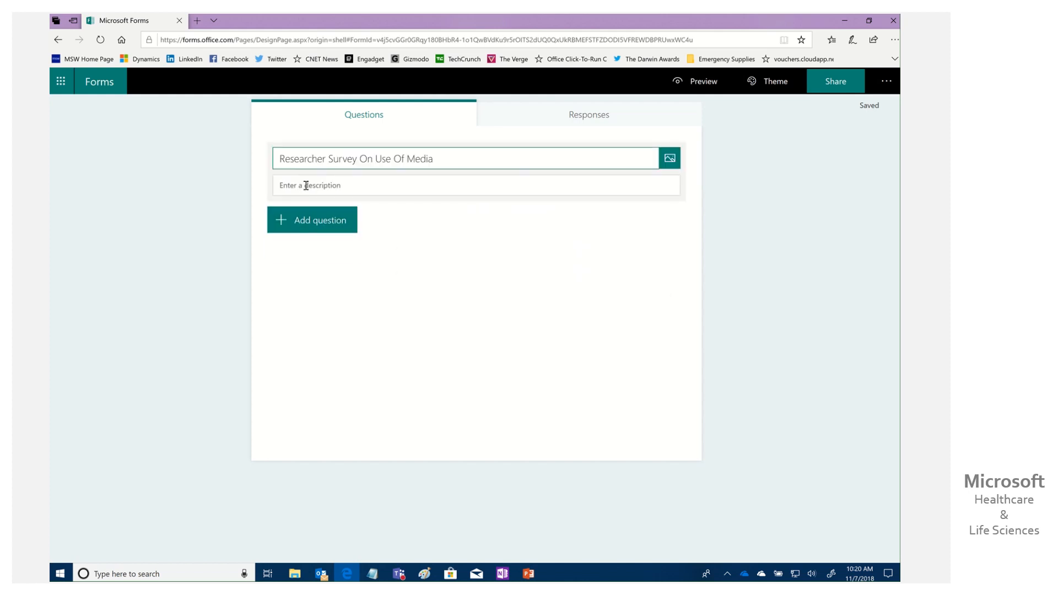
Step: Add choice question 1: 'Do you think we should use more rich media in conveying ideas as a part of our research?'
{"action": "left_click", "coordinate": [312, 219]}
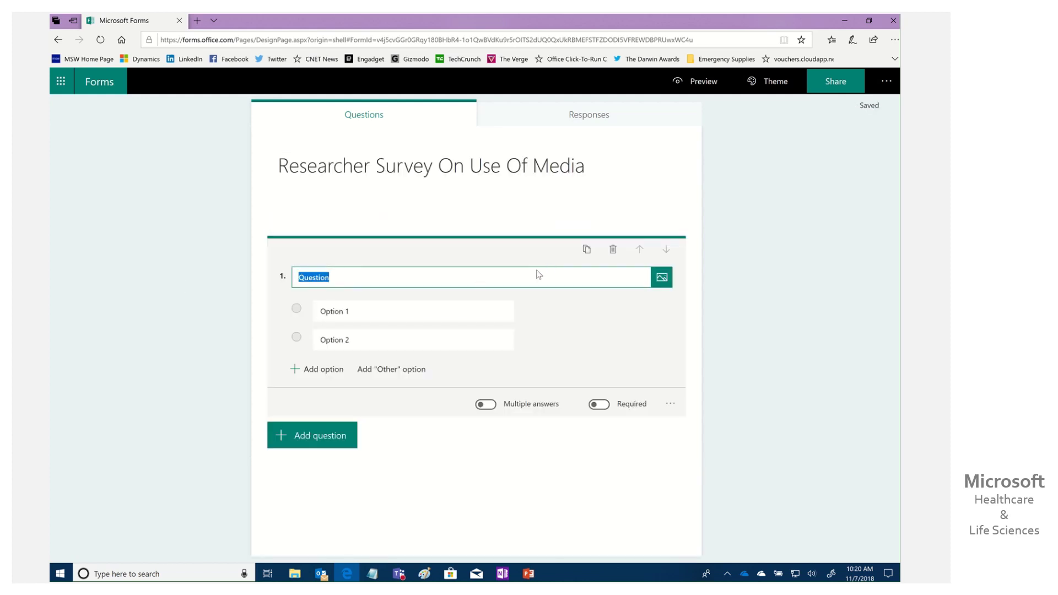
{"action": "mouse_move", "coordinate": [429, 283]}
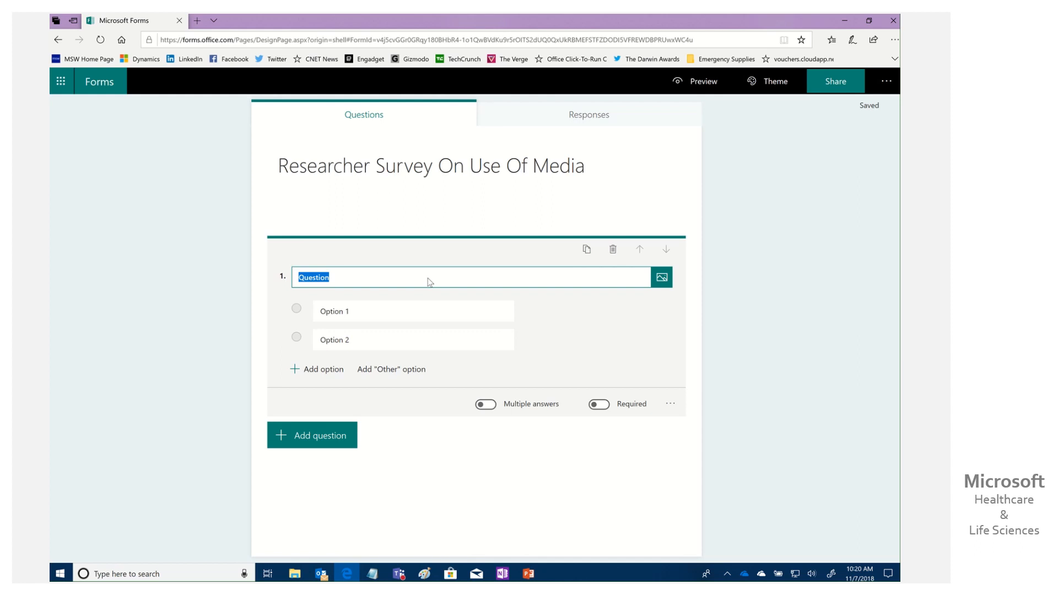
{"action": "type", "text": "Do you th"}
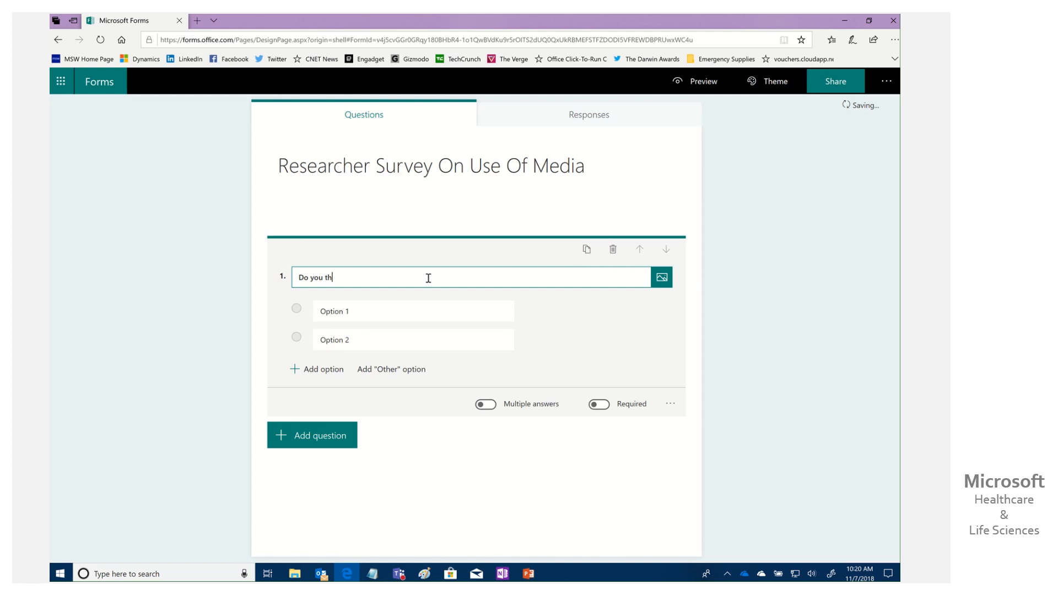
{"action": "type", "text": "ink we s"}
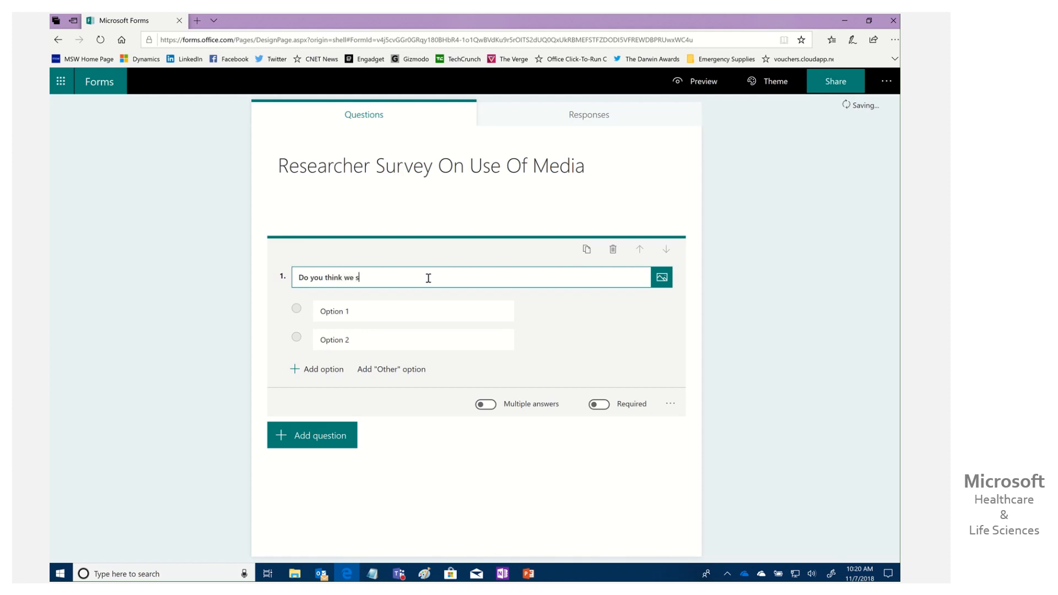
{"action": "type", "text": "hould use"}
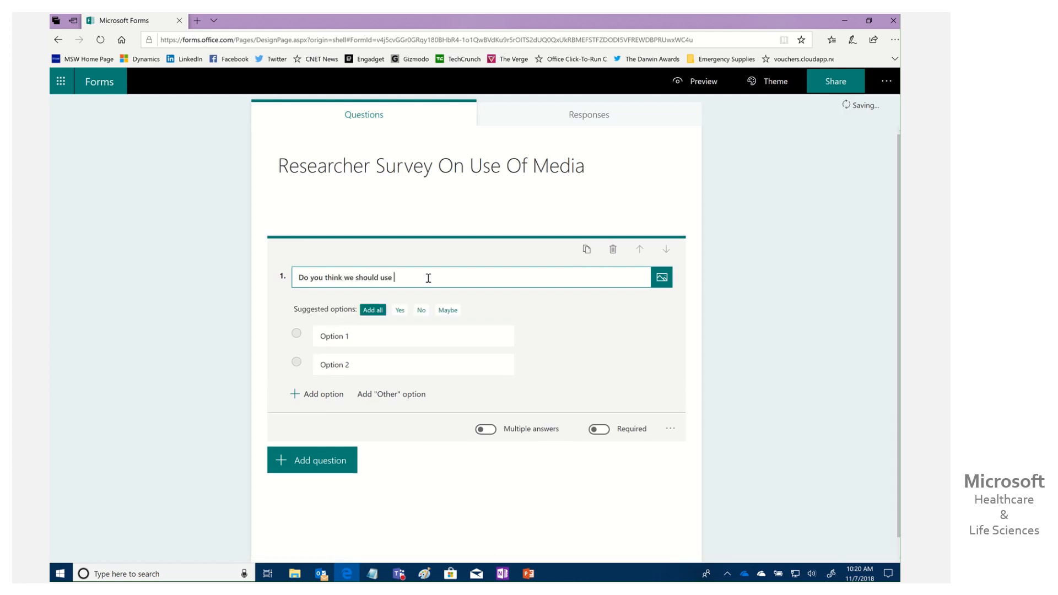
{"action": "type", "text": "more rich"}
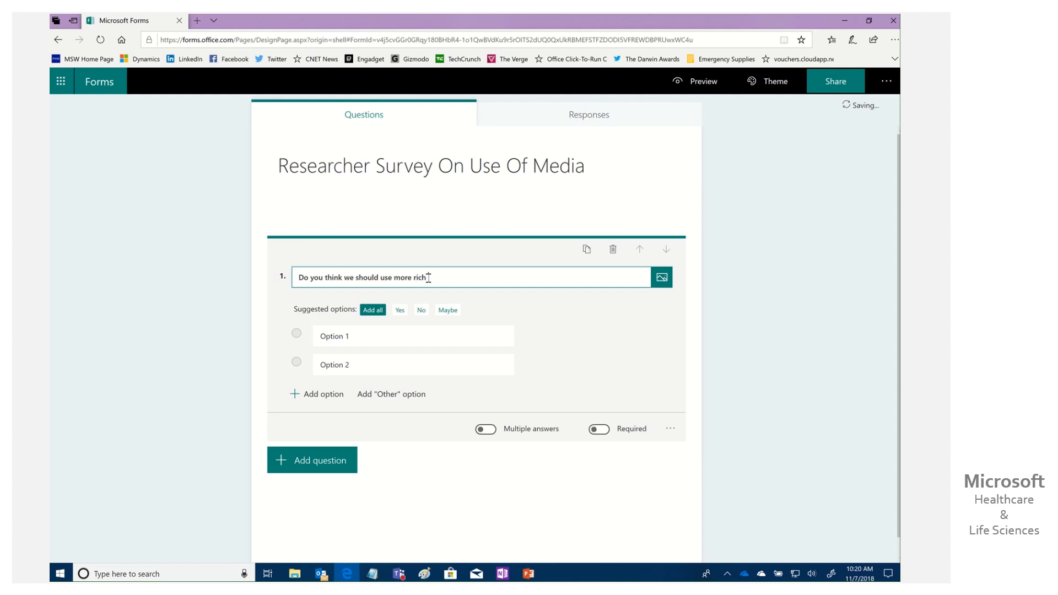
{"action": "type", "text": "media in co"}
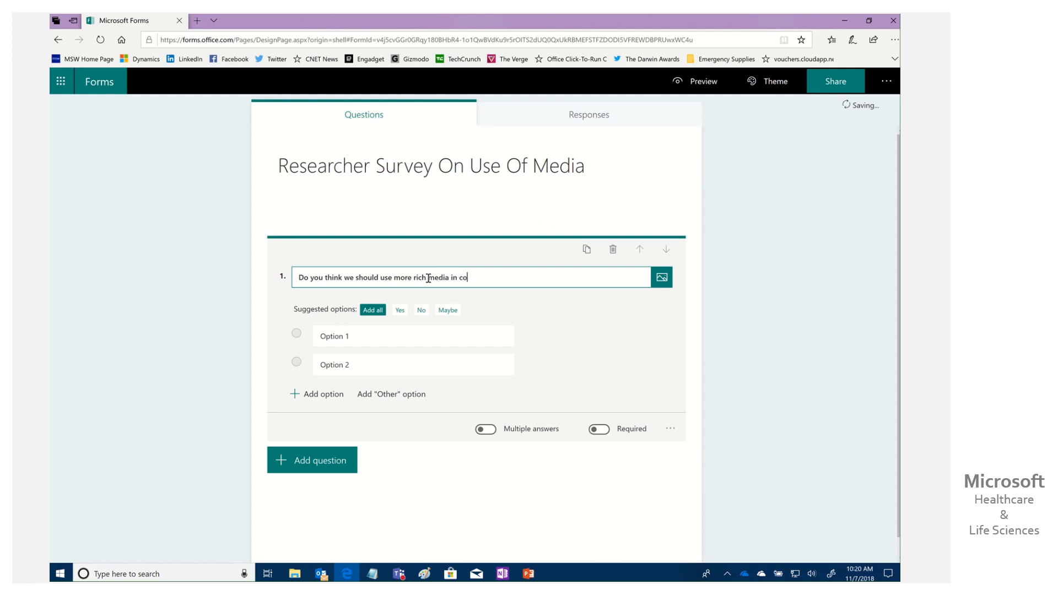
{"action": "type", "text": "nveying ideas as"}
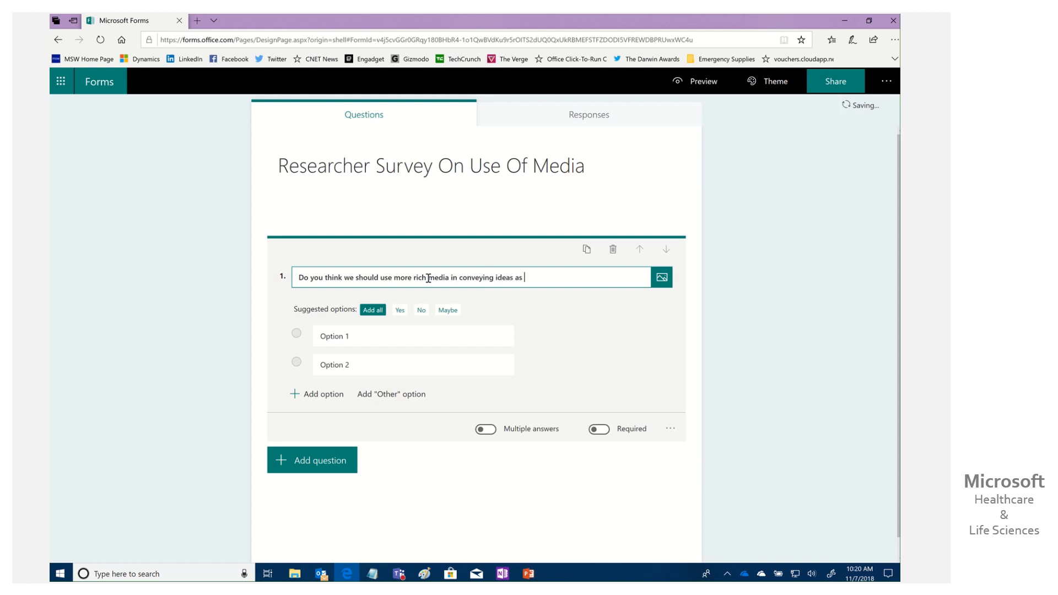
{"action": "type", "text": "a part of"}
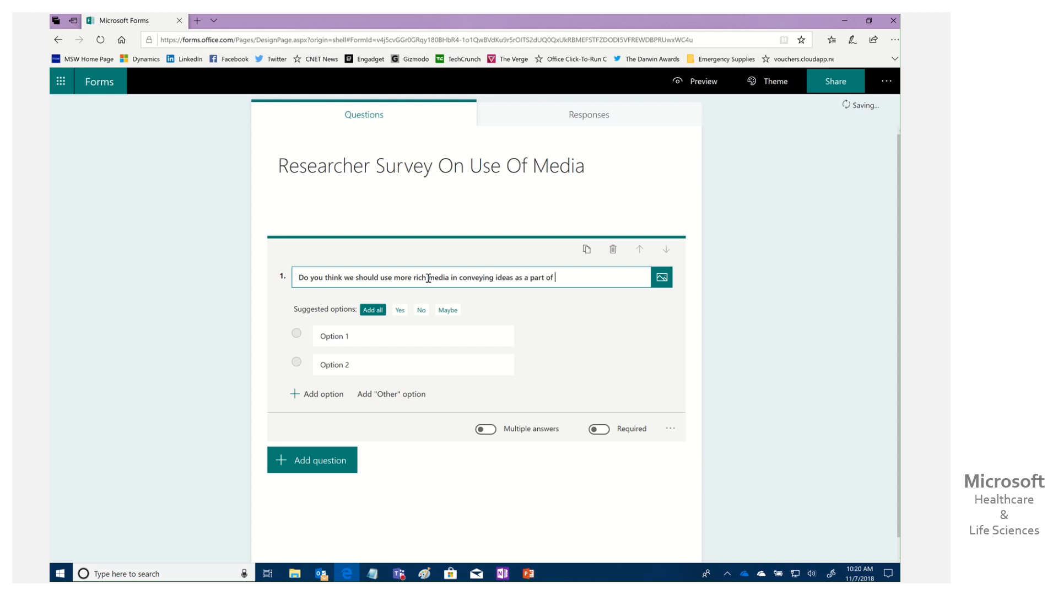
{"action": "type", "text": "our reseaech"}
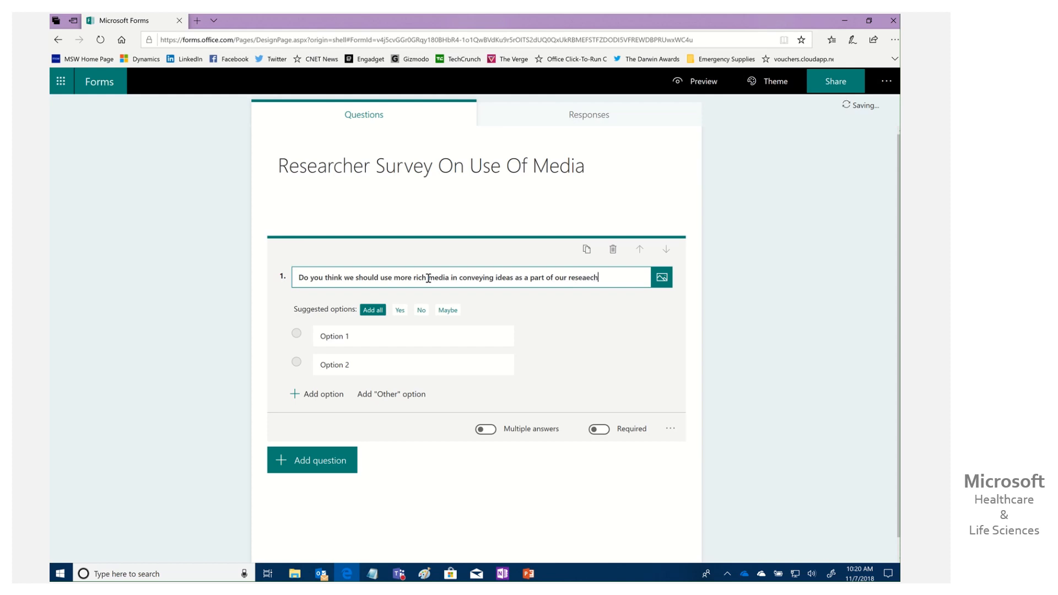
{"action": "key", "text": "Backspace"}
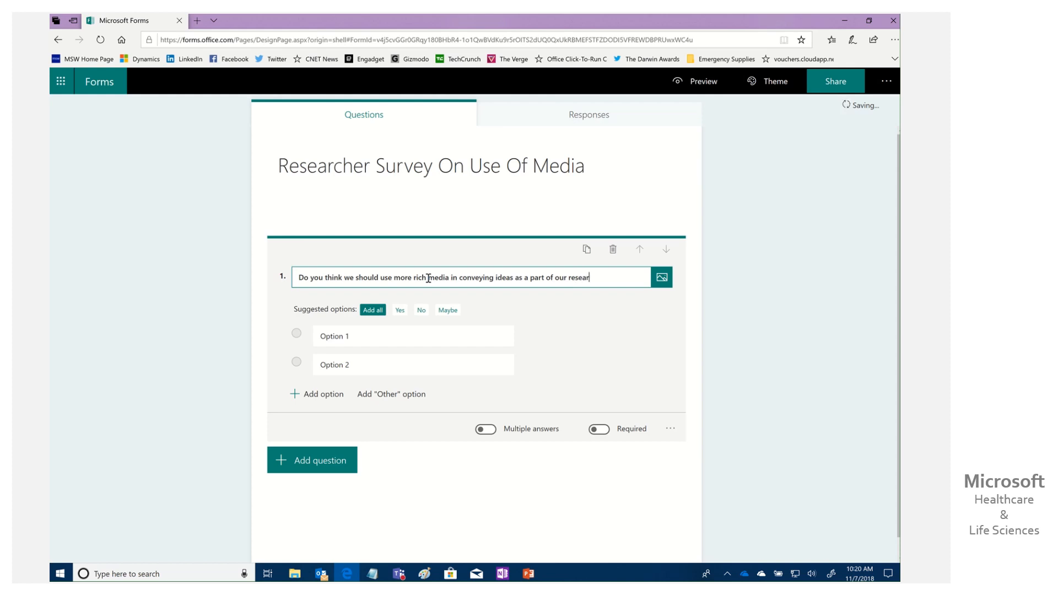
{"action": "type", "text": "ch?"}
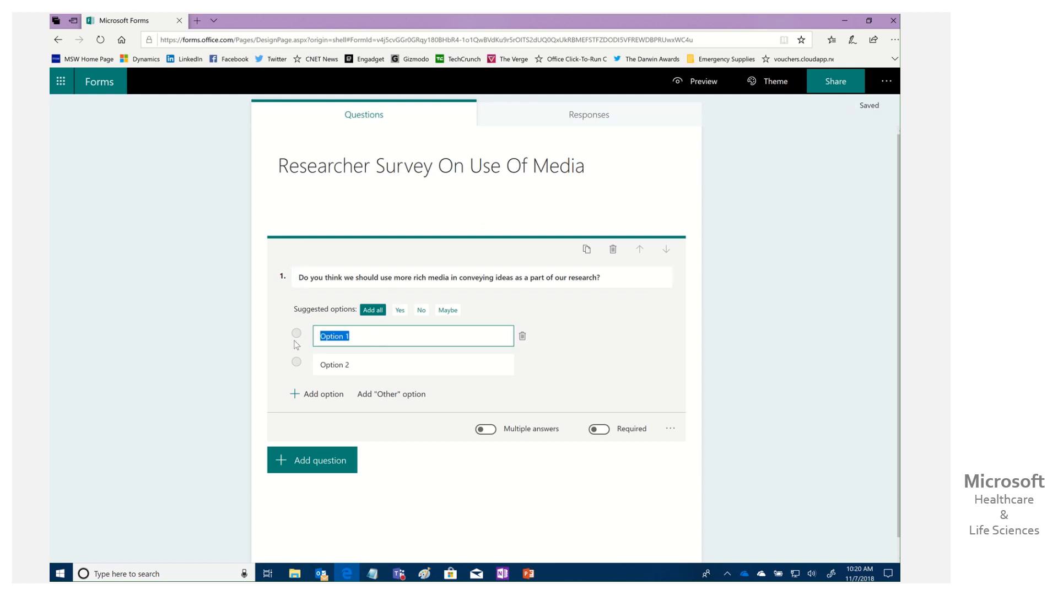
Step: Give question 1 the single-answer options Yes, No and Maybe, and mark it required
{"action": "left_click", "coordinate": [400, 310]}
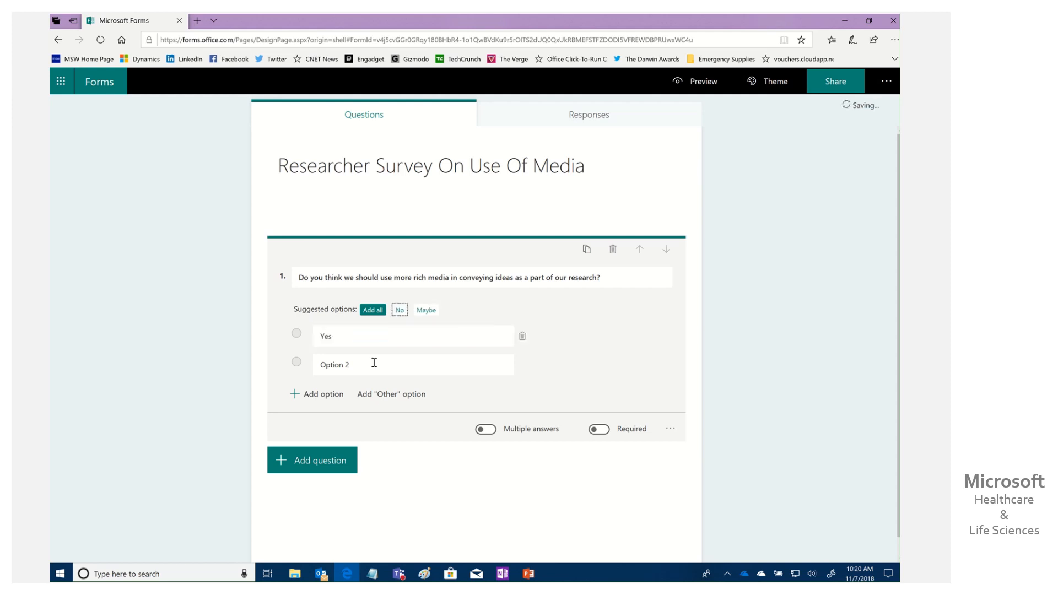
{"action": "left_click", "coordinate": [400, 310]}
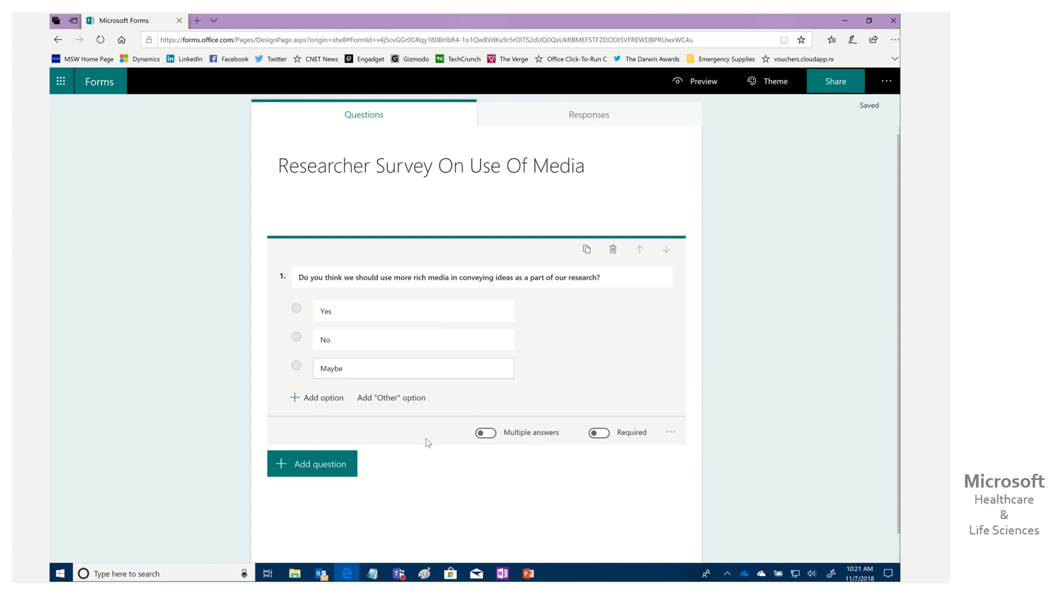
{"action": "left_click", "coordinate": [484, 433]}
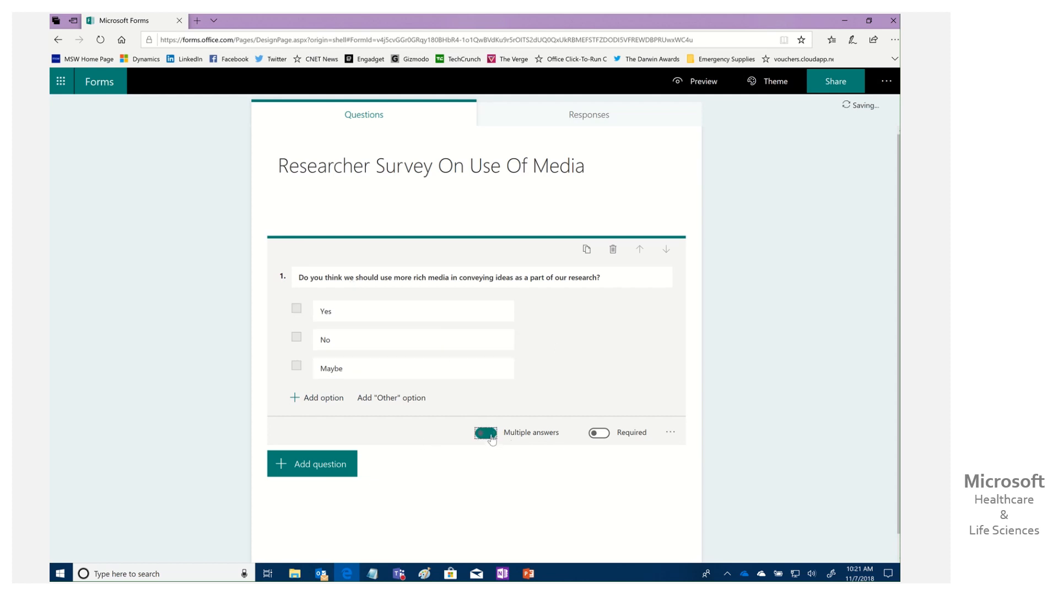
{"action": "left_click", "coordinate": [484, 433]}
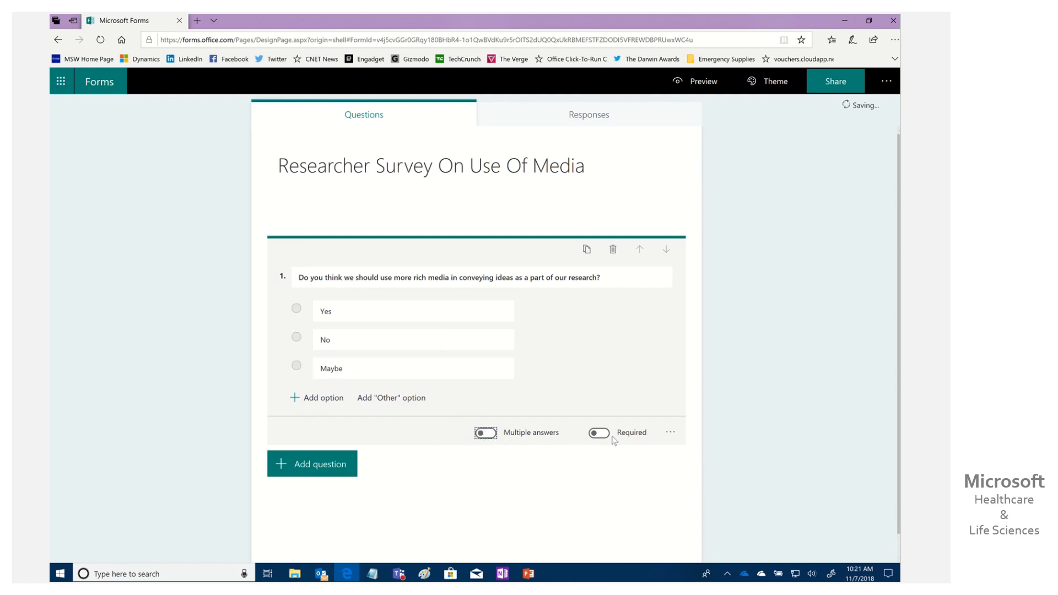
{"action": "left_click", "coordinate": [598, 433]}
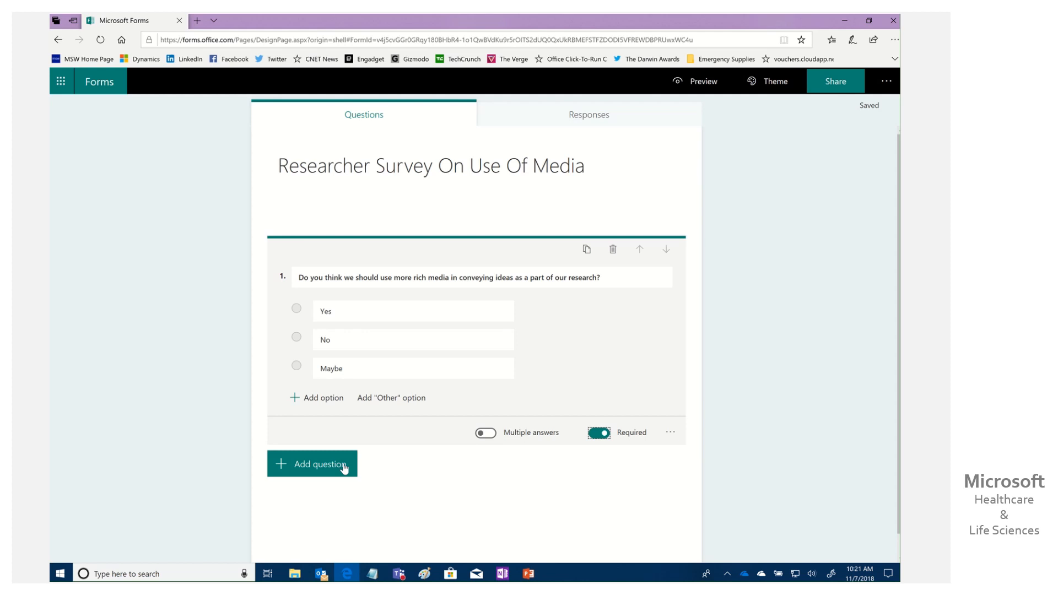
{"action": "left_click", "coordinate": [312, 464]}
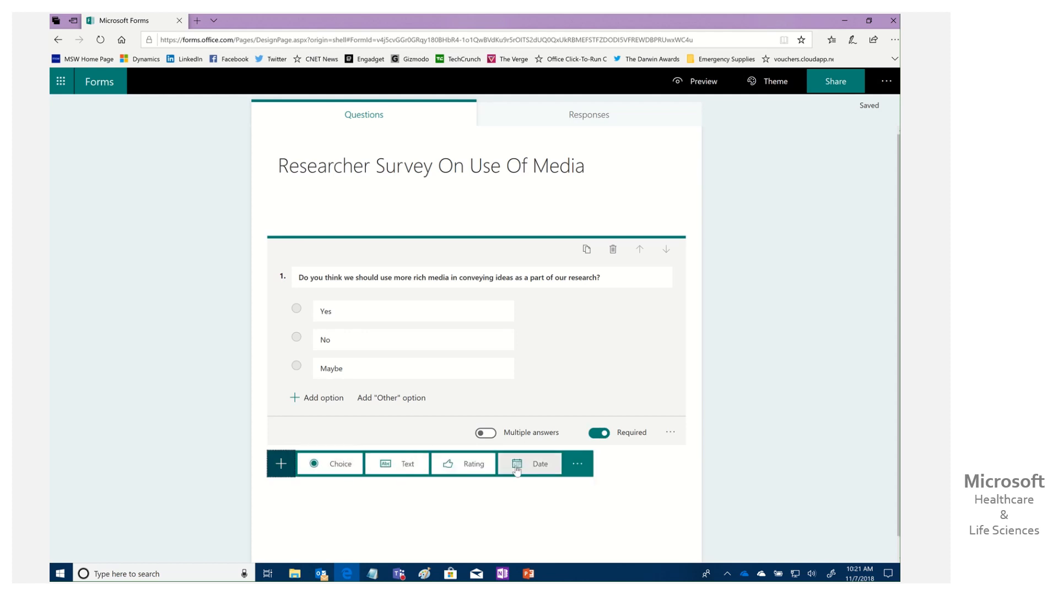
{"action": "mouse_move", "coordinate": [401, 464]}
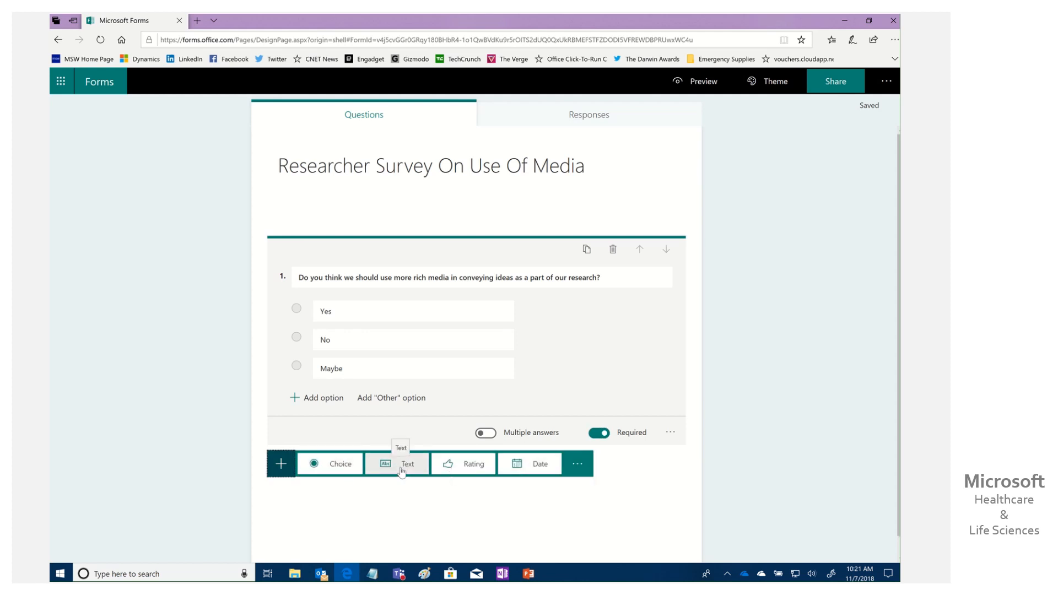
Step: Add optional long-answer question 2, 'Comment with your thoughts'
{"action": "left_click", "coordinate": [407, 464]}
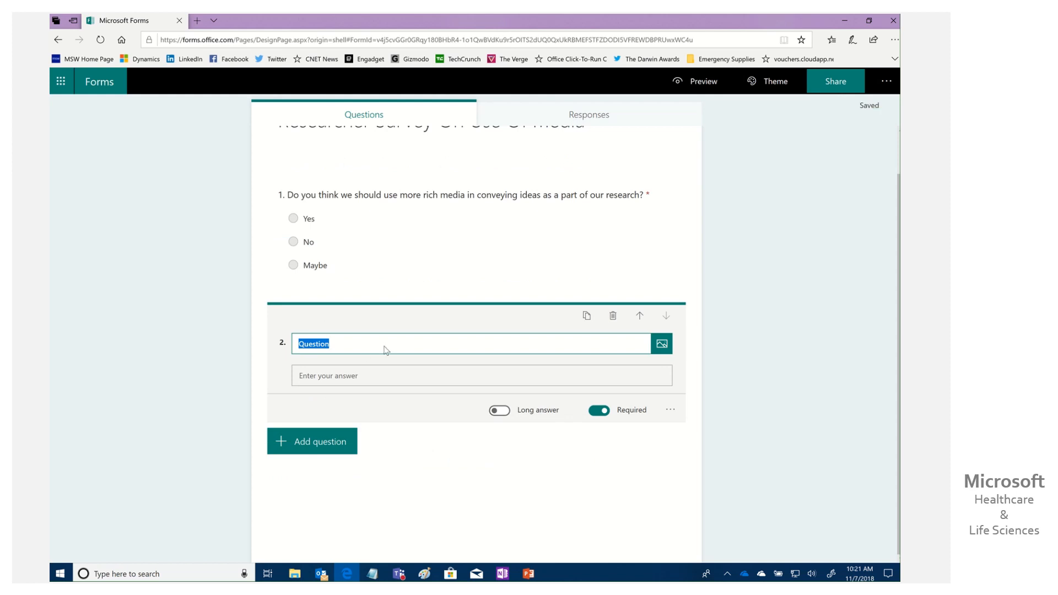
{"action": "type", "text": "Comme"}
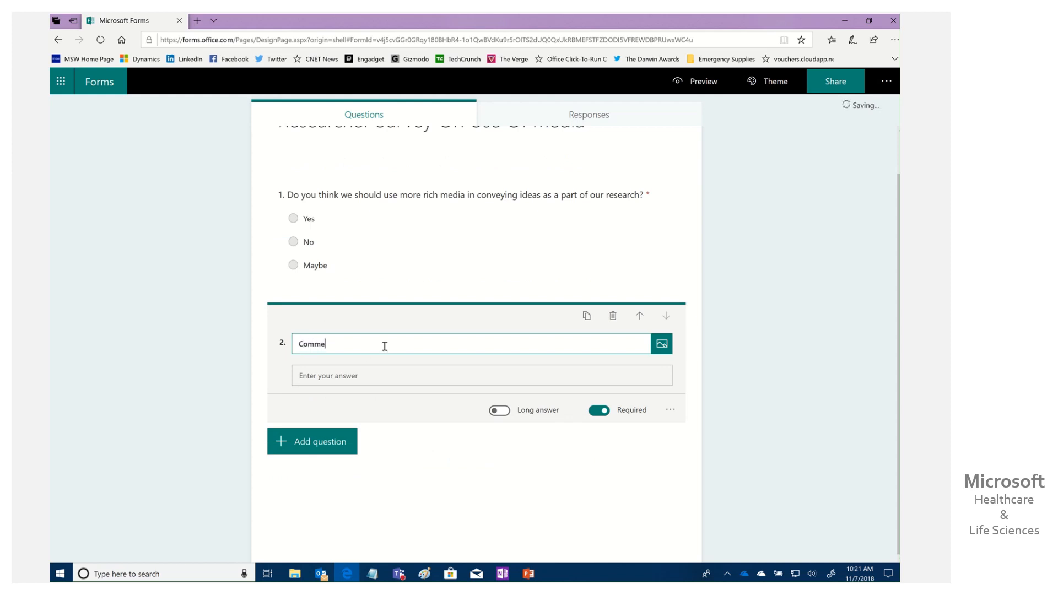
{"action": "type", "text": "nt with y"}
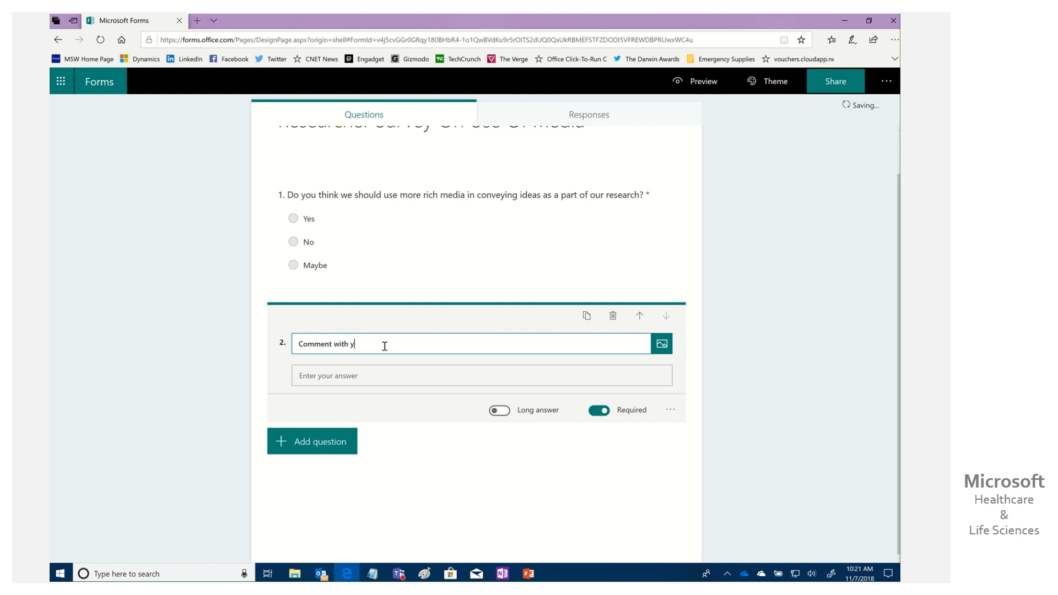
{"action": "type", "text": "our thoughts"}
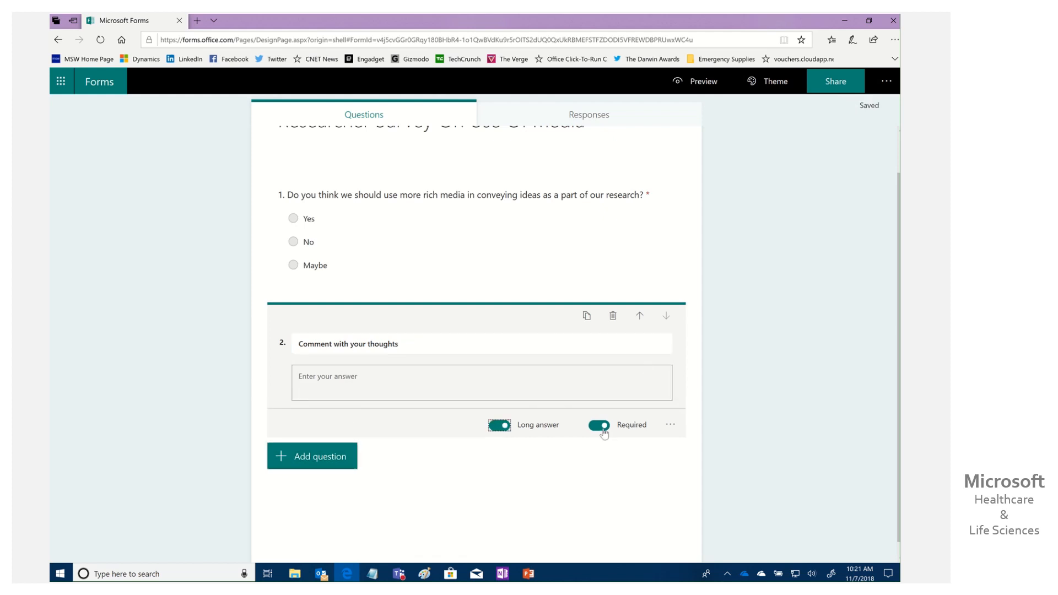
{"action": "left_click", "coordinate": [596, 425]}
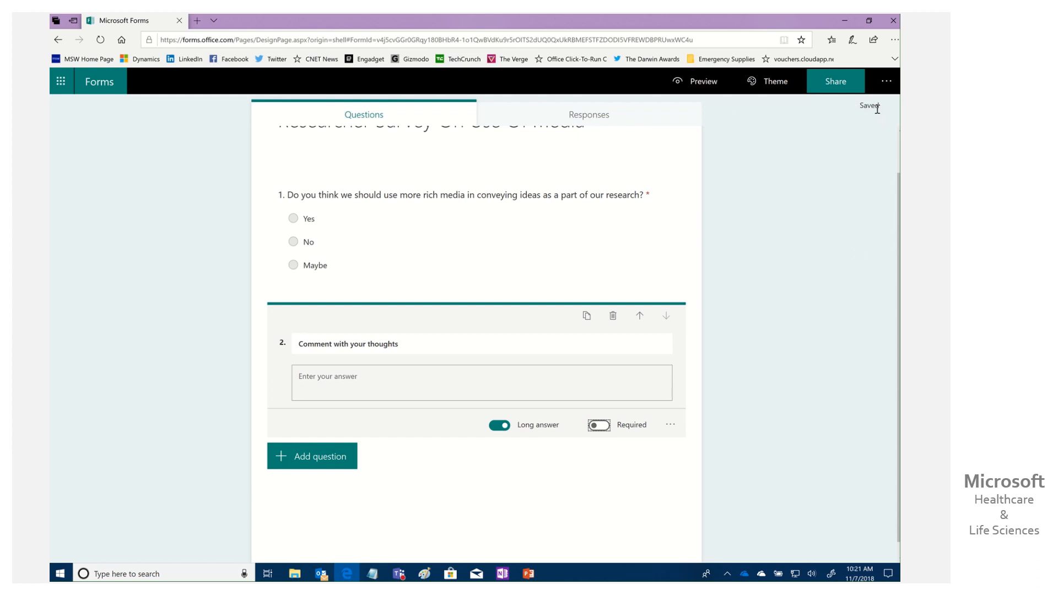
Step: Copy the survey's response link and bring PowerPoint's Presentation1 to the front
{"action": "left_click", "coordinate": [835, 81]}
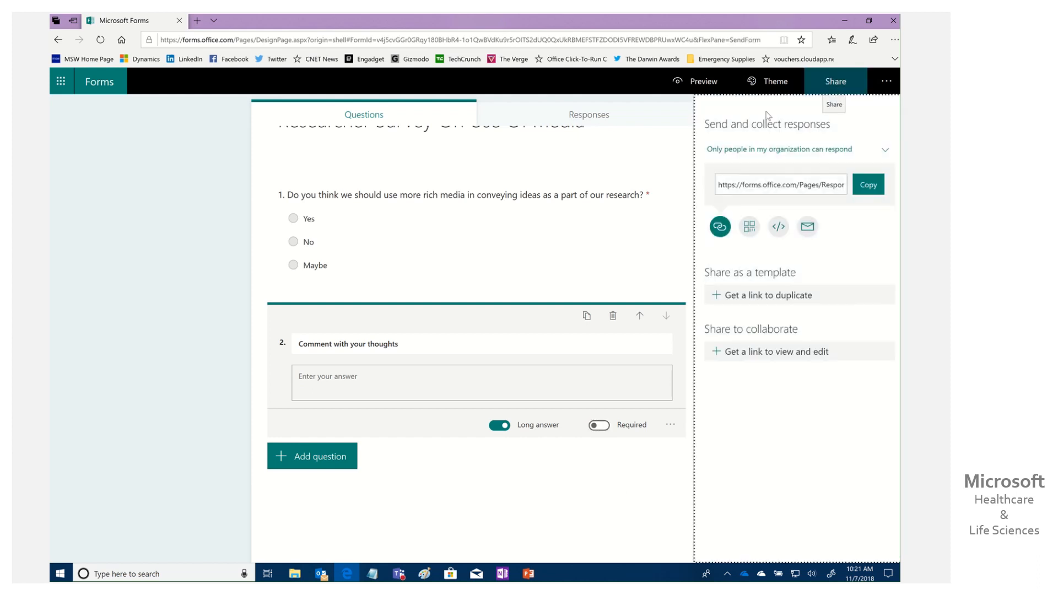
{"action": "left_click", "coordinate": [868, 184]}
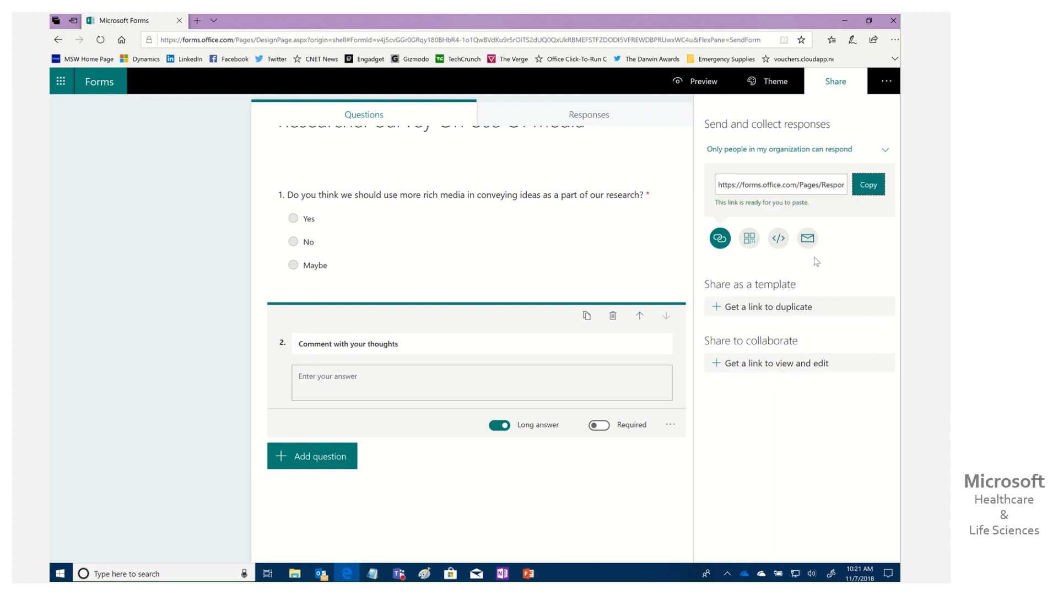
{"action": "mouse_move", "coordinate": [528, 573]}
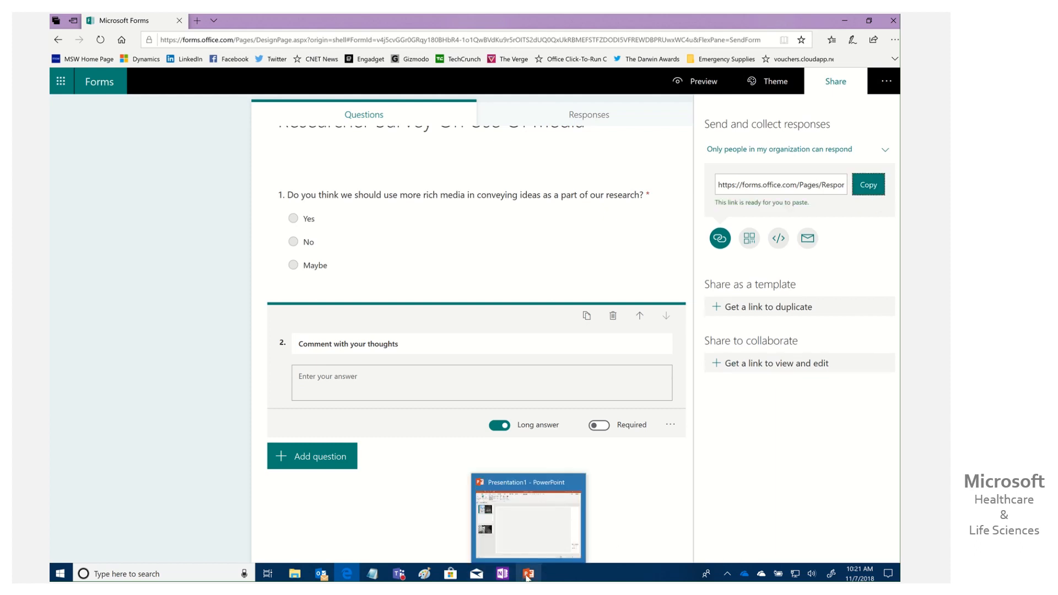
{"action": "left_click", "coordinate": [528, 516]}
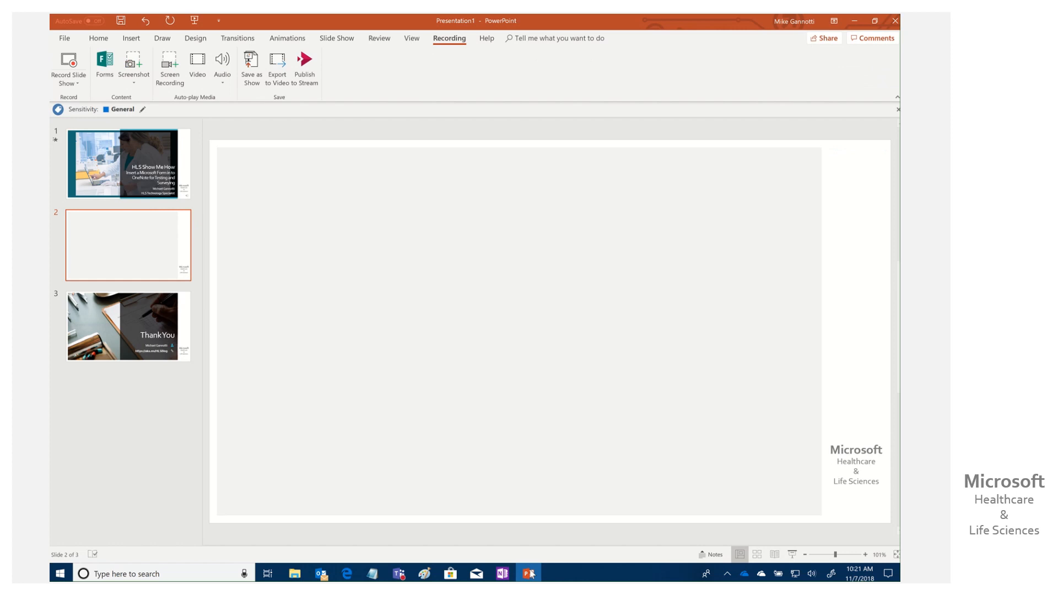
Step: In OneNote, add 'Please complete the survey from todays meeting' above the embedded survey
{"action": "left_click", "coordinate": [502, 575]}
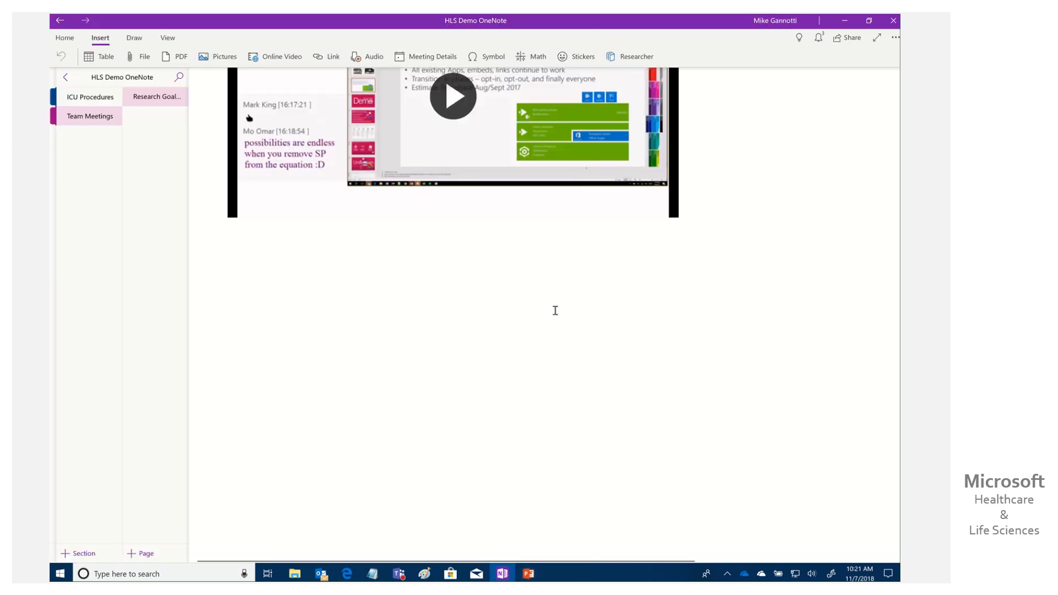
{"action": "mouse_move", "coordinate": [313, 300]}
{"action": "type", "text": "Please complete"}
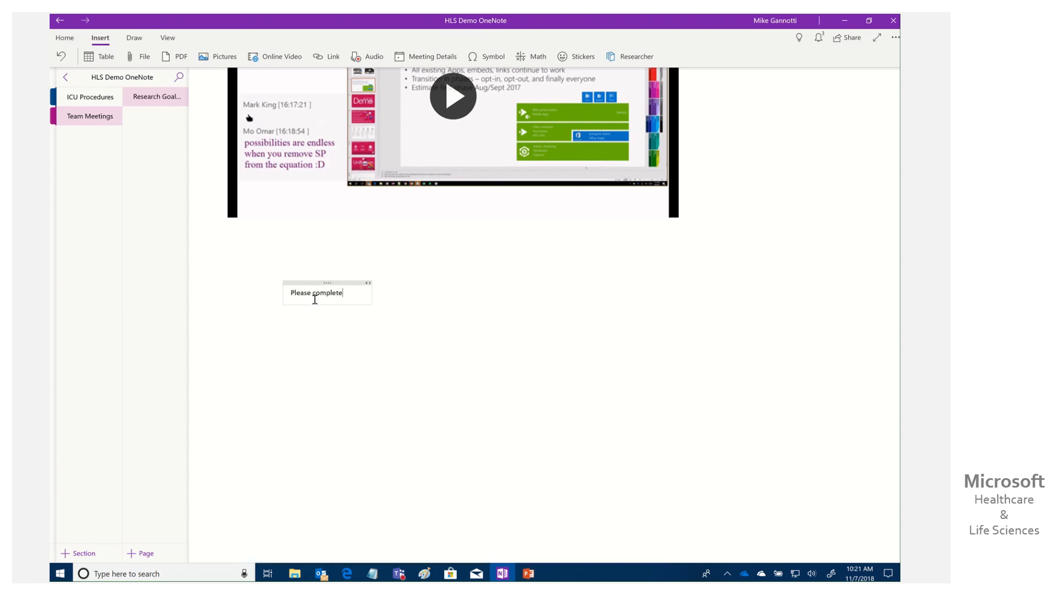
{"action": "type", "text": "the surv"}
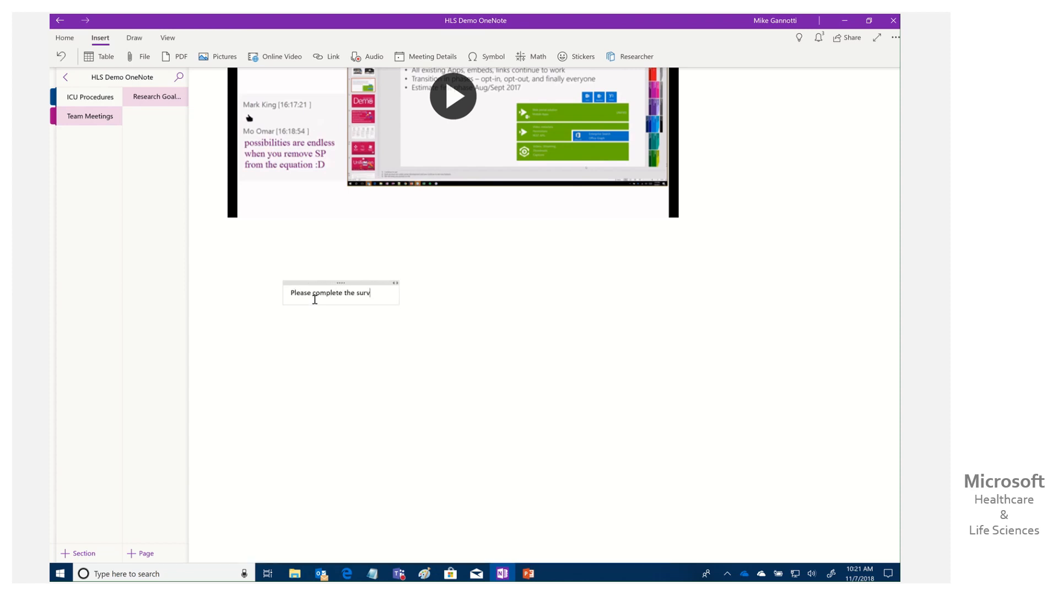
{"action": "type", "text": "ey"}
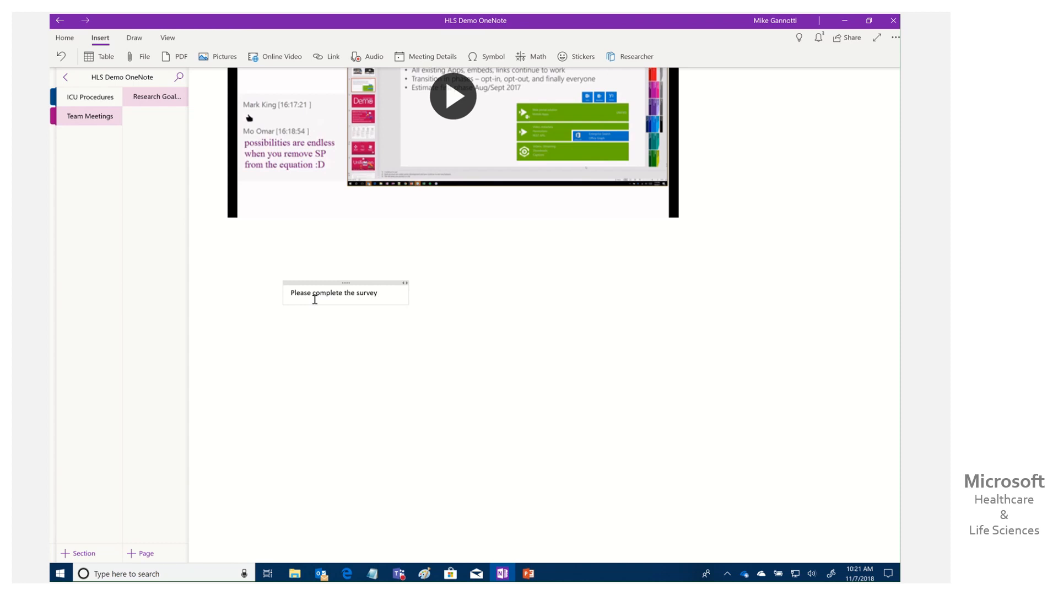
{"action": "type", "text": "from toda"}
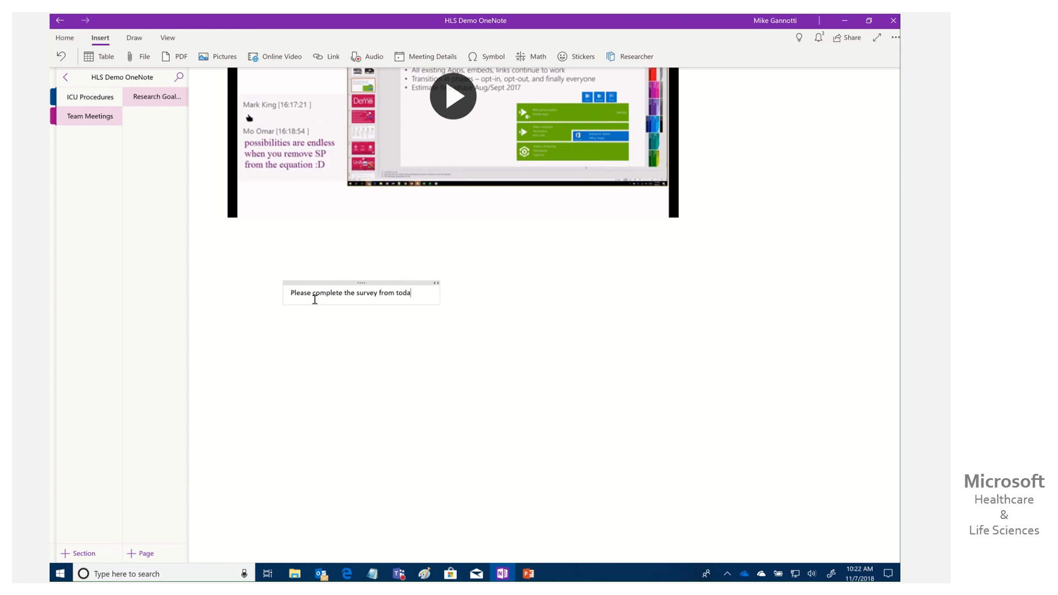
{"action": "type", "text": "ys meeting"}
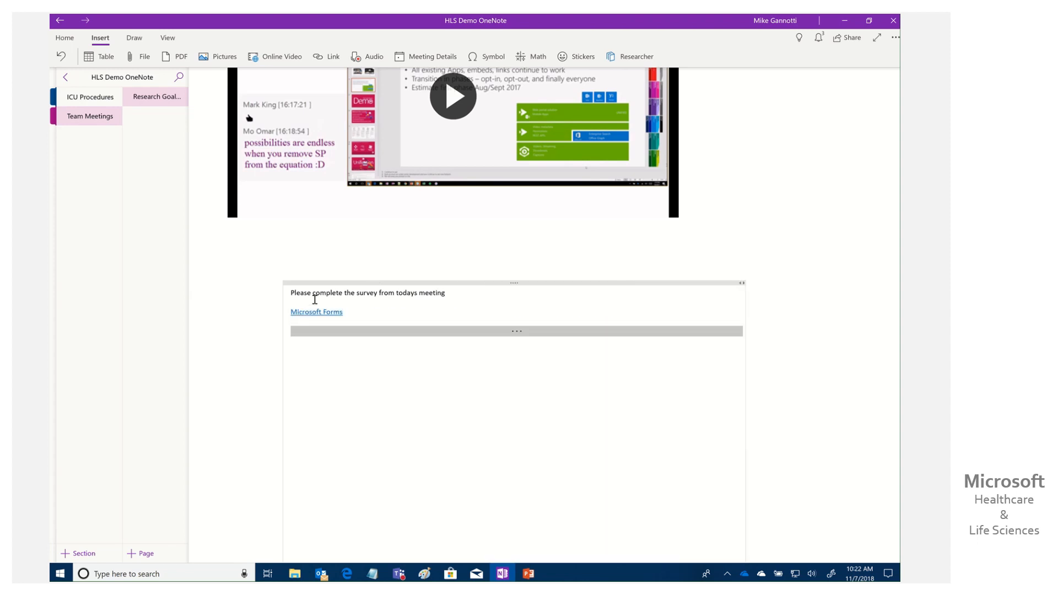
{"action": "left_click", "coordinate": [316, 311]}
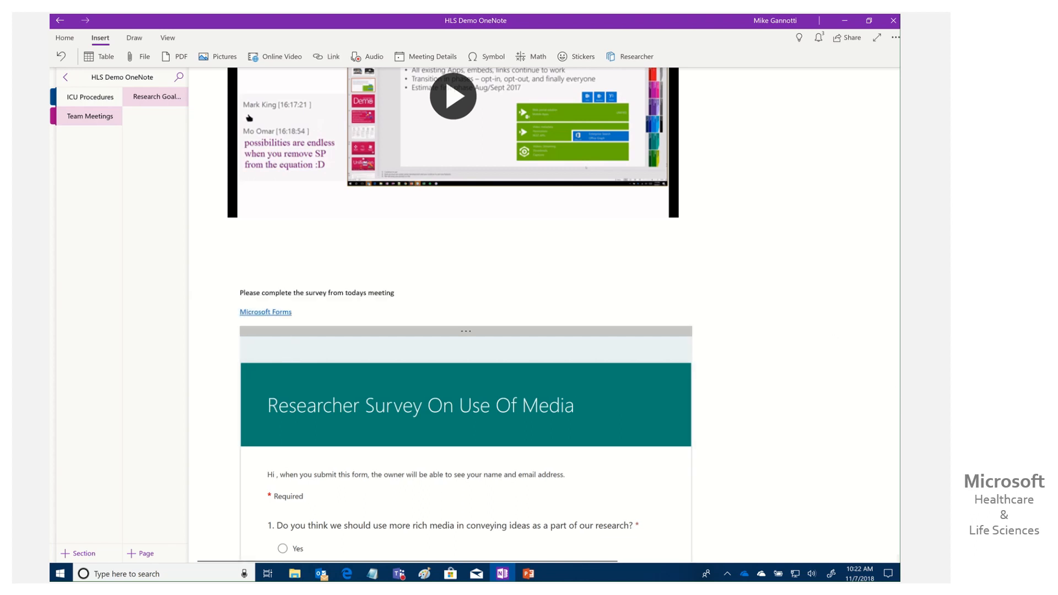
{"action": "scroll", "scroll_direction": "down", "scroll_amount": 3}
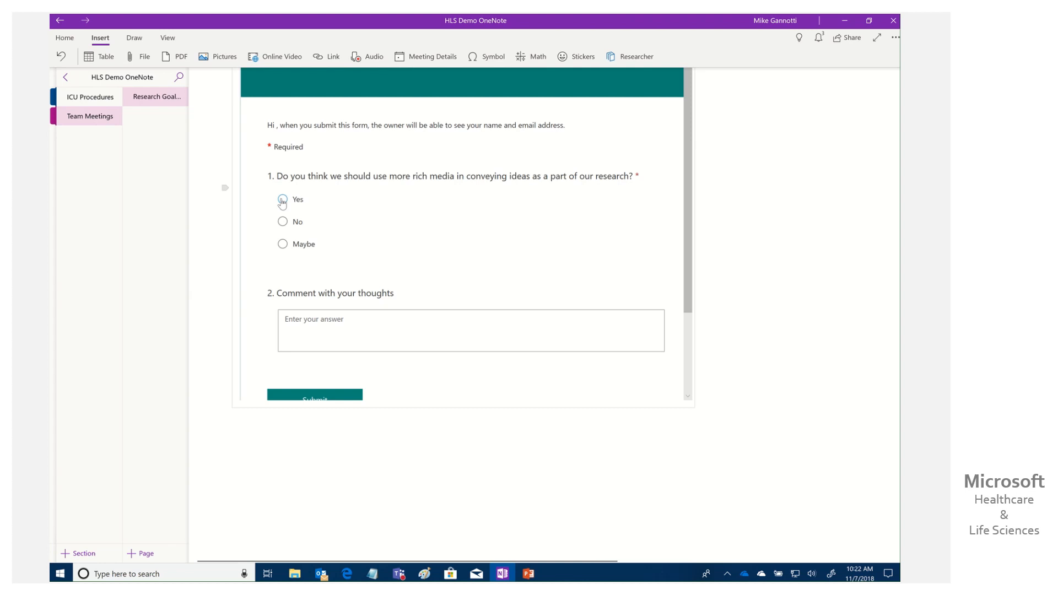
Step: Submit the embedded survey with answer Yes and the comment 'Video is great'
{"action": "left_click", "coordinate": [282, 199]}
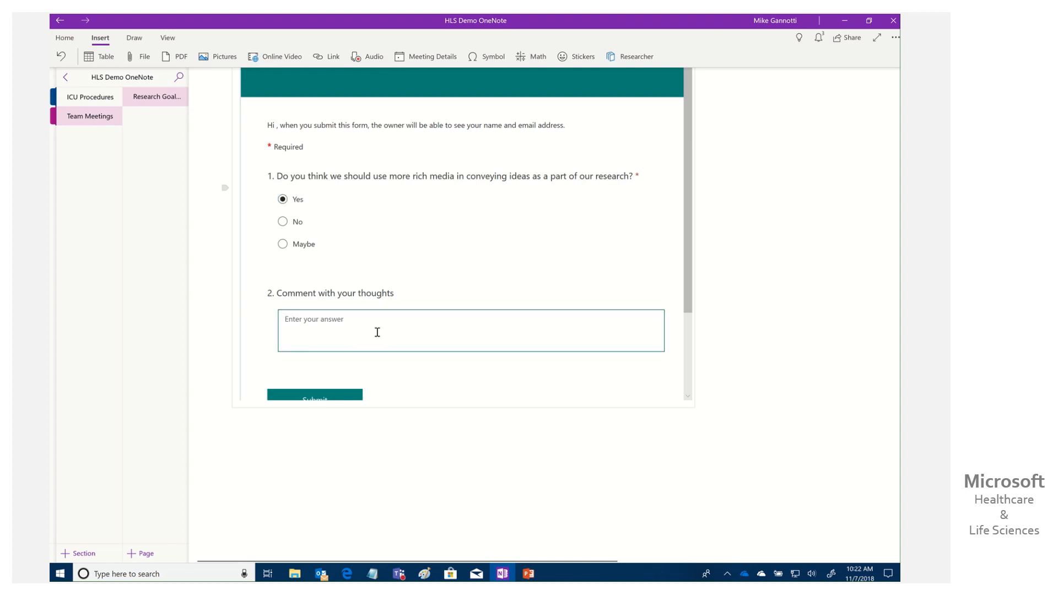
{"action": "type", "text": "Vid"}
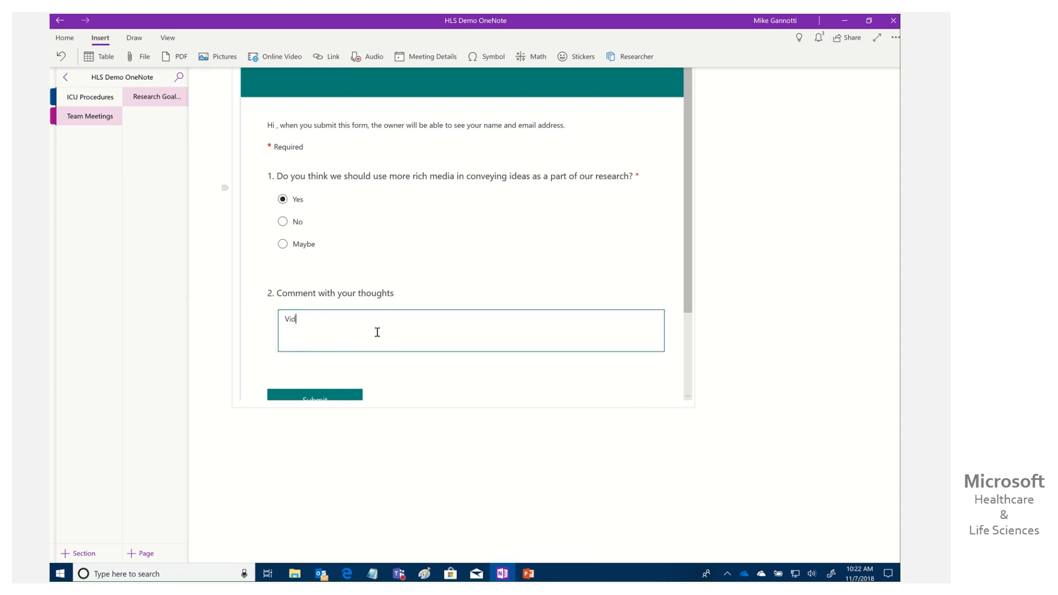
{"action": "type", "text": "eo is great"}
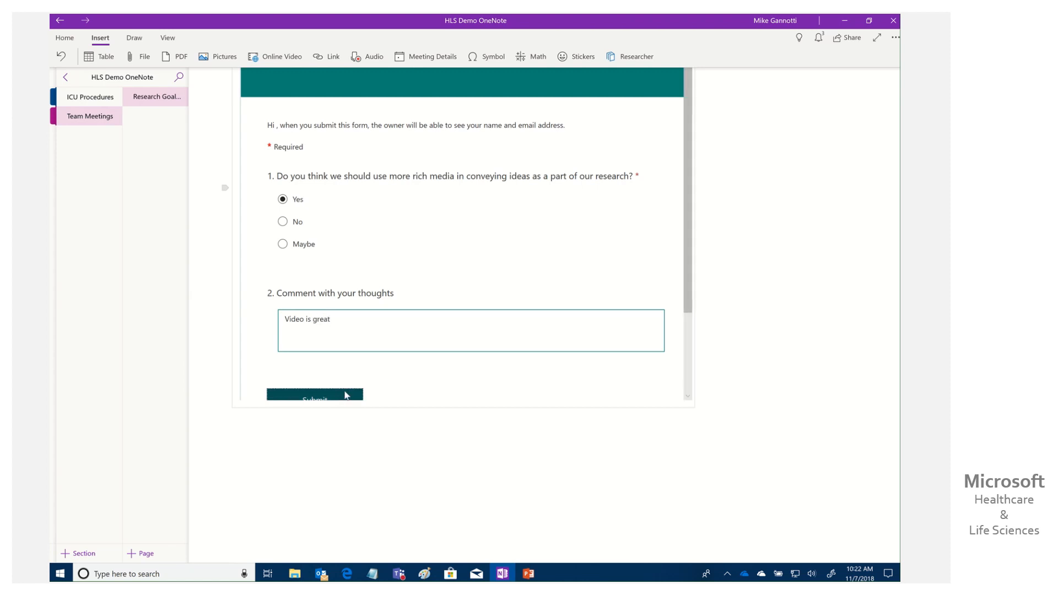
{"action": "left_click", "coordinate": [315, 397]}
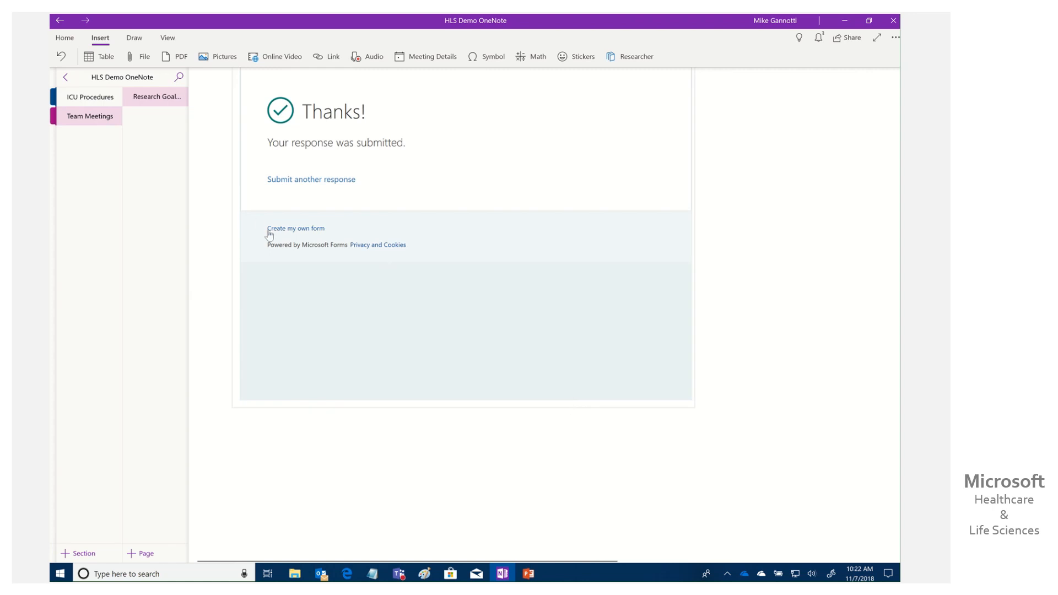
{"action": "mouse_move", "coordinate": [363, 570]}
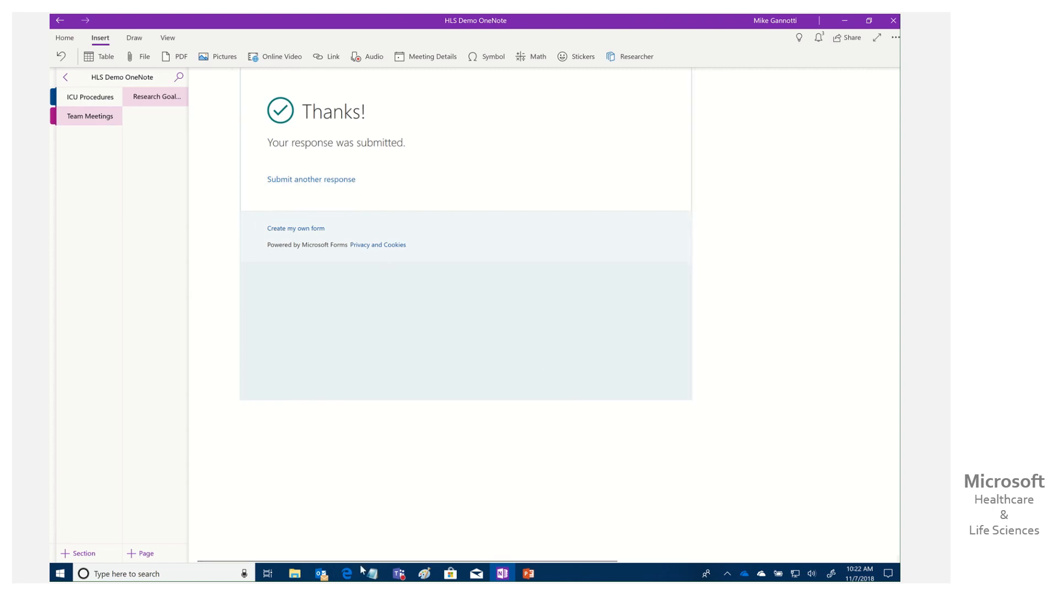
{"action": "left_click", "coordinate": [346, 574]}
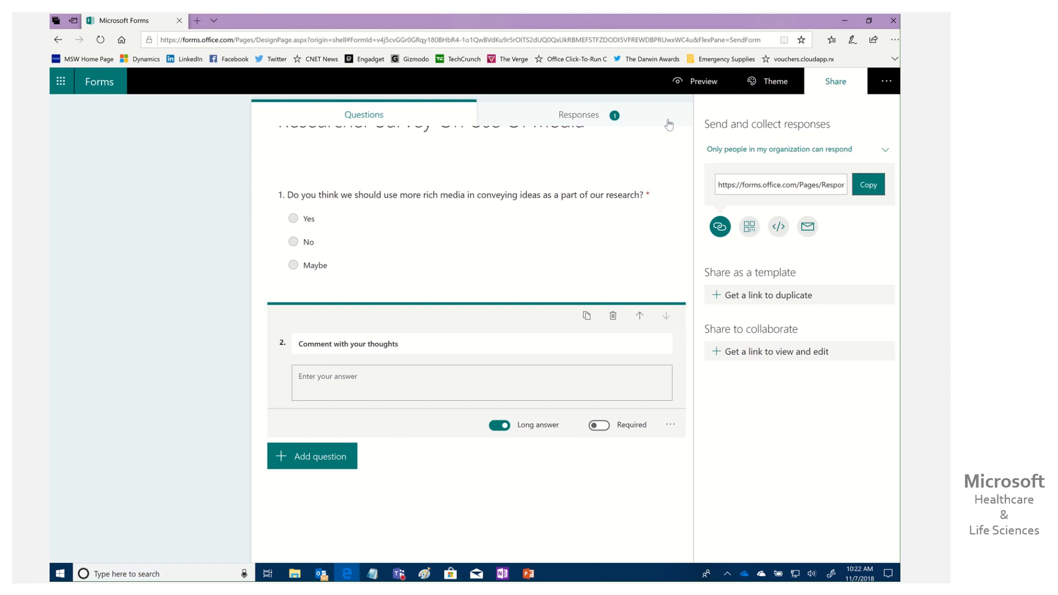
Step: Check the Forms results showing one Yes and 'Video is great', then return to OneNote
{"action": "left_click", "coordinate": [579, 114]}
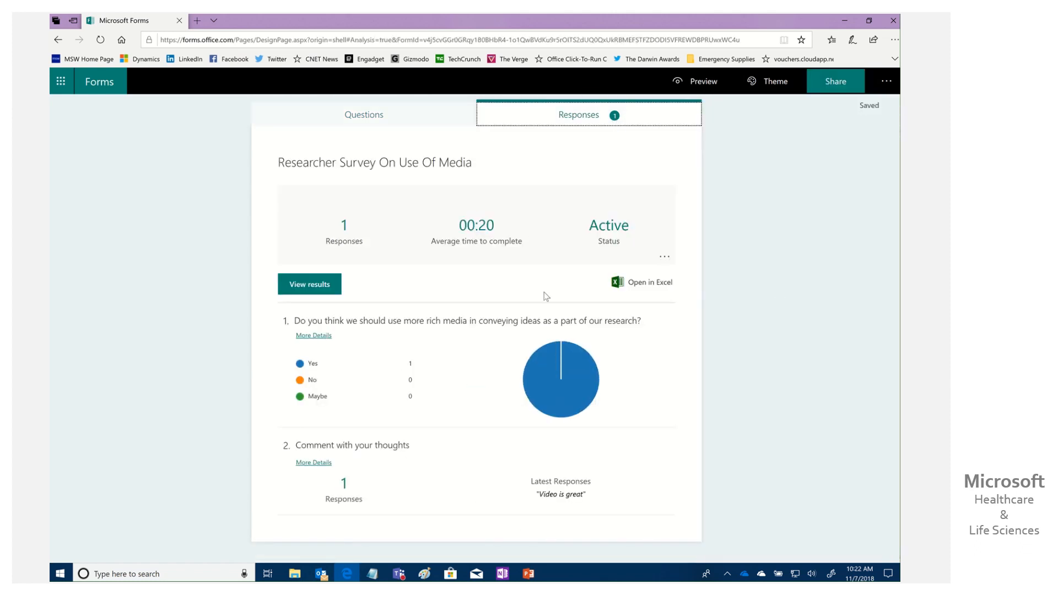
{"action": "left_click", "coordinate": [313, 463]}
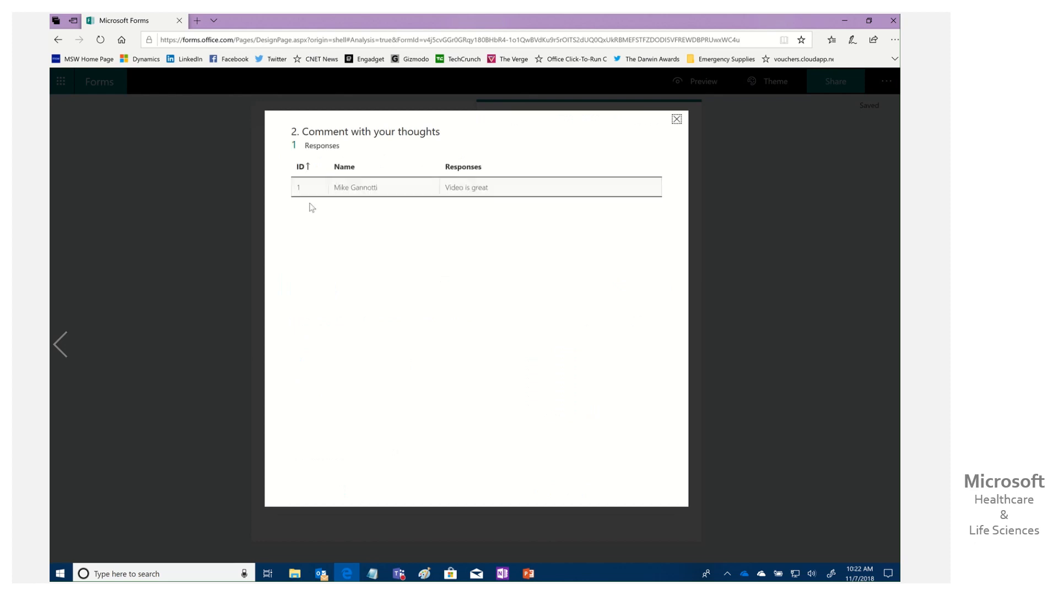
{"action": "left_click", "coordinate": [676, 119]}
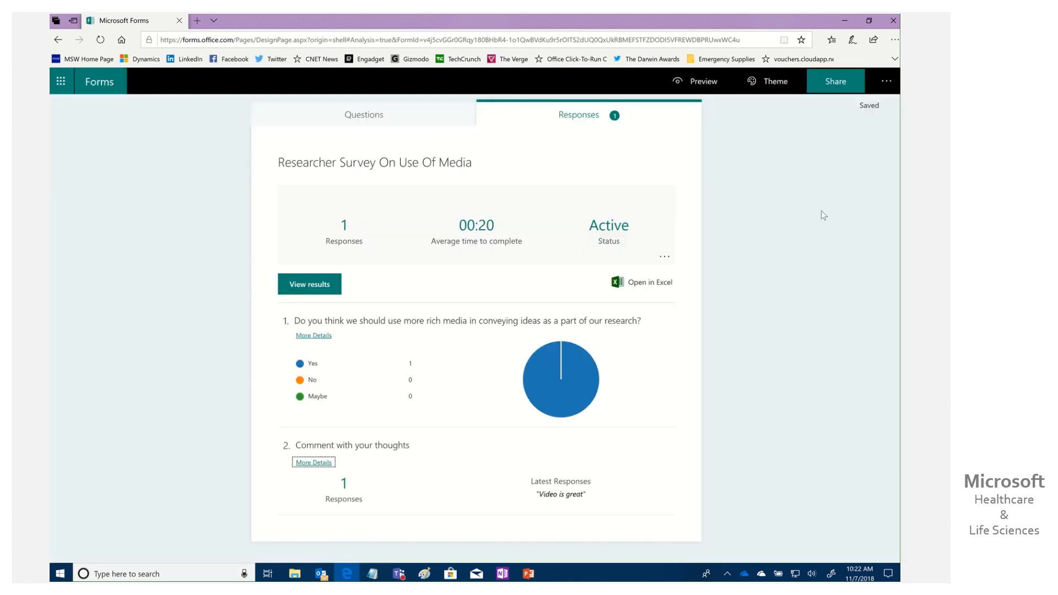
{"action": "mouse_move", "coordinate": [798, 262]}
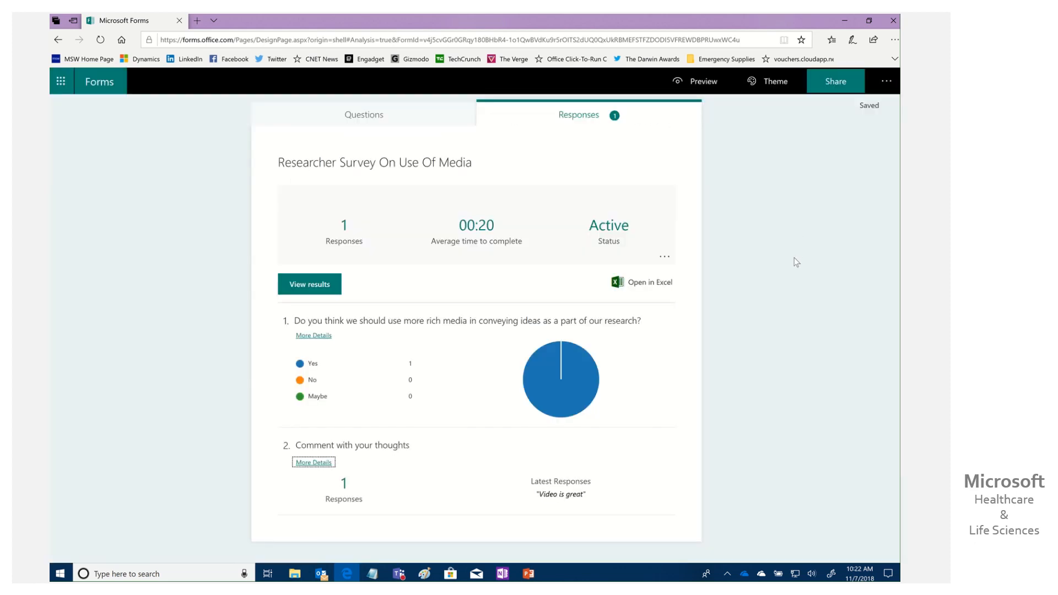
{"action": "left_click", "coordinate": [502, 574]}
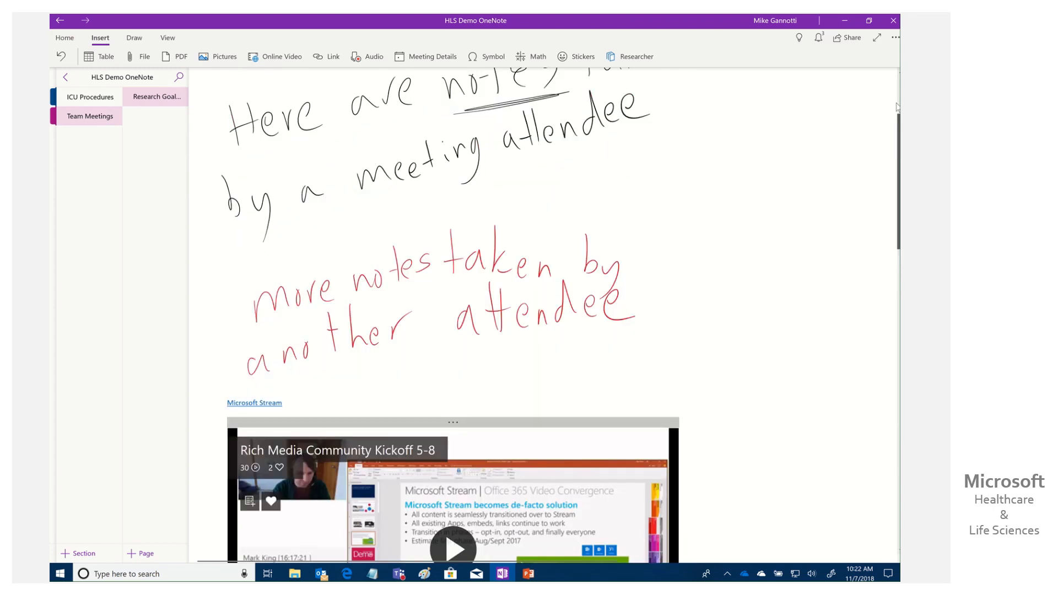
{"action": "scroll", "scroll_direction": "up", "scroll_amount": 3}
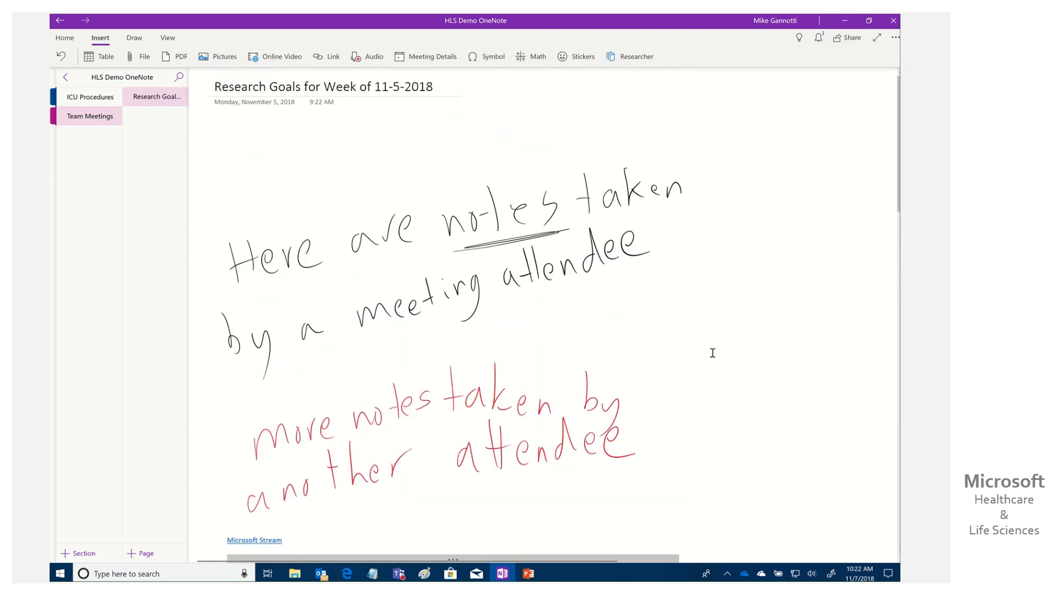
{"action": "mouse_move", "coordinate": [756, 289]}
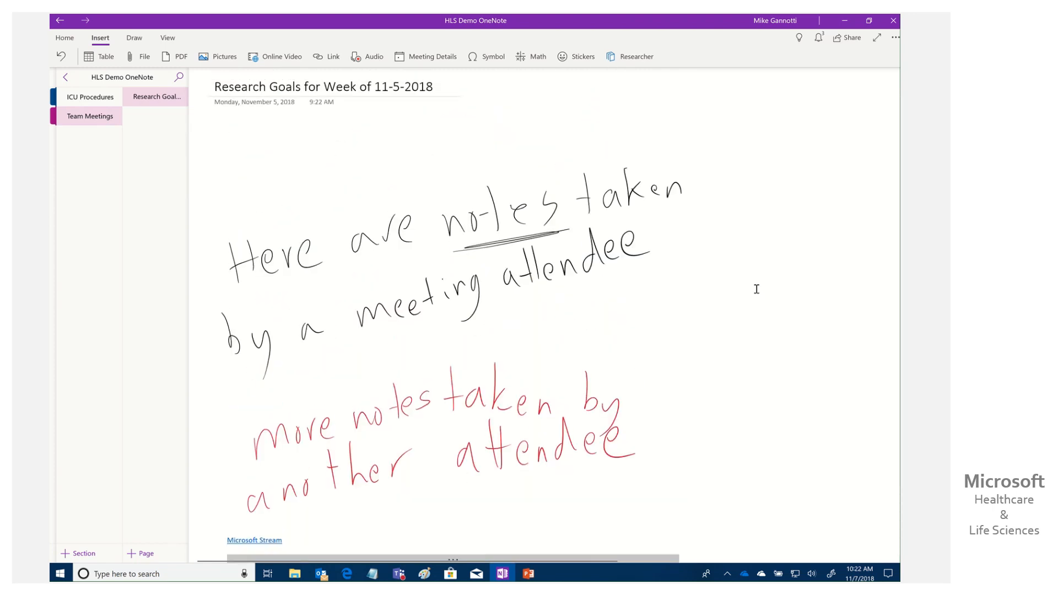
{"action": "scroll", "scroll_direction": "down", "scroll_amount": 3}
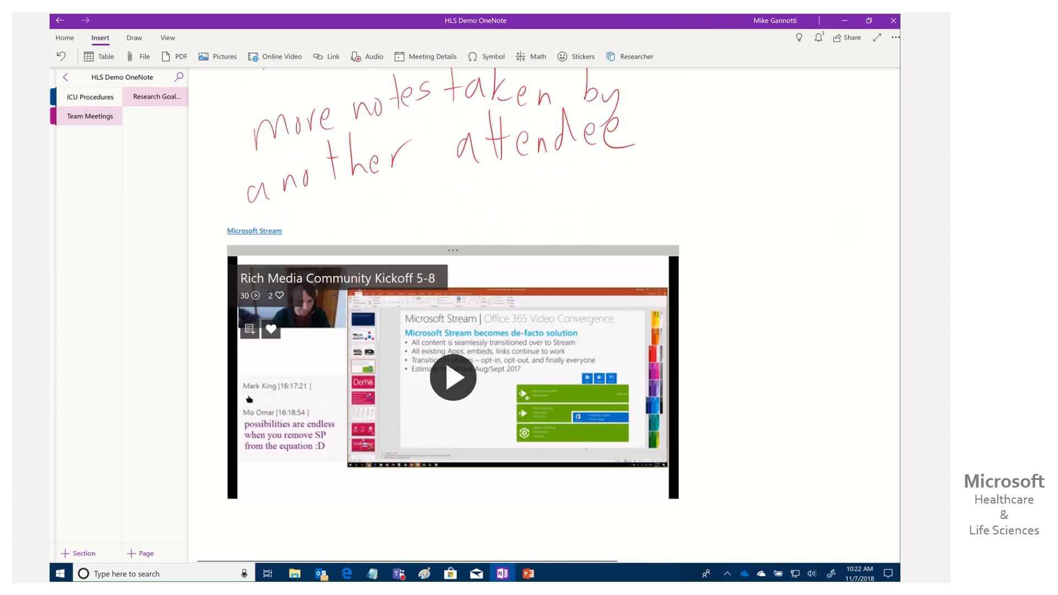
{"action": "scroll", "scroll_direction": "up", "scroll_amount": 3}
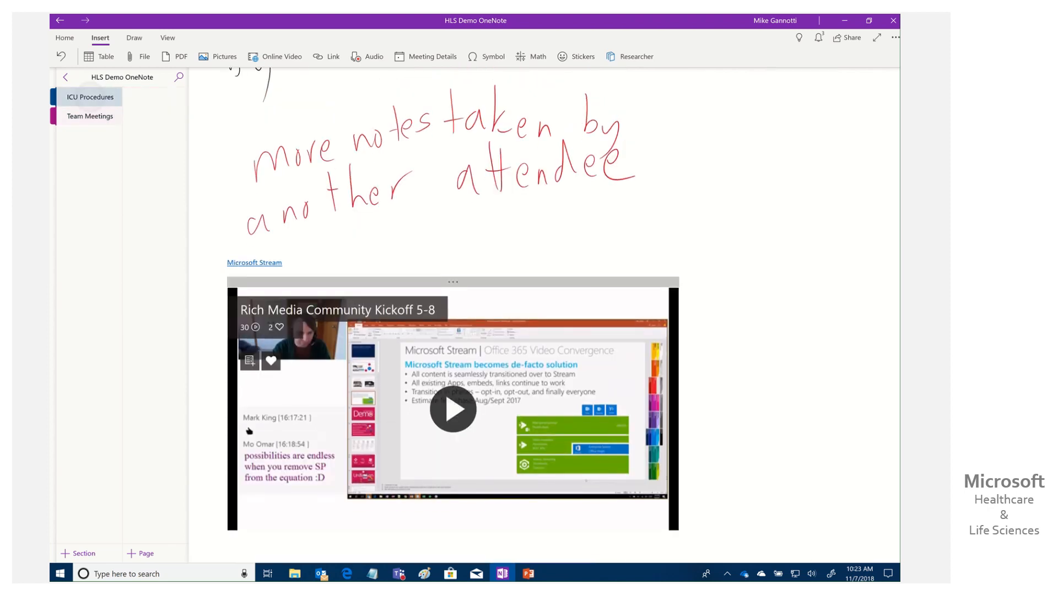
Step: Open the ICU Procedures section and scroll down to the embedded Hand Scrubbing Quiz
{"action": "left_click", "coordinate": [154, 96]}
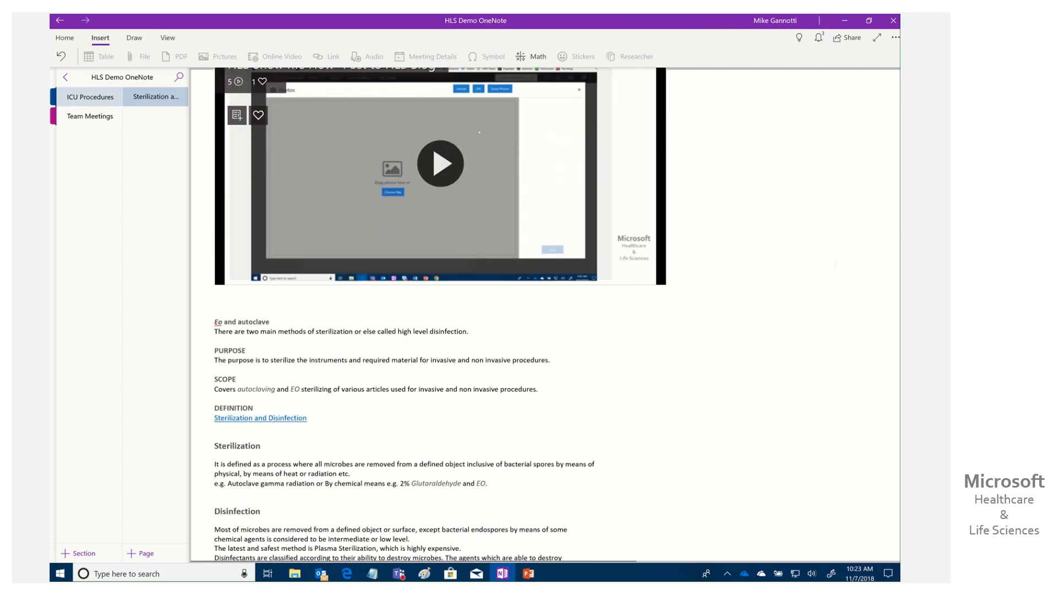
{"action": "scroll", "scroll_direction": "down", "scroll_amount": 3}
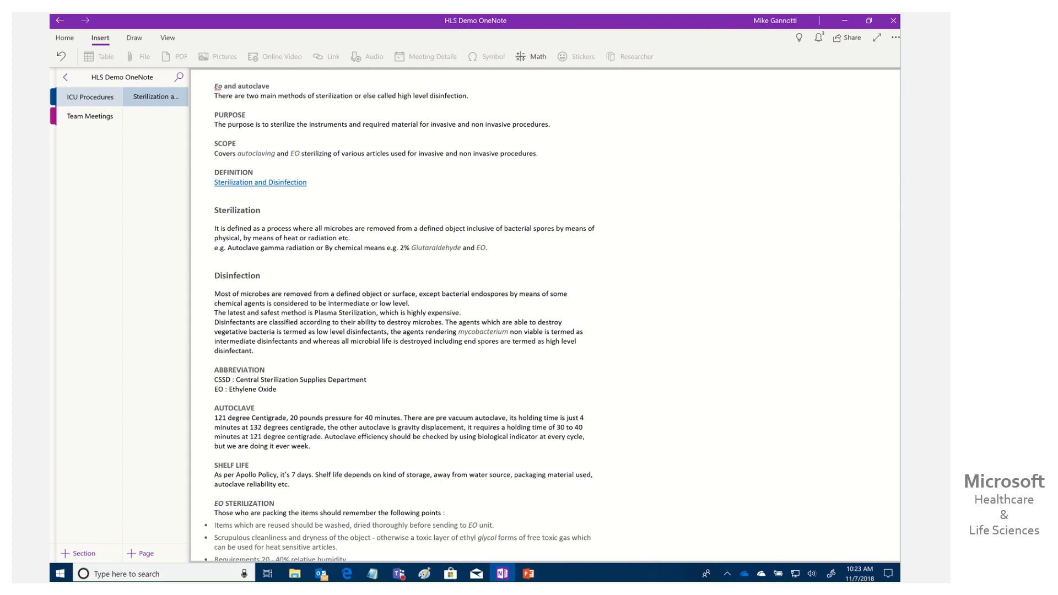
{"action": "scroll", "scroll_direction": "down", "scroll_amount": 3}
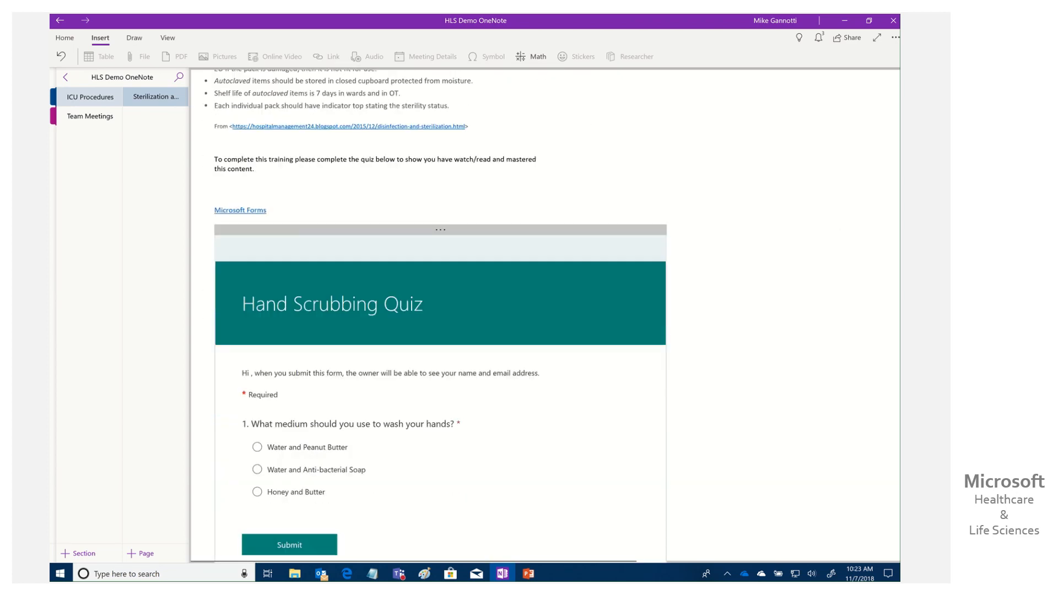
{"action": "scroll", "scroll_direction": "down", "scroll_amount": 3}
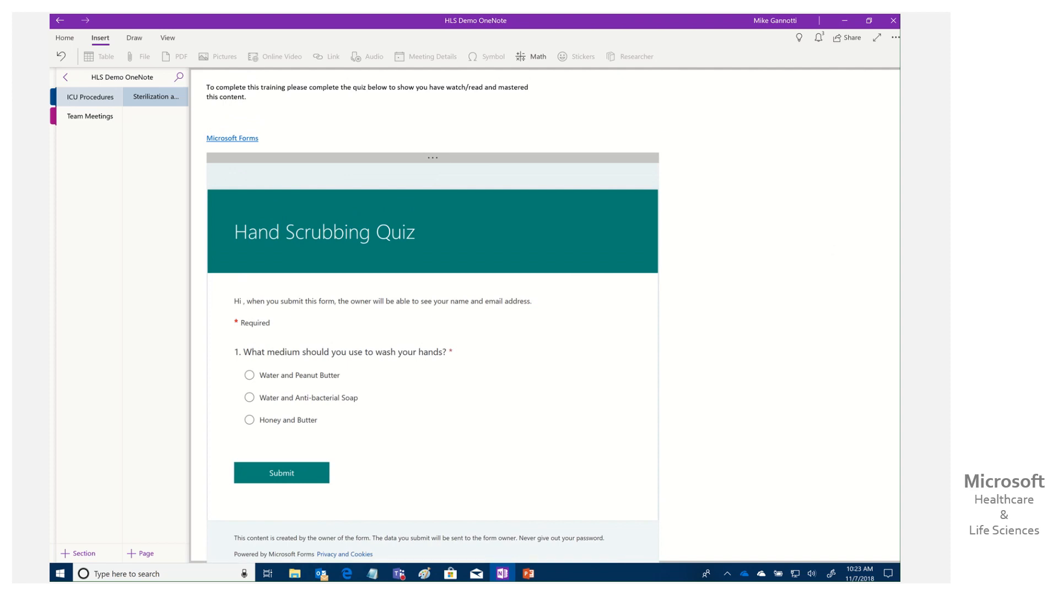
{"action": "mouse_move", "coordinate": [143, 201]}
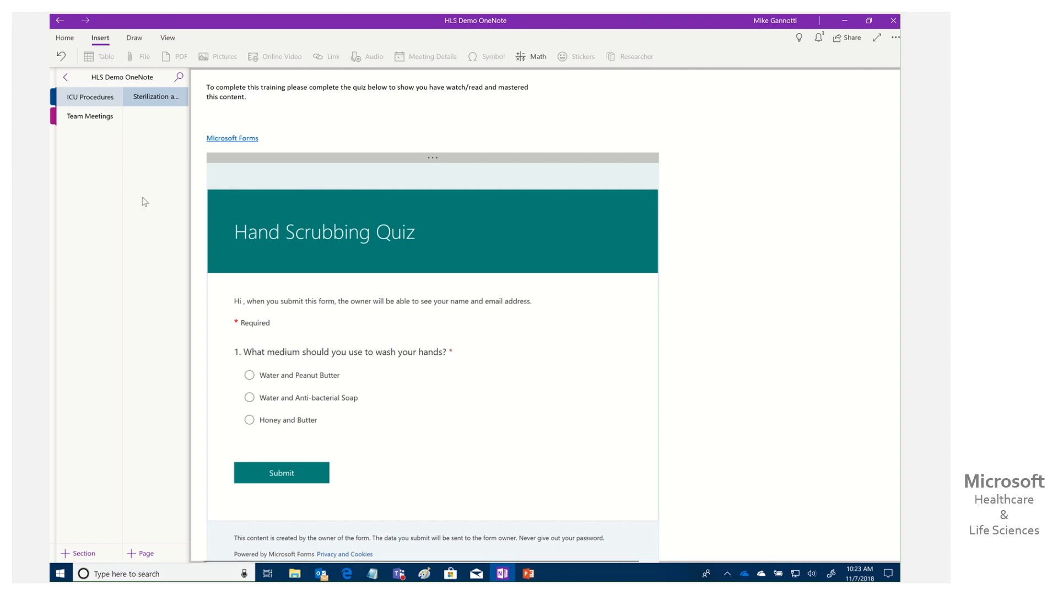